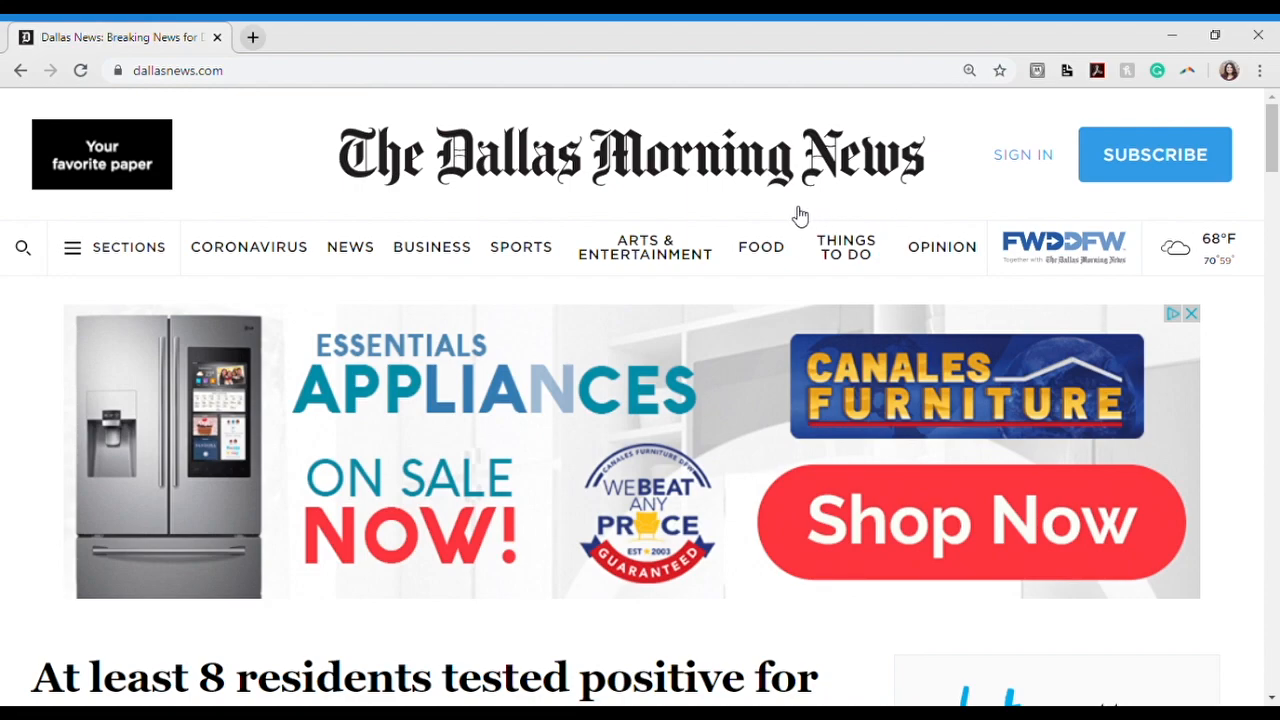
Open Today's ePaper from the Sign In account dropdown, launching the April 2 edition hub.
click(1022, 154)
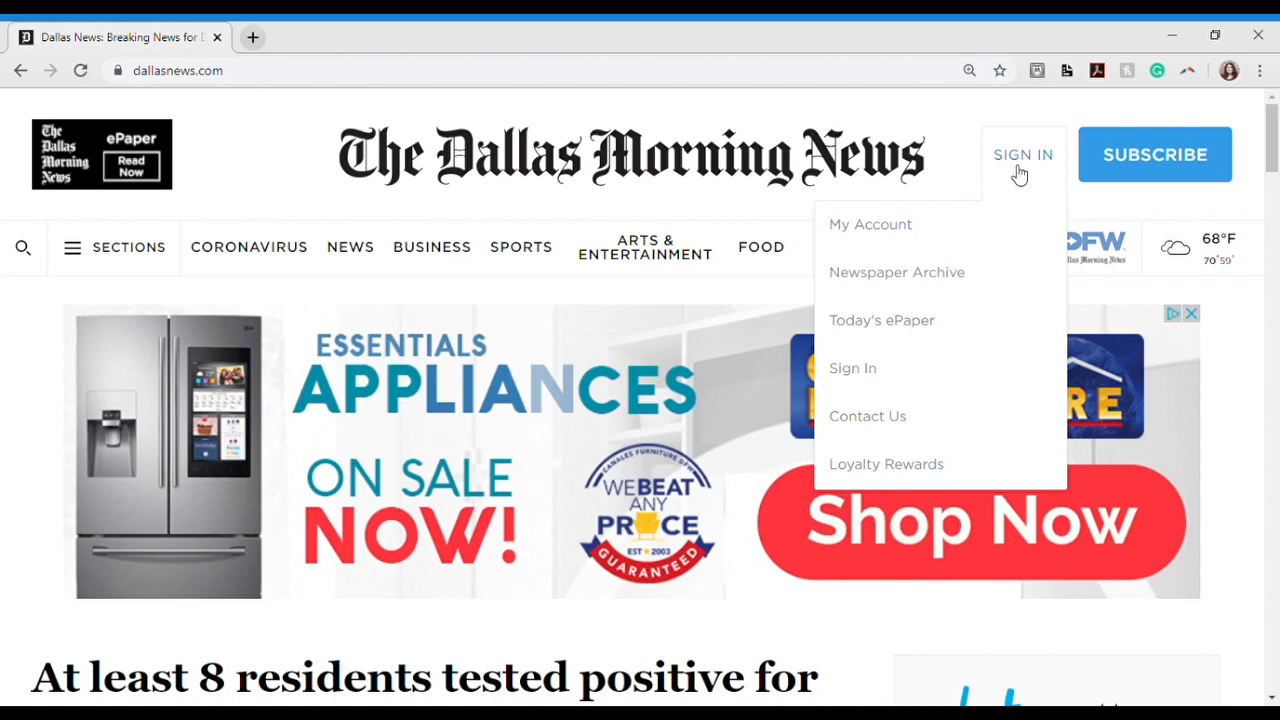
mouse_move(1024, 164)
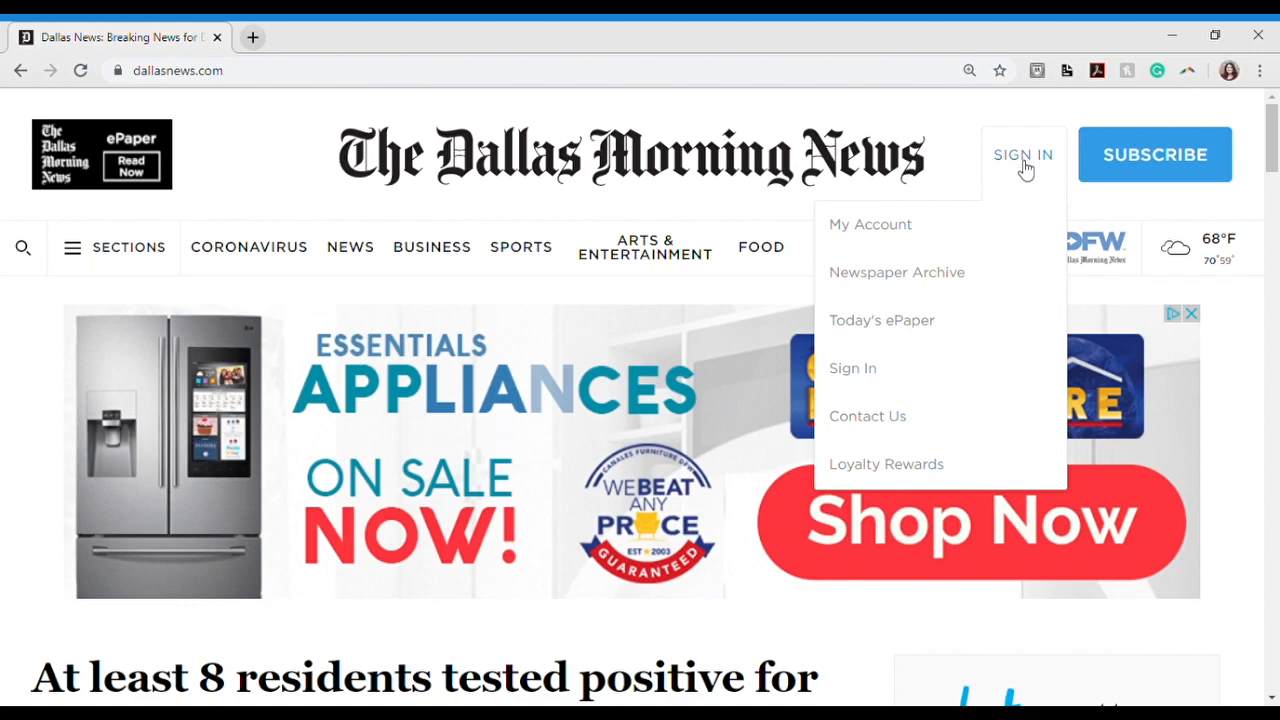
mouse_move(992, 234)
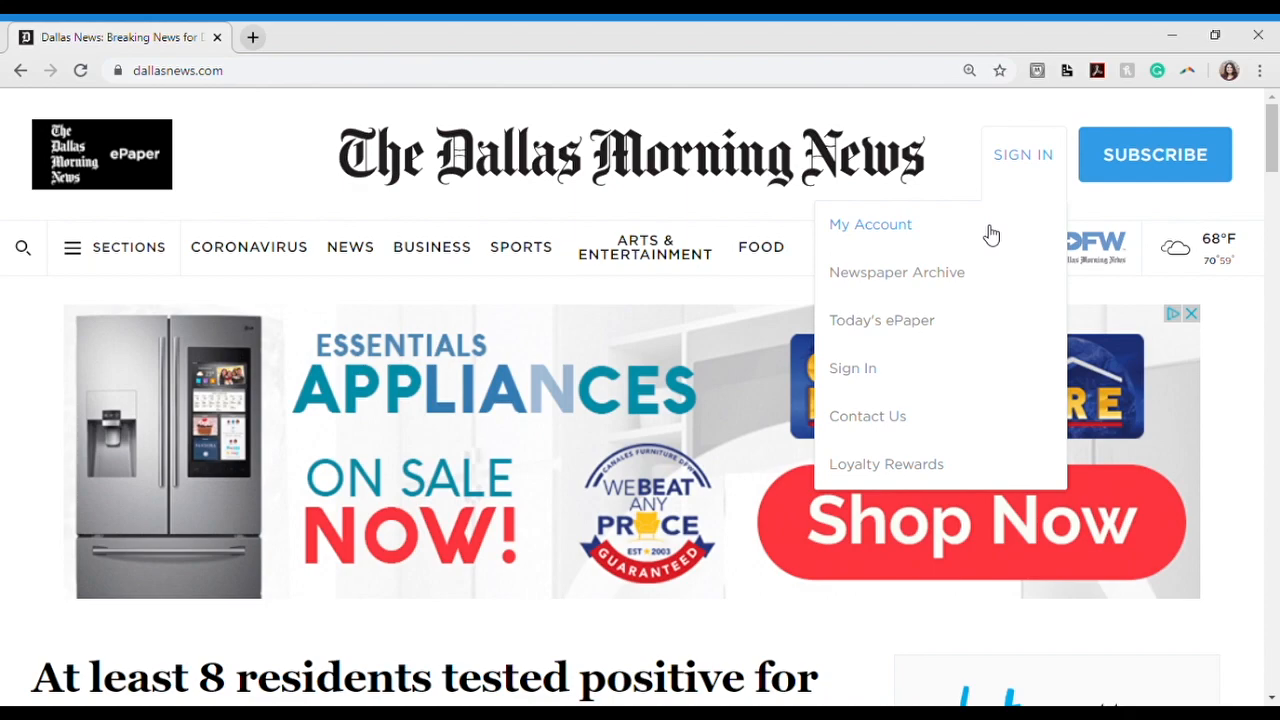
mouse_move(992, 276)
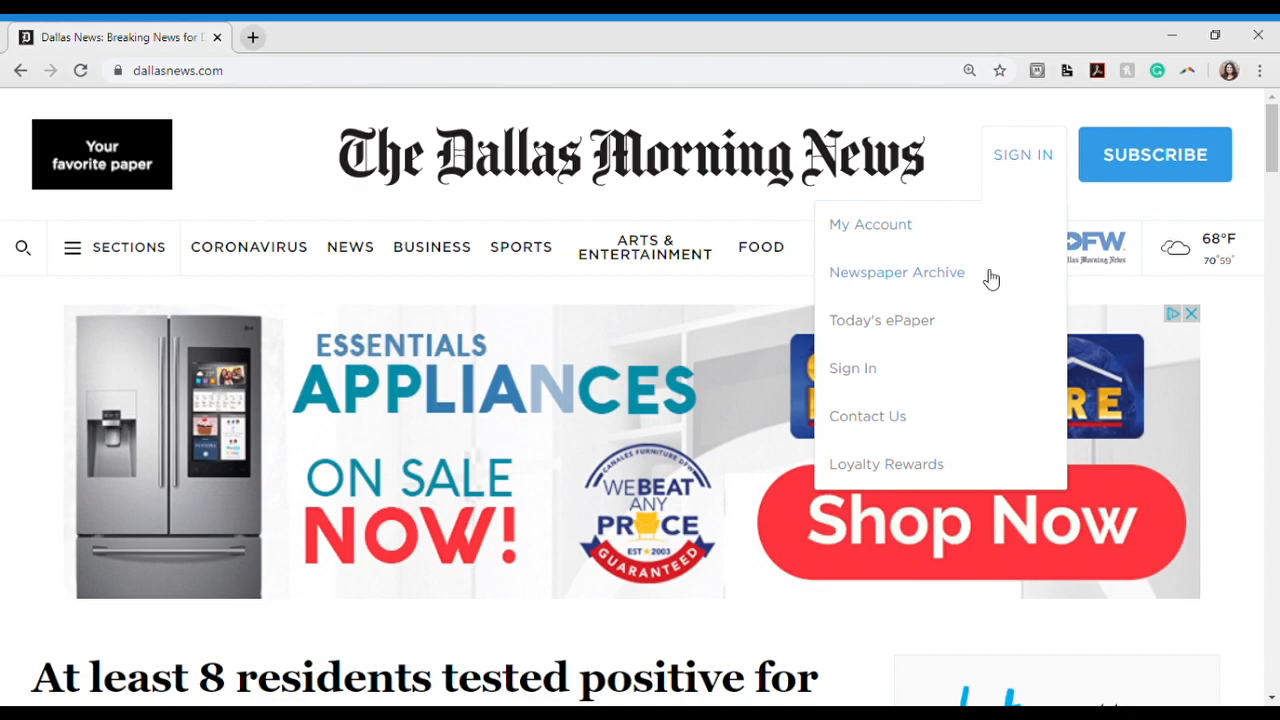
click(880, 320)
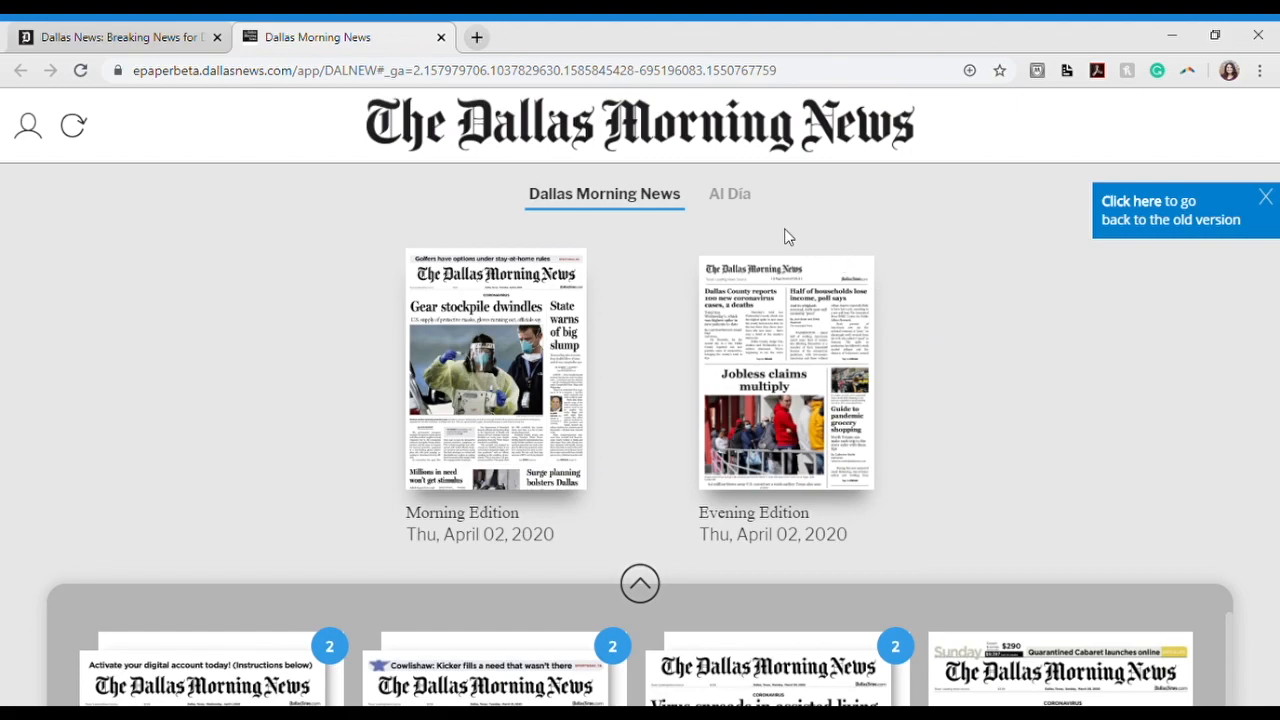
mouse_move(664, 204)
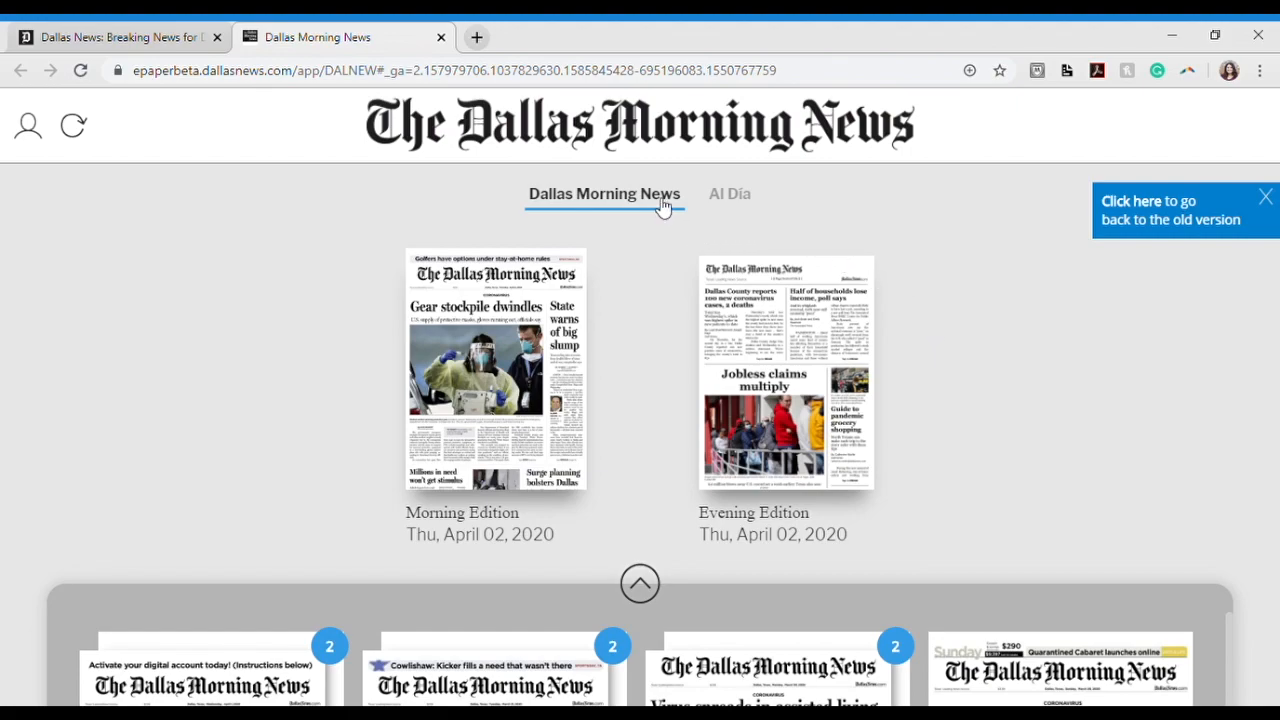
click(728, 194)
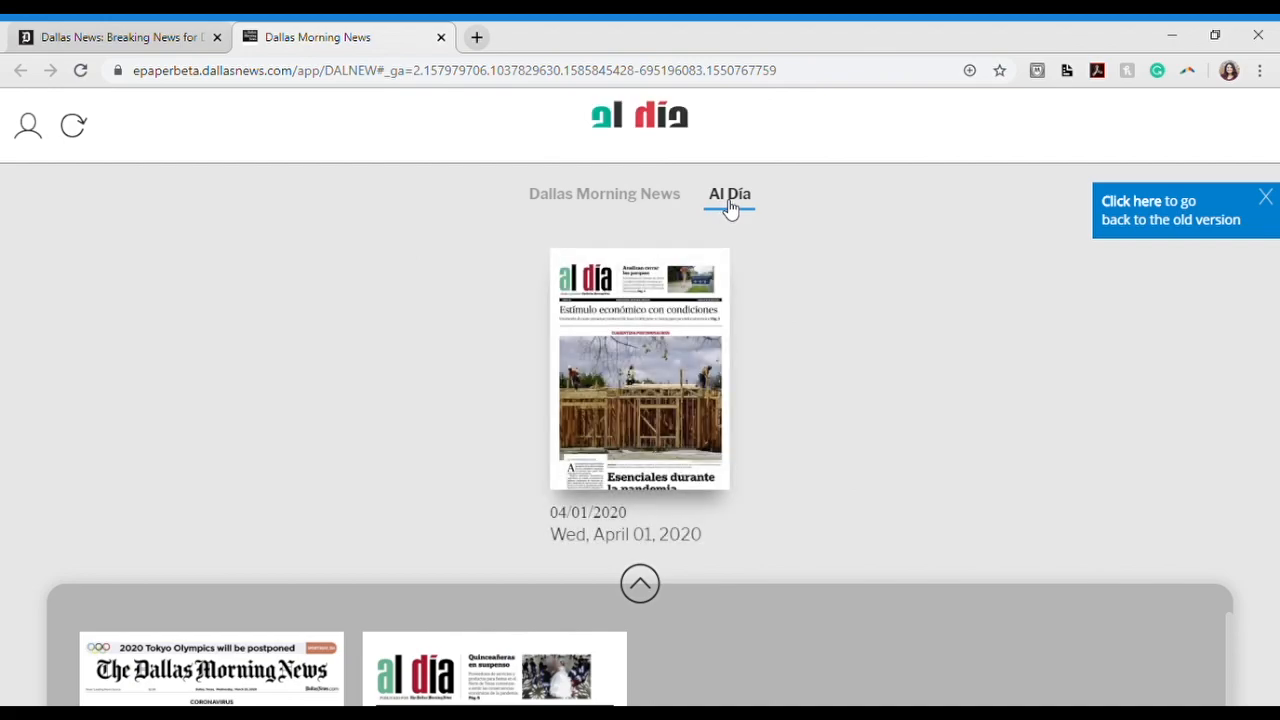
click(604, 192)
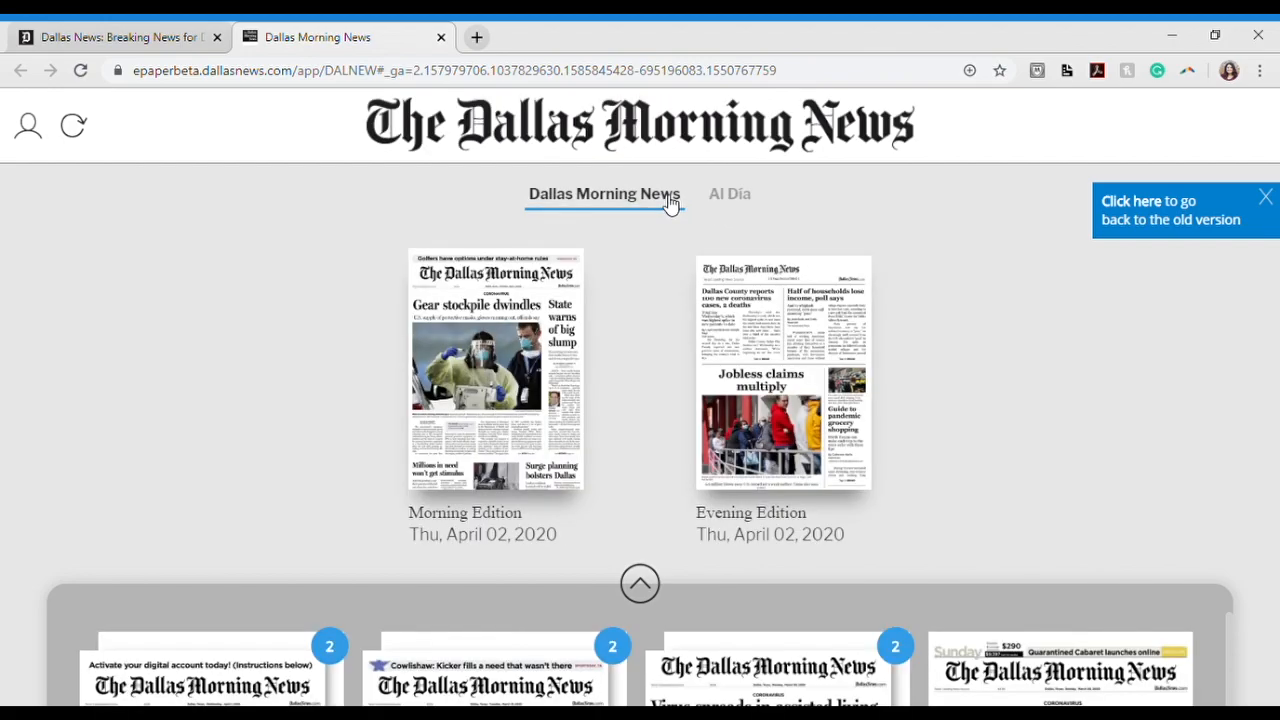
mouse_move(540, 324)
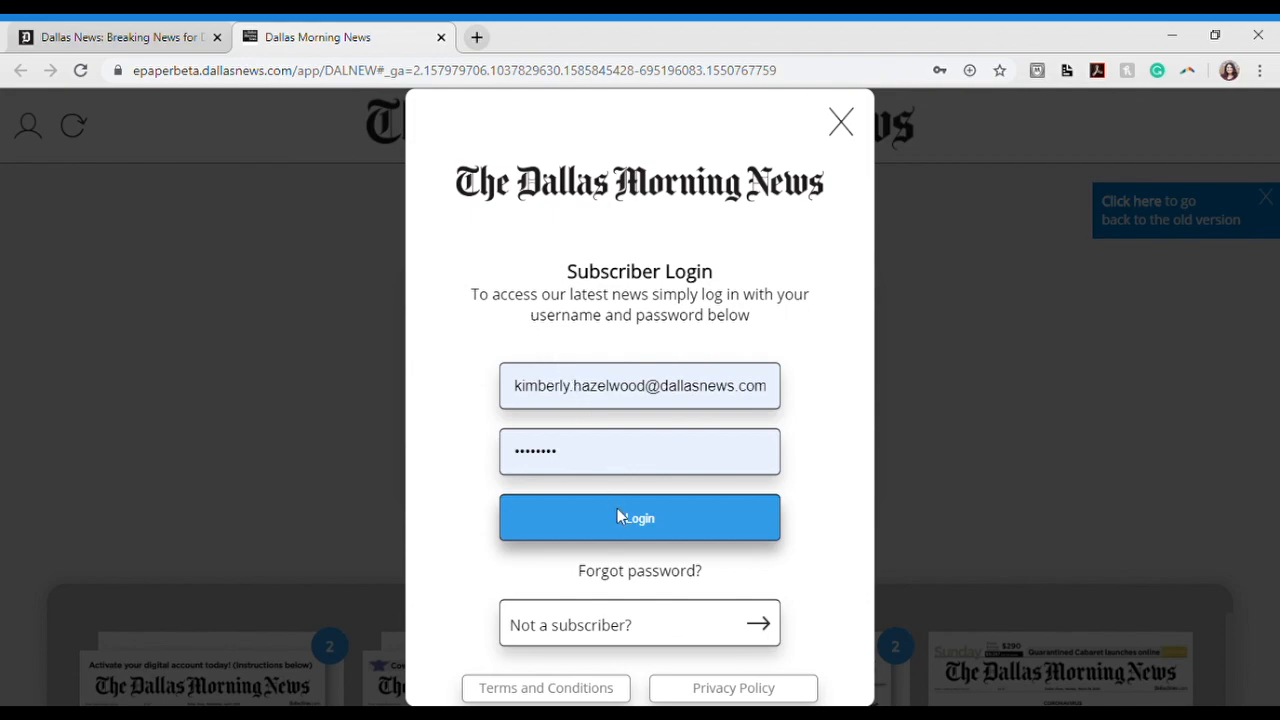
Submit the Subscriber Login with the filled credentials to return to the edition covers.
click(640, 516)
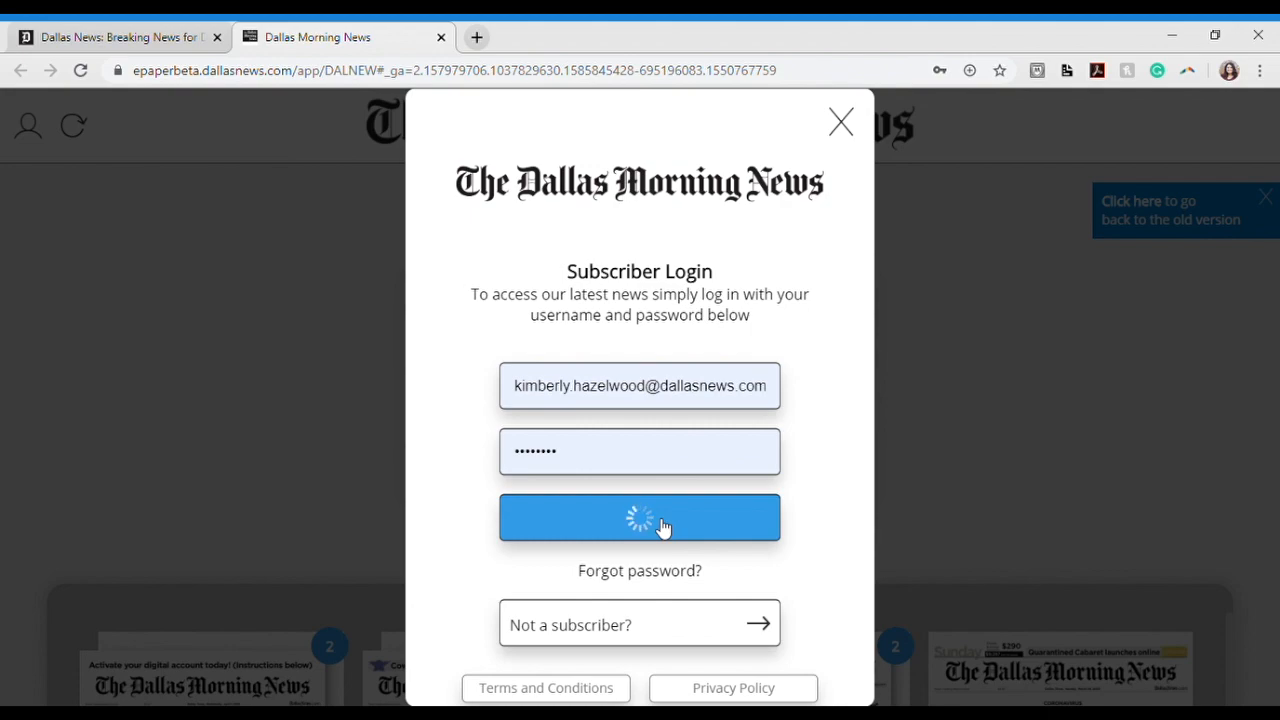
click(640, 516)
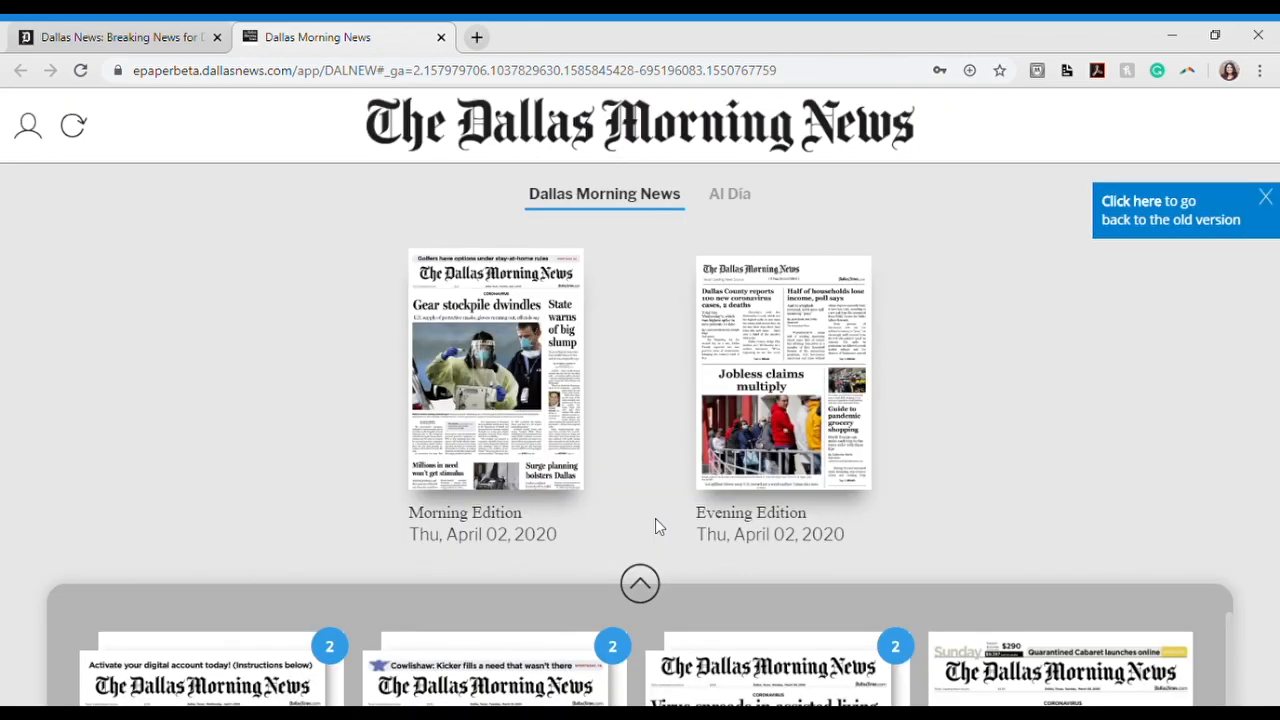
mouse_move(544, 420)
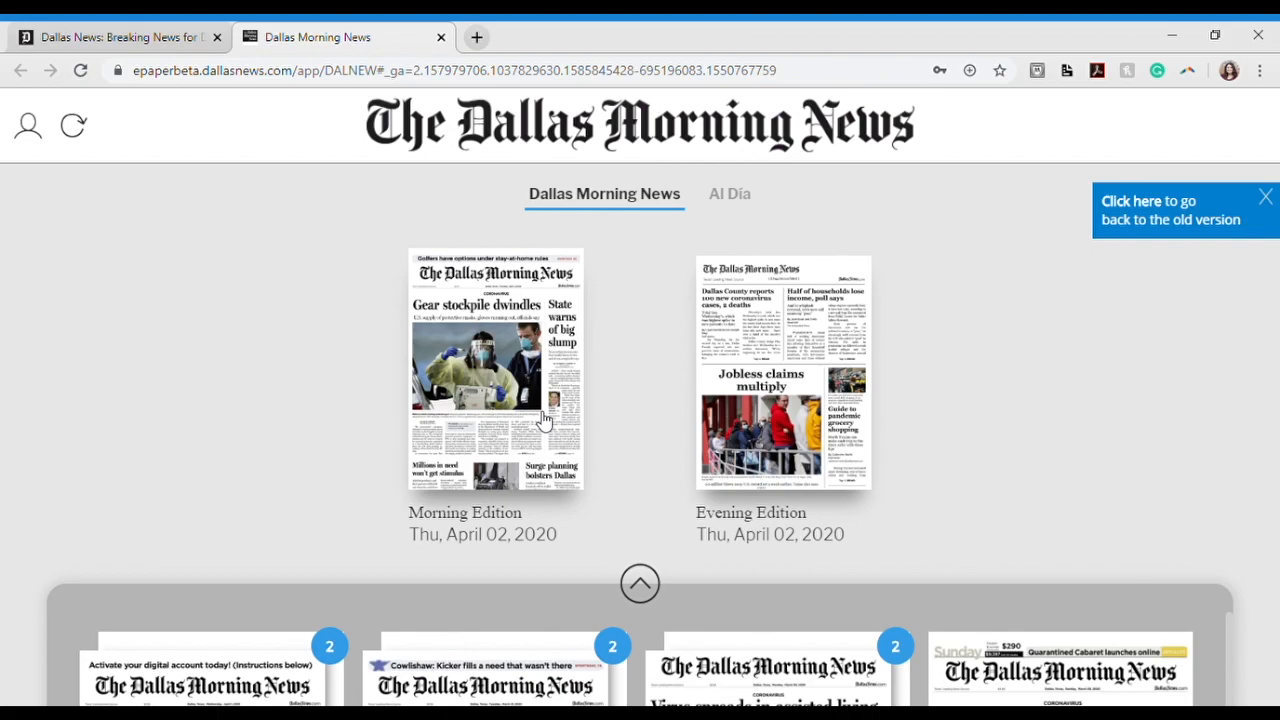
Open the Thursday, April 2, 2020 Morning Edition from its cover thumbnail.
click(494, 370)
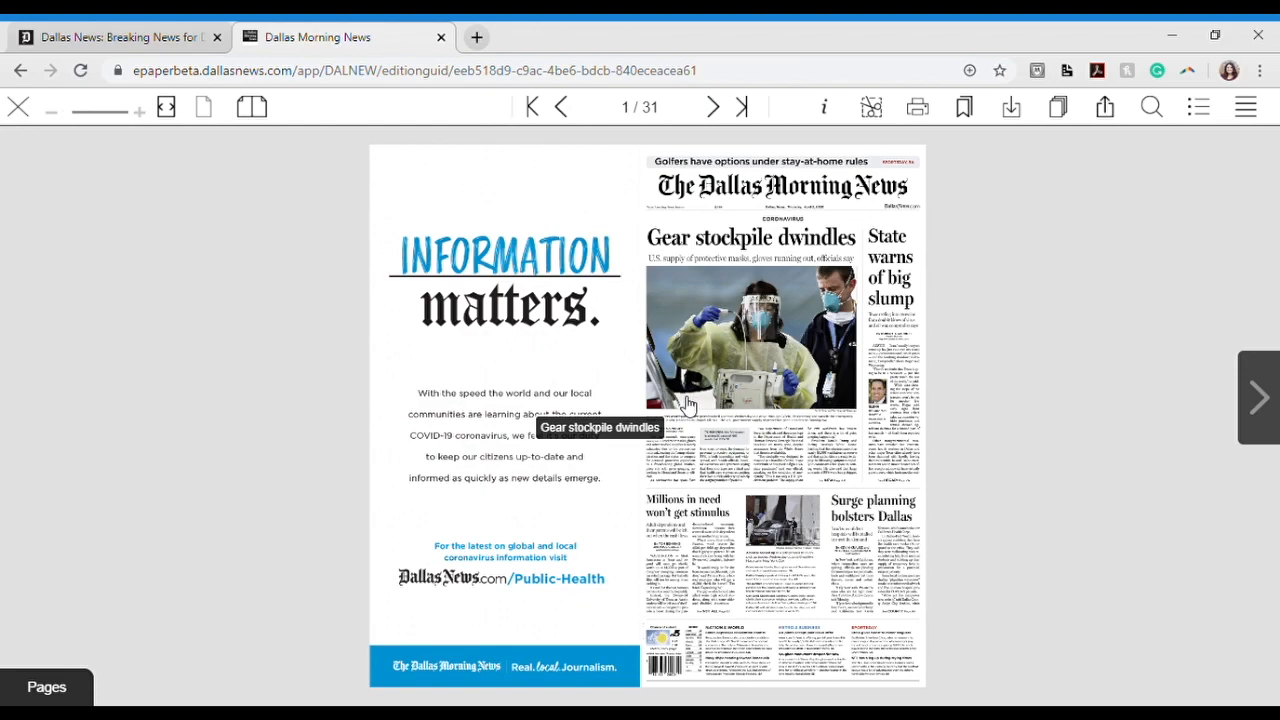
mouse_move(804, 400)
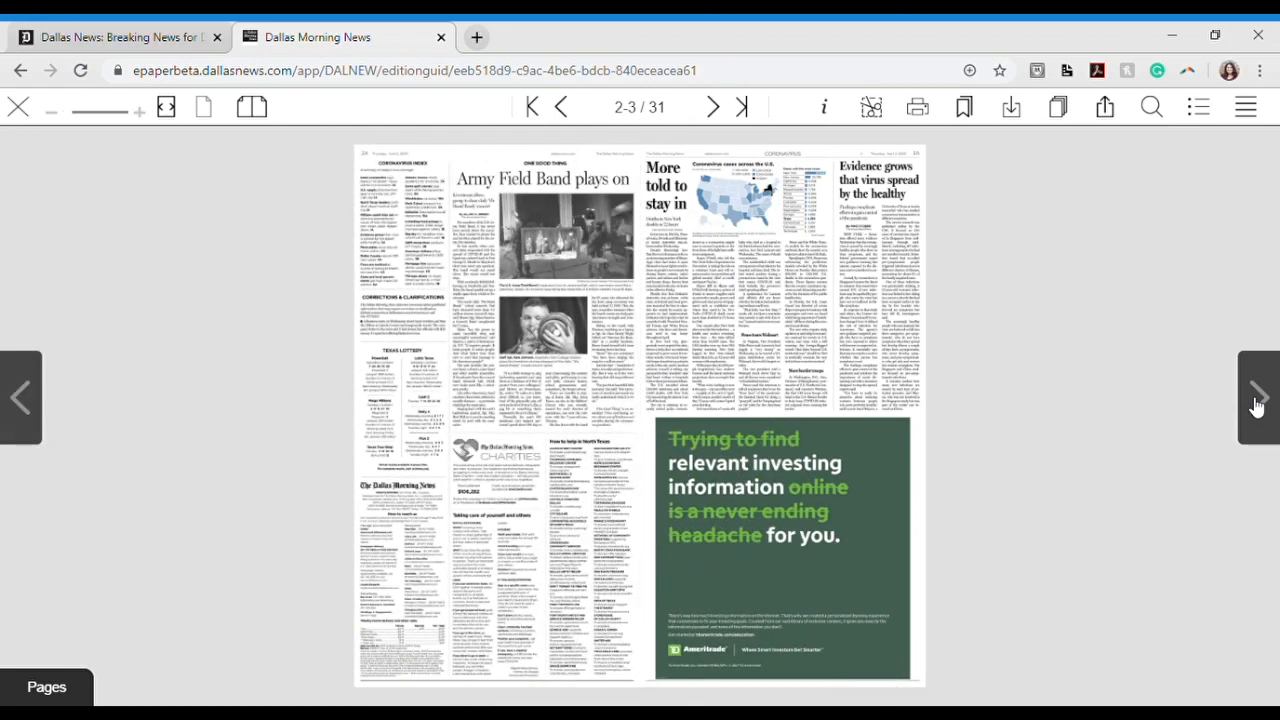
Flip forward through spreads 4–5 and 6–7 of 31, then back toward the front page.
click(1258, 396)
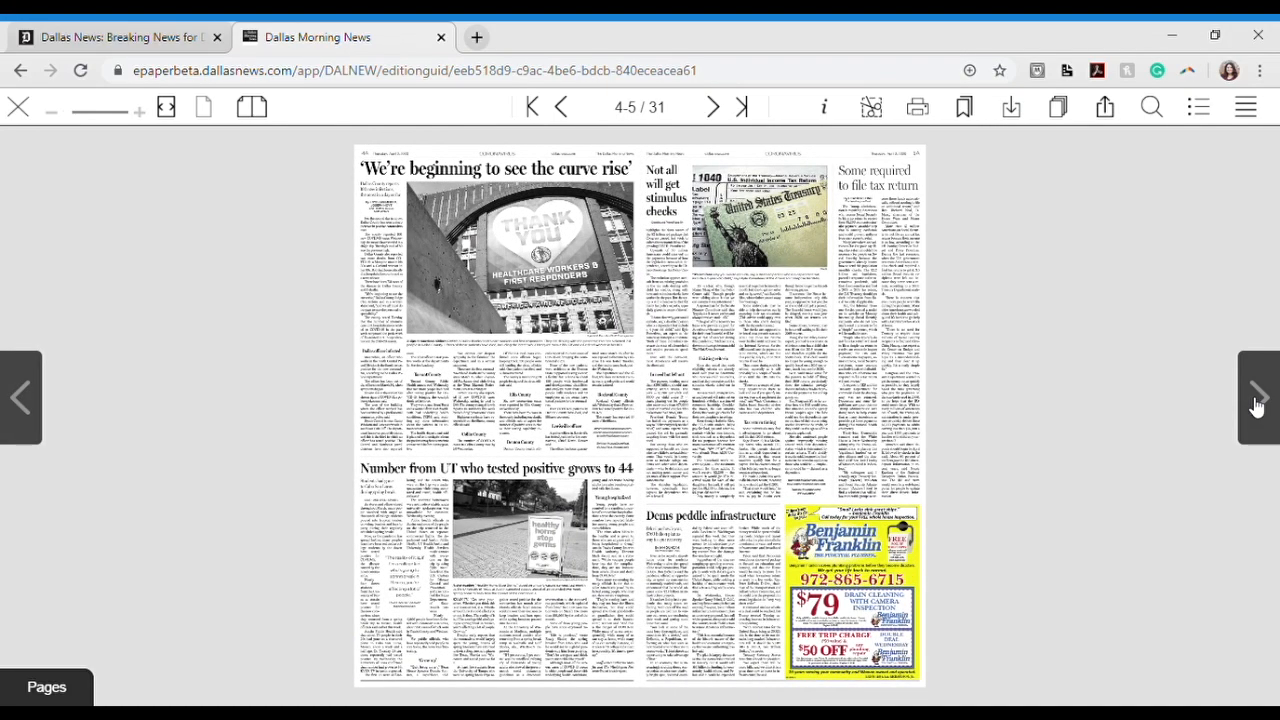
click(1256, 396)
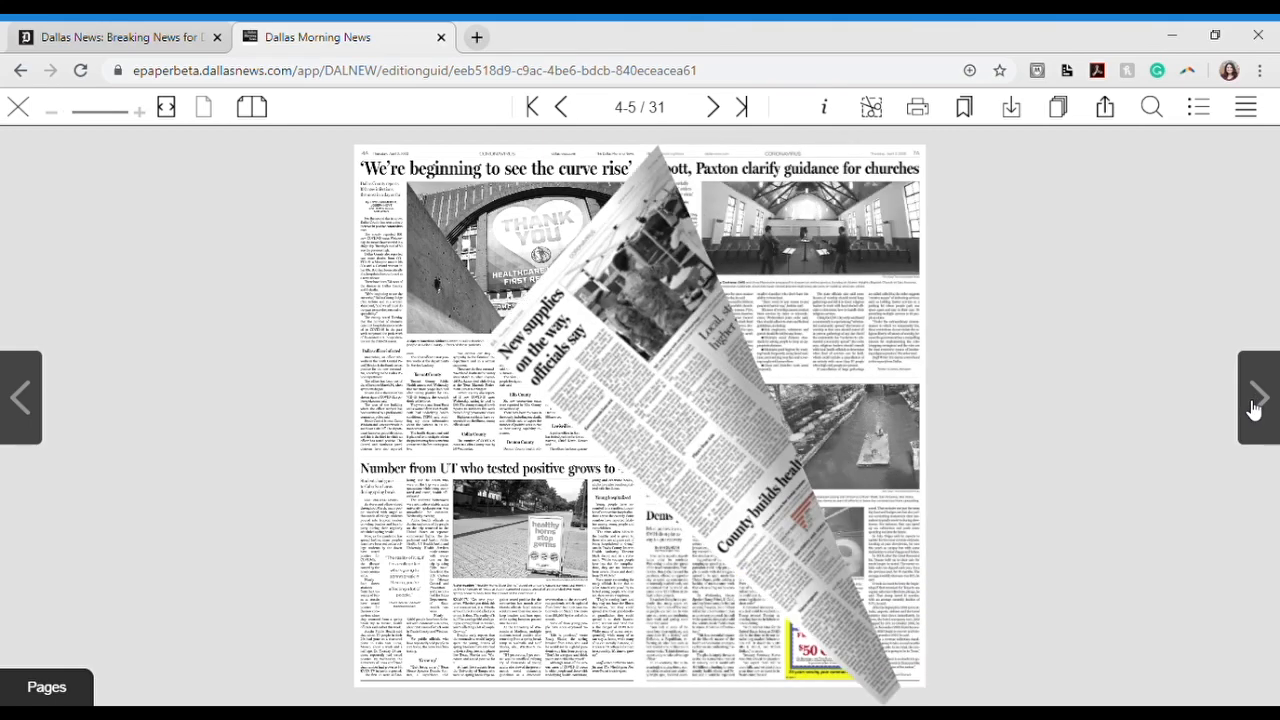
click(1256, 396)
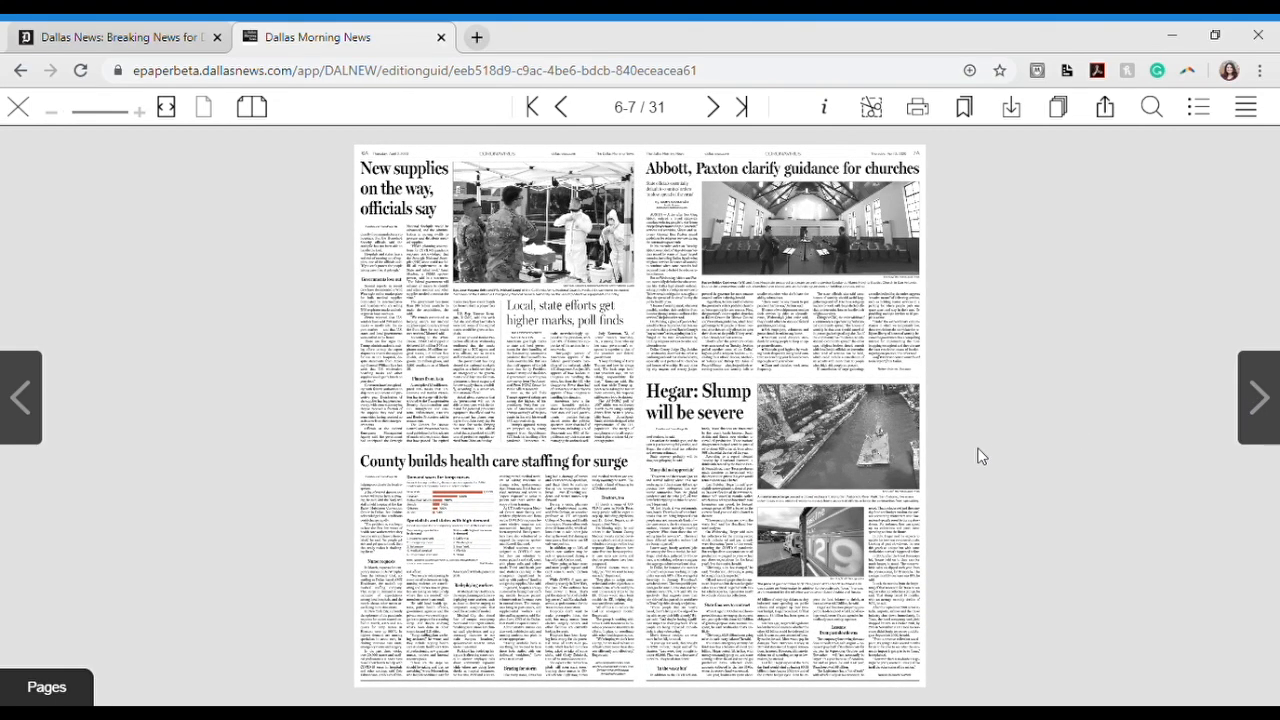
mouse_move(618, 478)
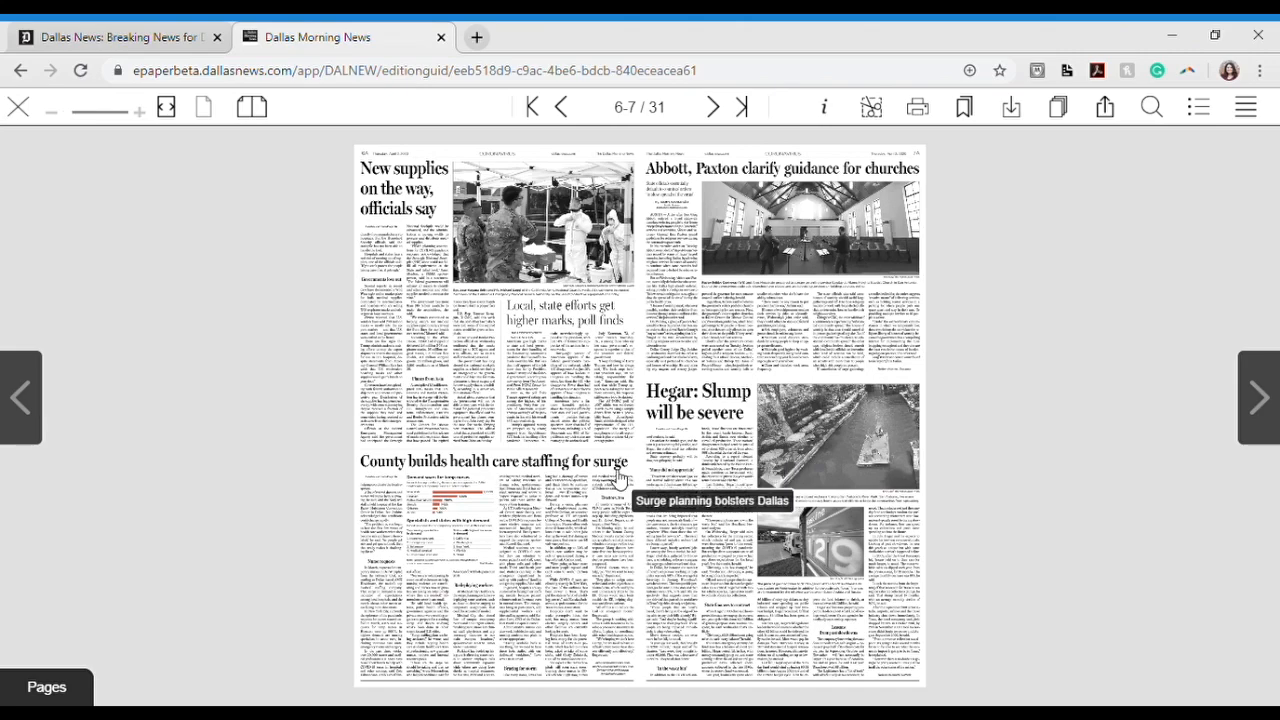
mouse_move(392, 470)
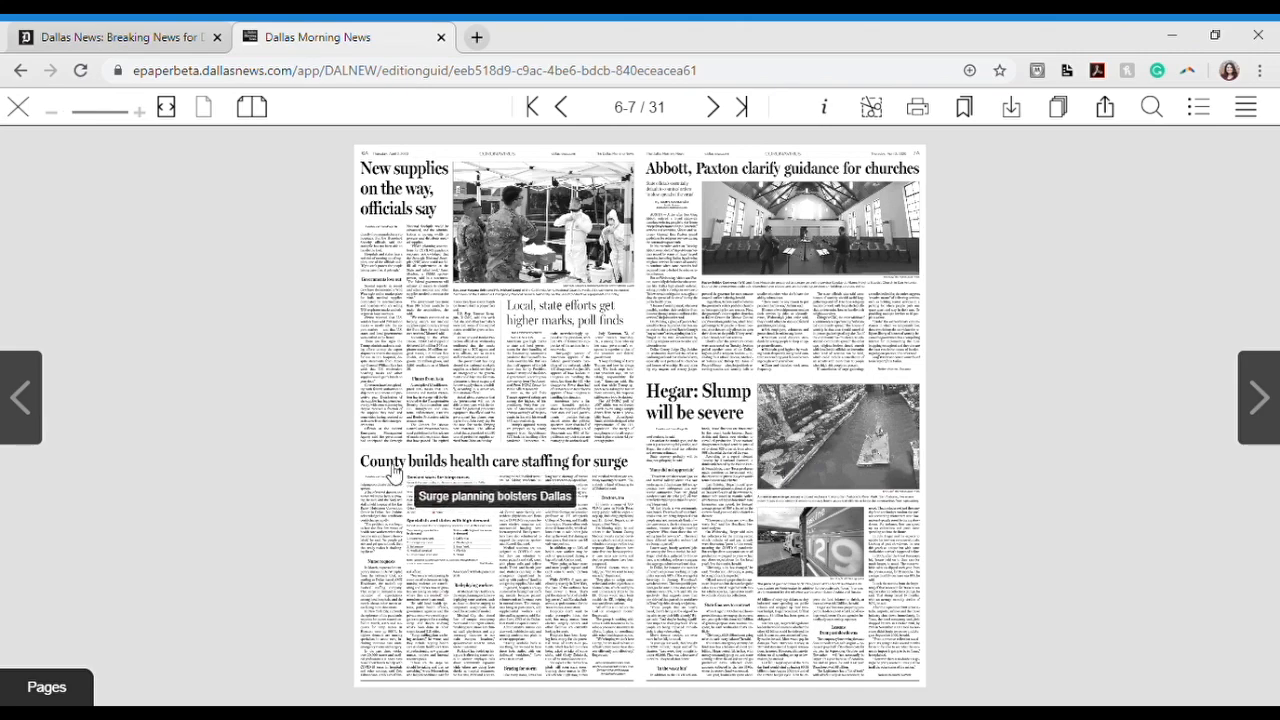
mouse_move(118, 444)
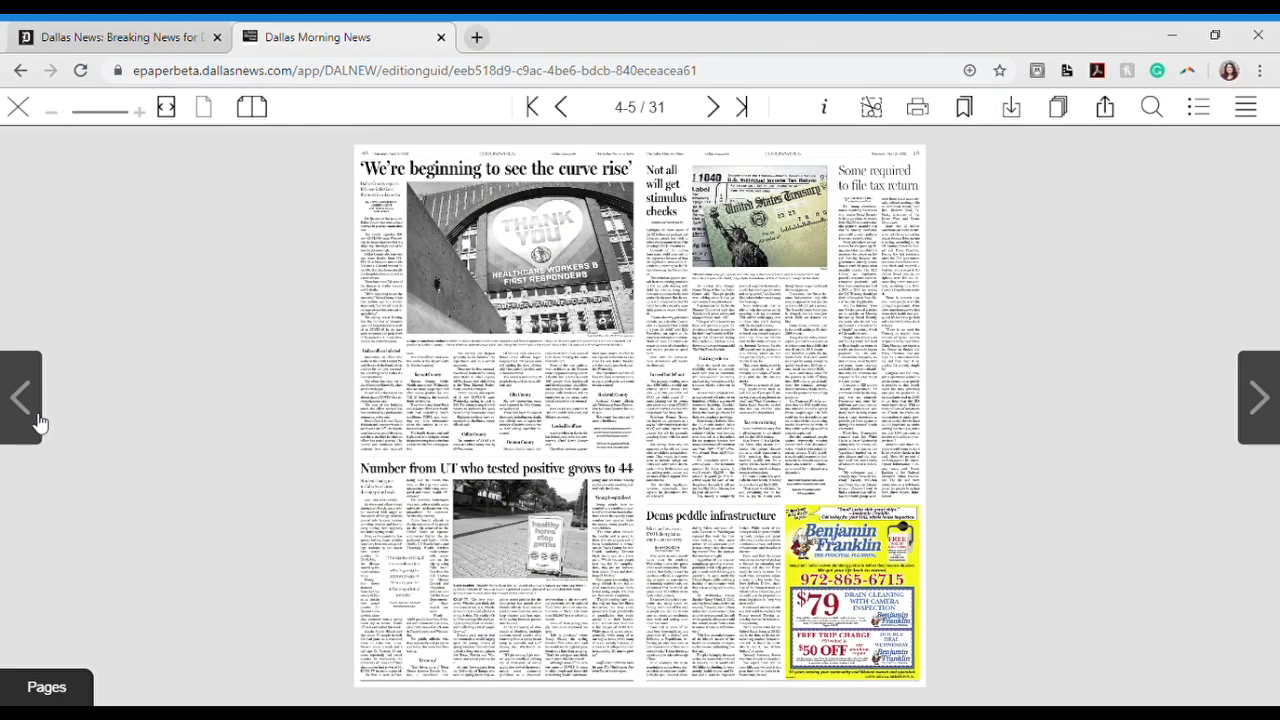
click(532, 108)
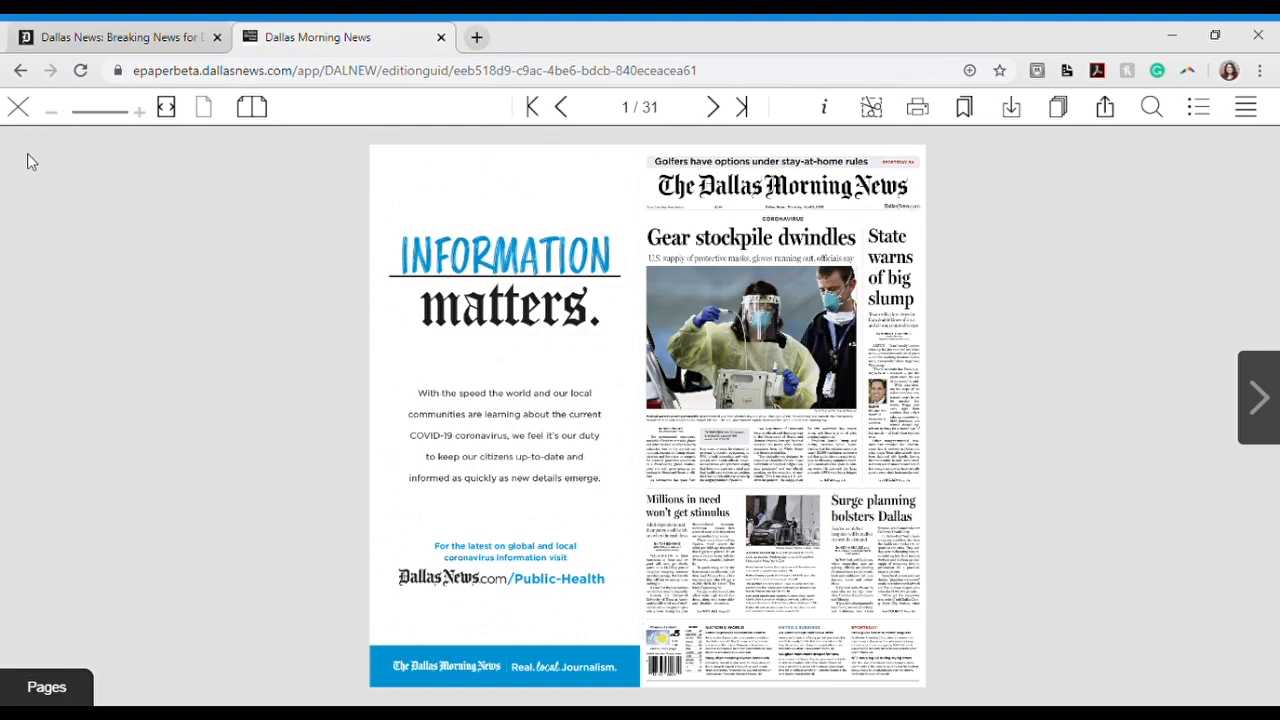
mouse_move(18, 108)
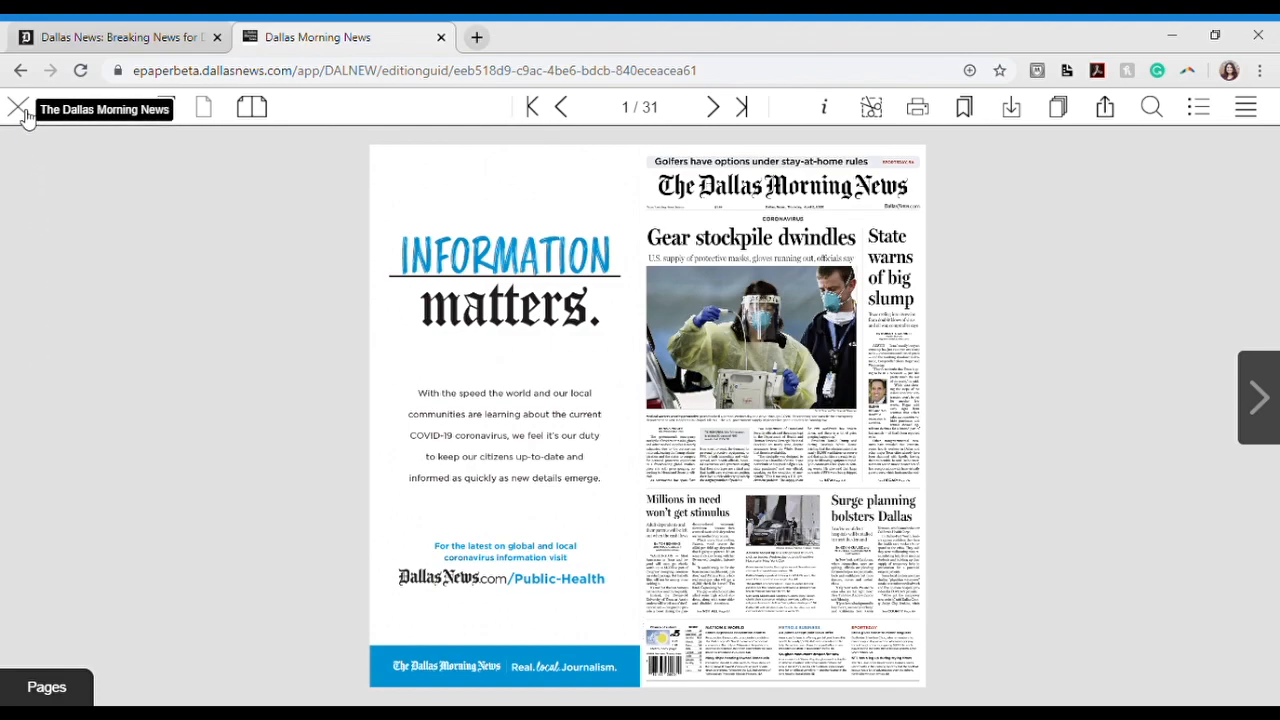
mouse_move(58, 118)
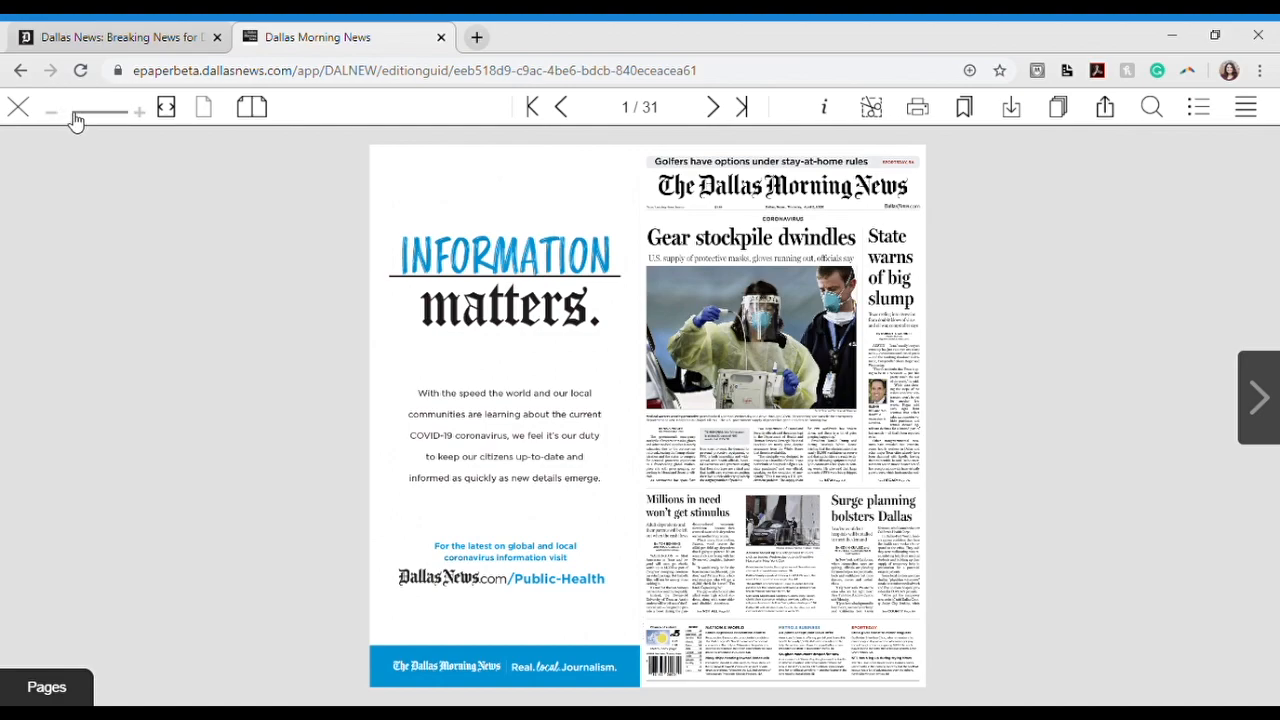
mouse_move(140, 108)
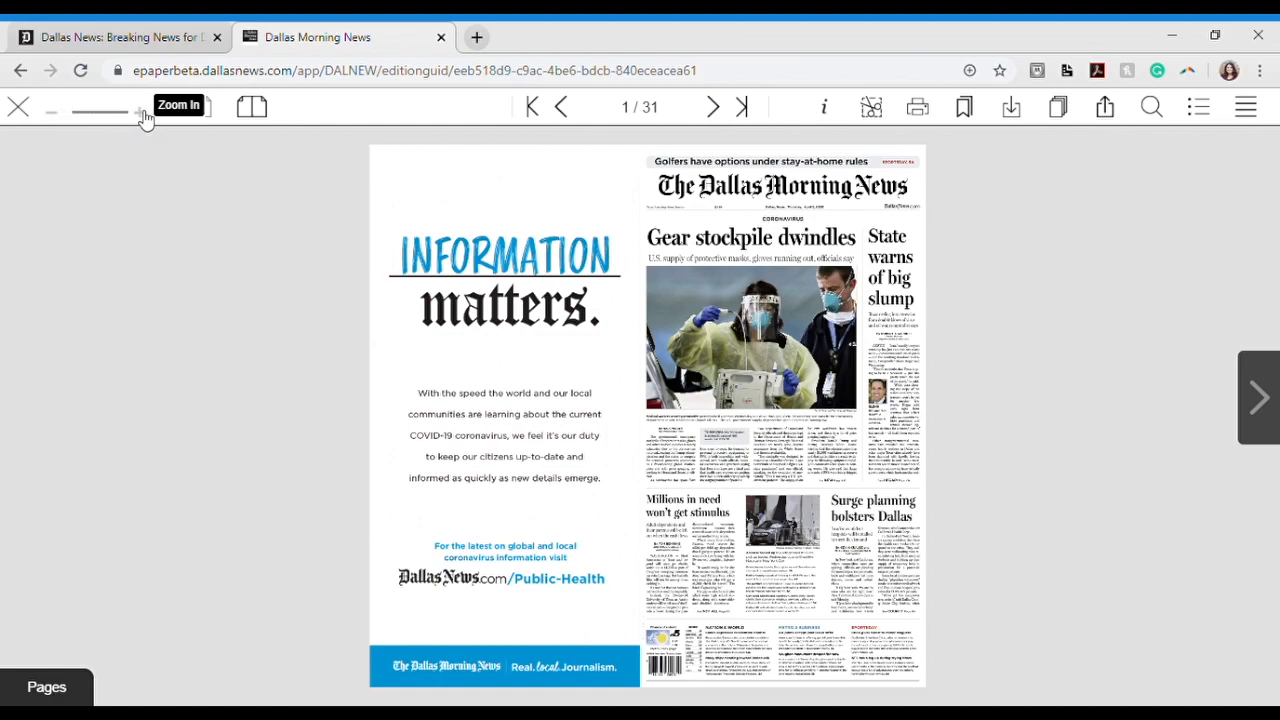
mouse_move(166, 108)
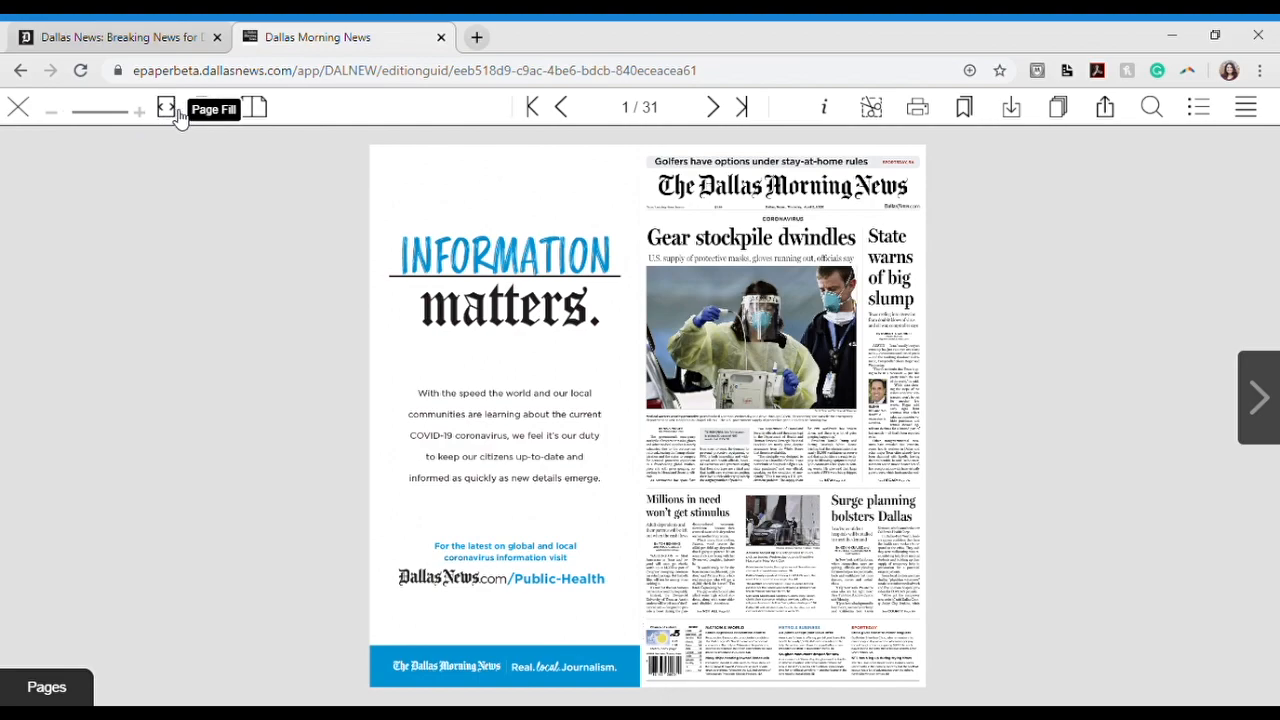
mouse_move(204, 114)
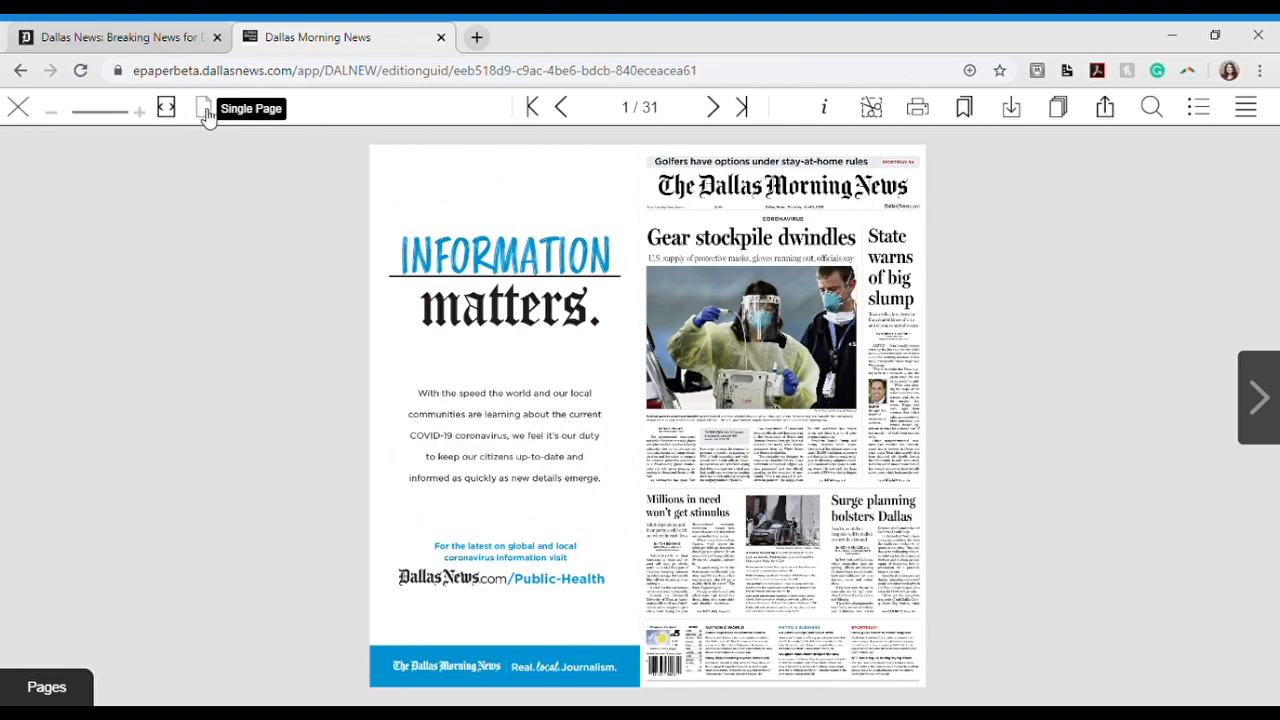
mouse_move(248, 108)
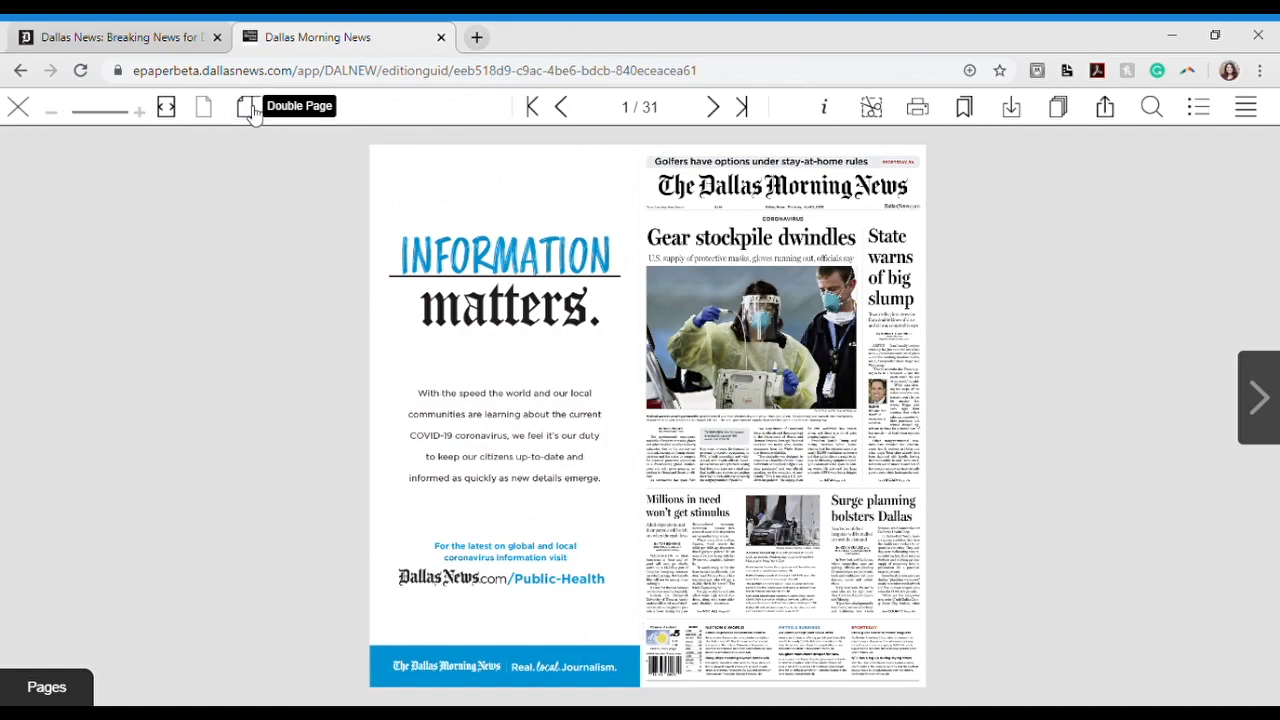
mouse_move(464, 110)
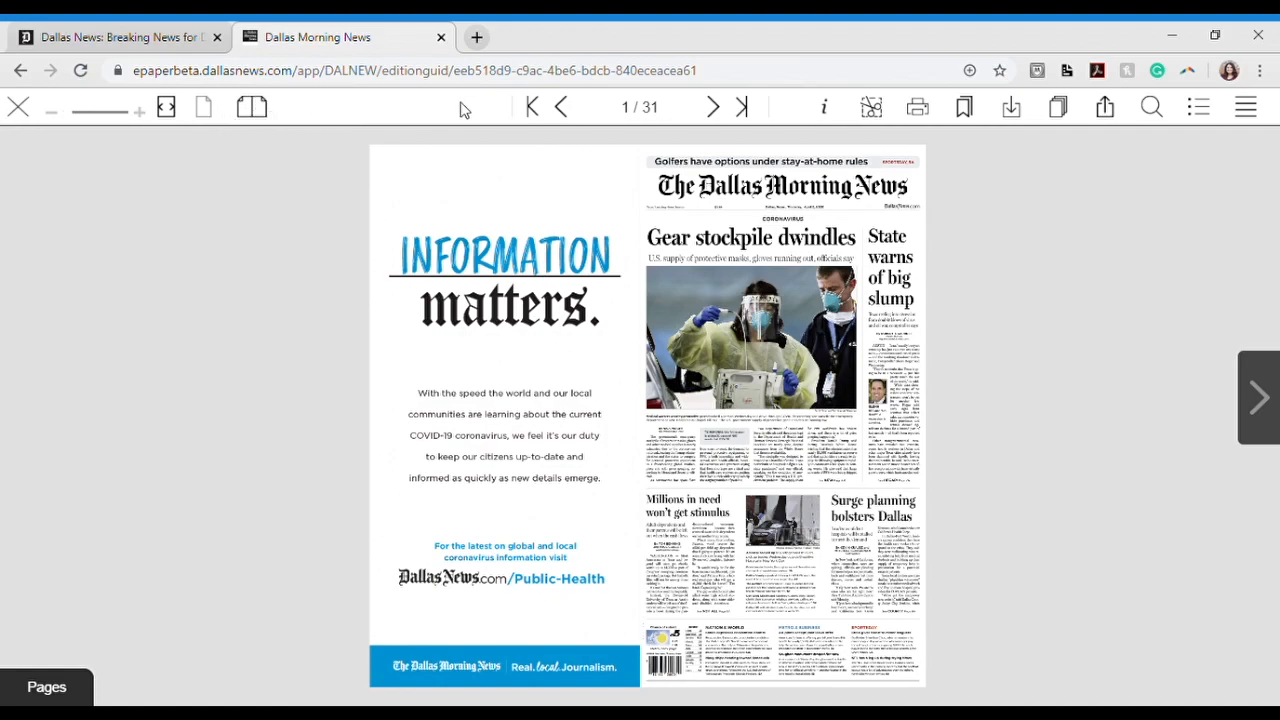
mouse_move(532, 108)
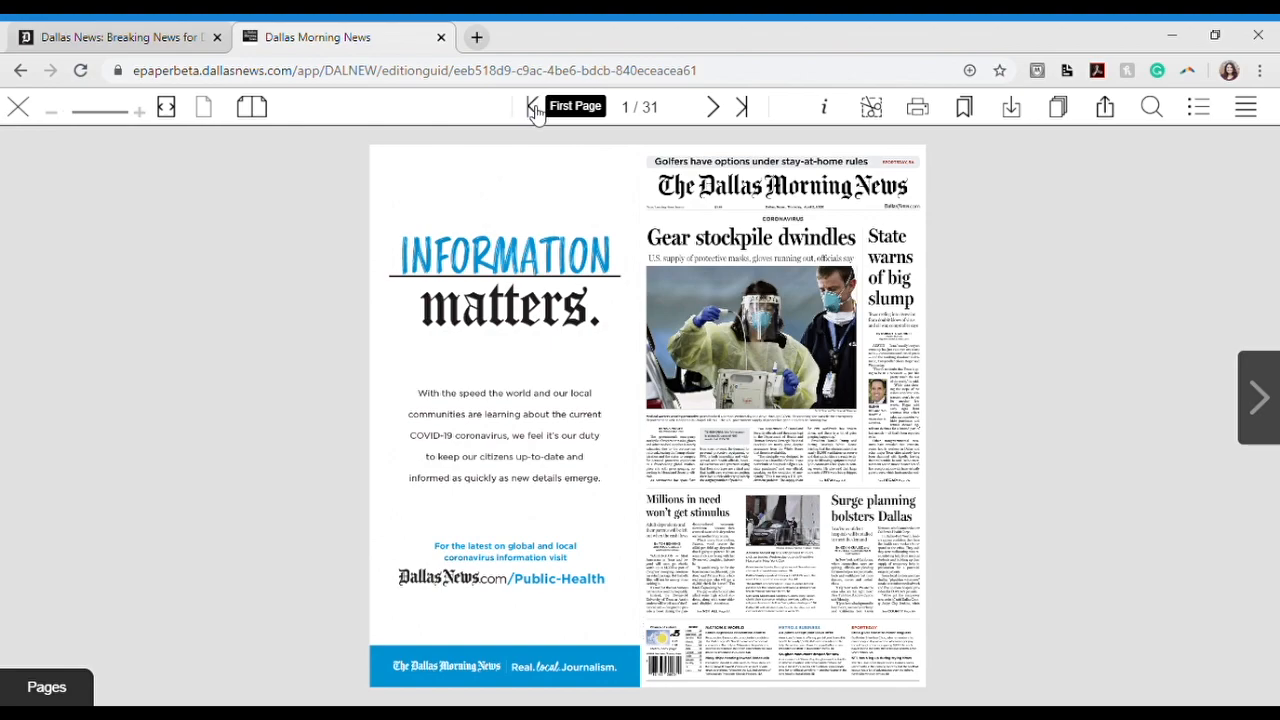
mouse_move(568, 108)
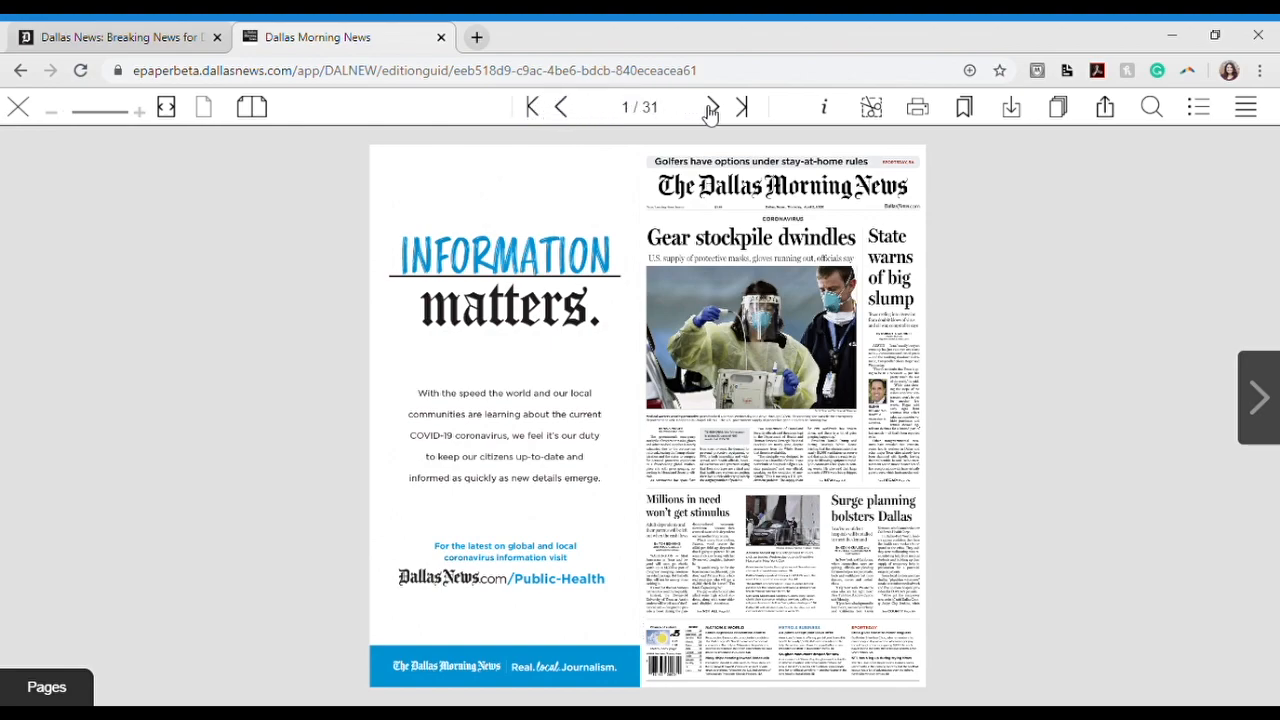
Advance one spread, return to the front page, and bring up the hamburger sections menu.
click(710, 108)
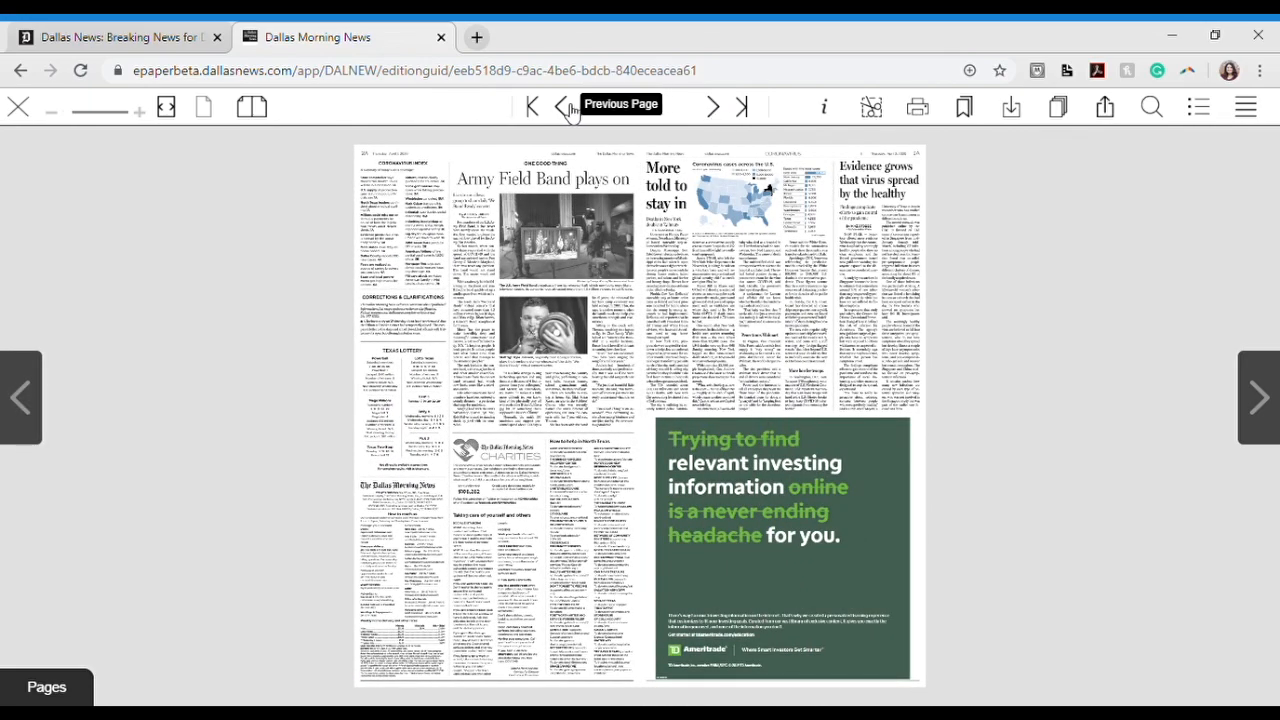
click(560, 106)
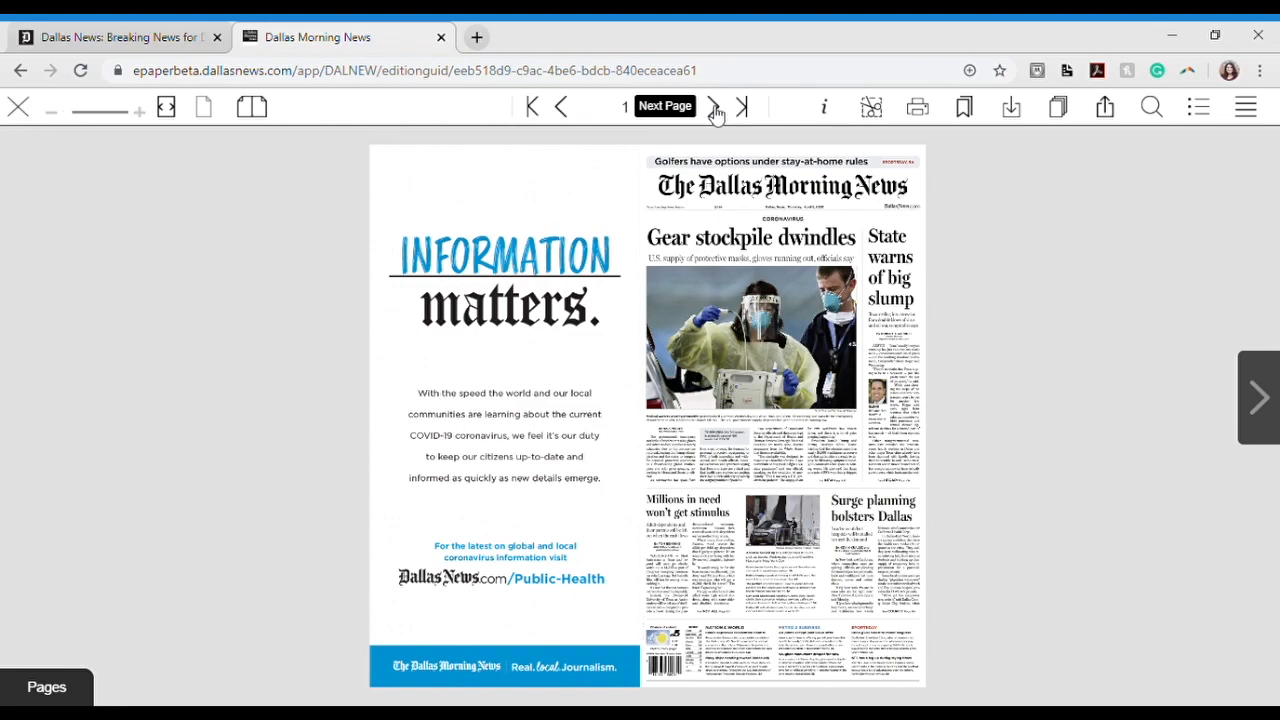
mouse_move(752, 110)
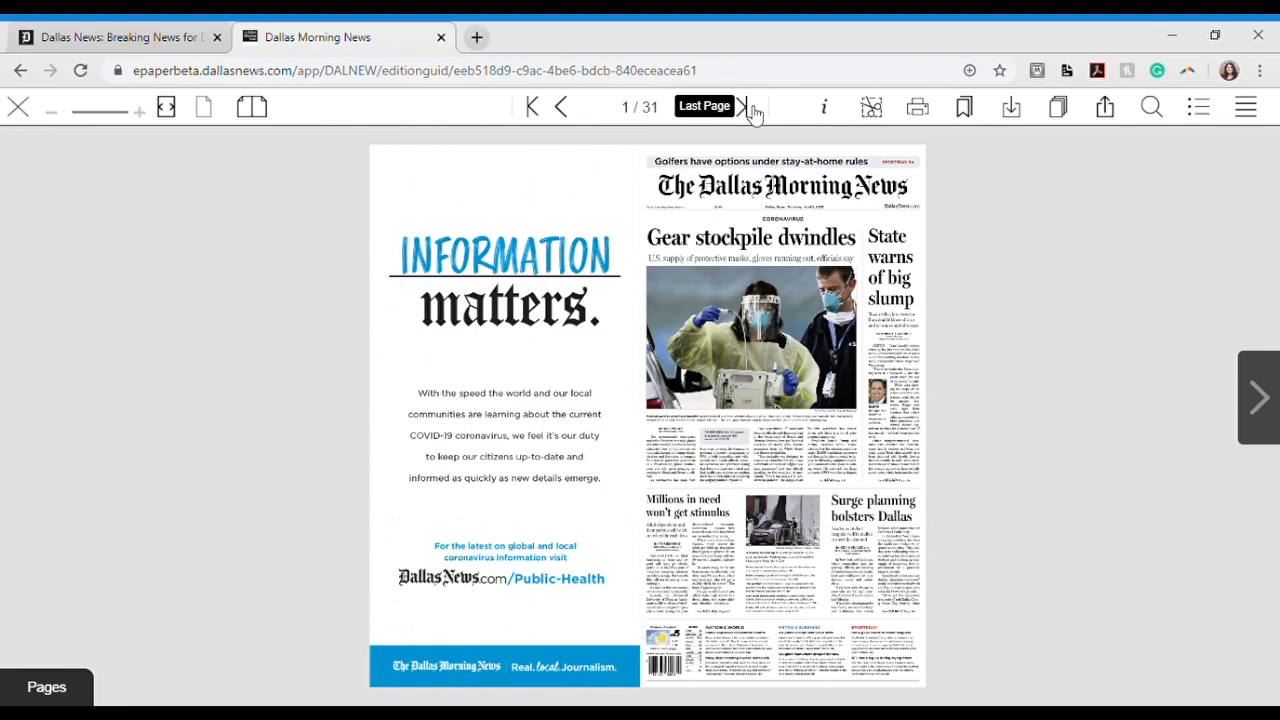
mouse_move(828, 108)
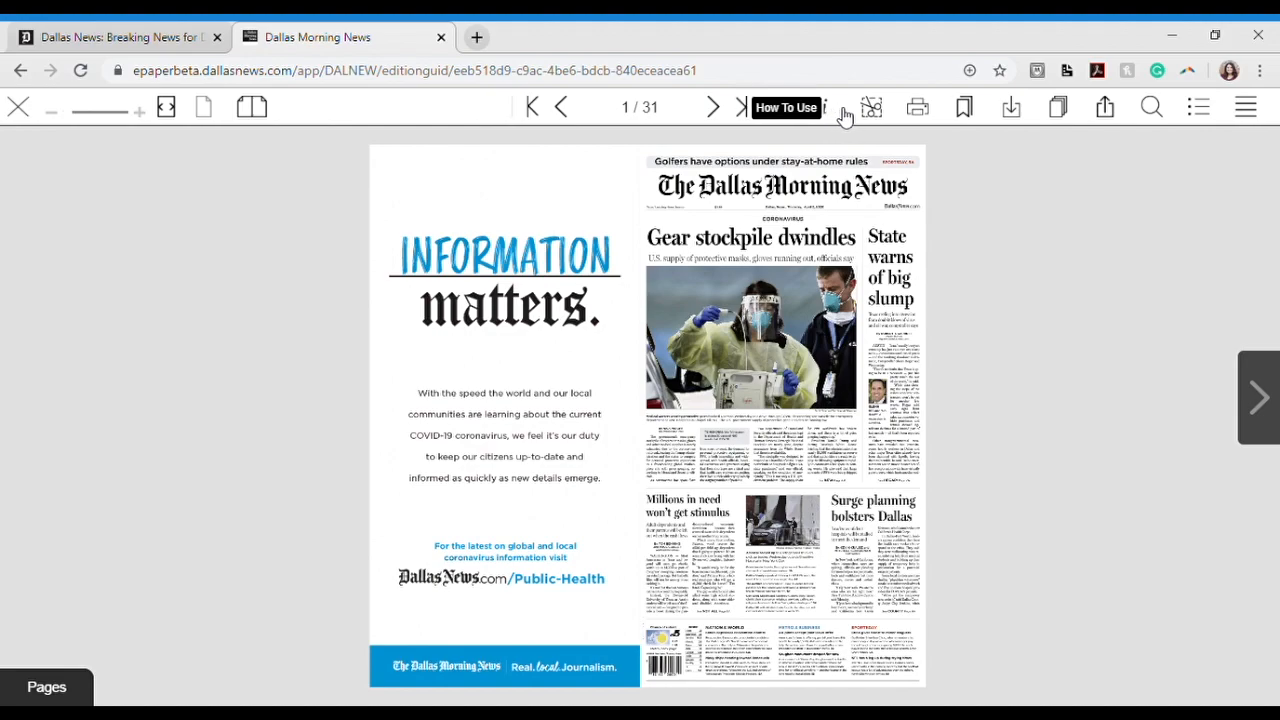
mouse_move(872, 108)
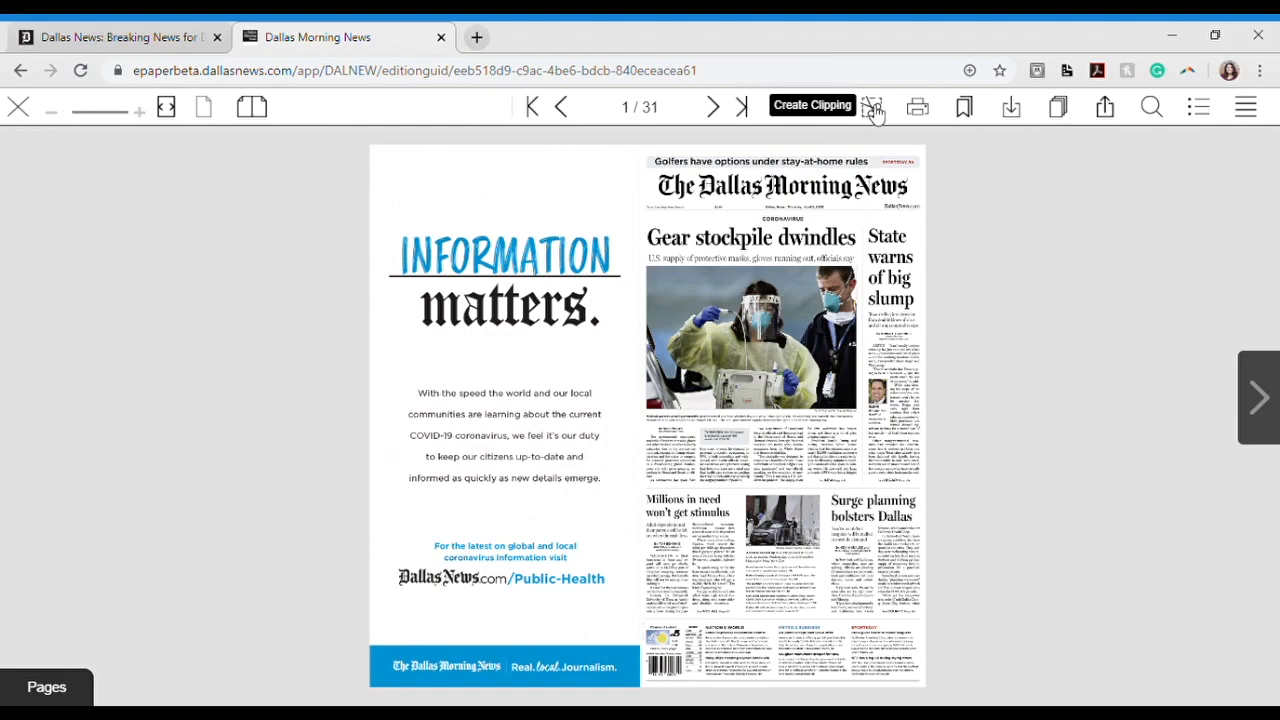
mouse_move(916, 108)
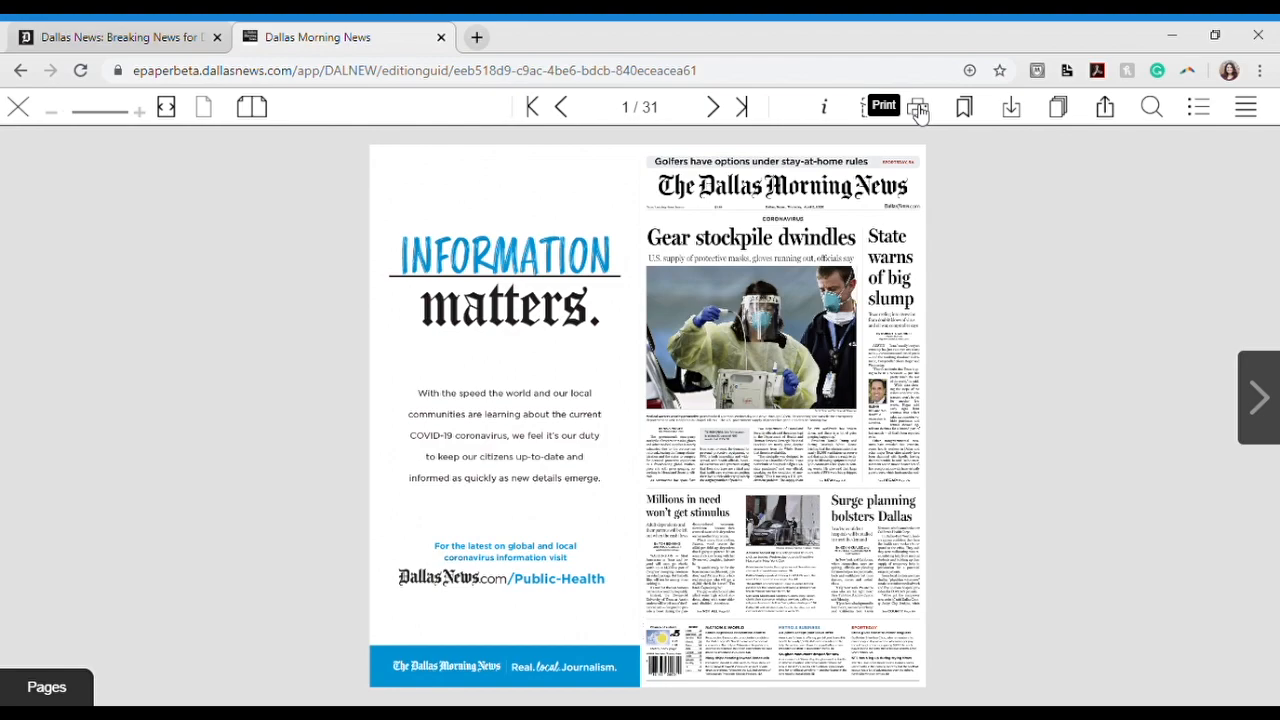
mouse_move(964, 108)
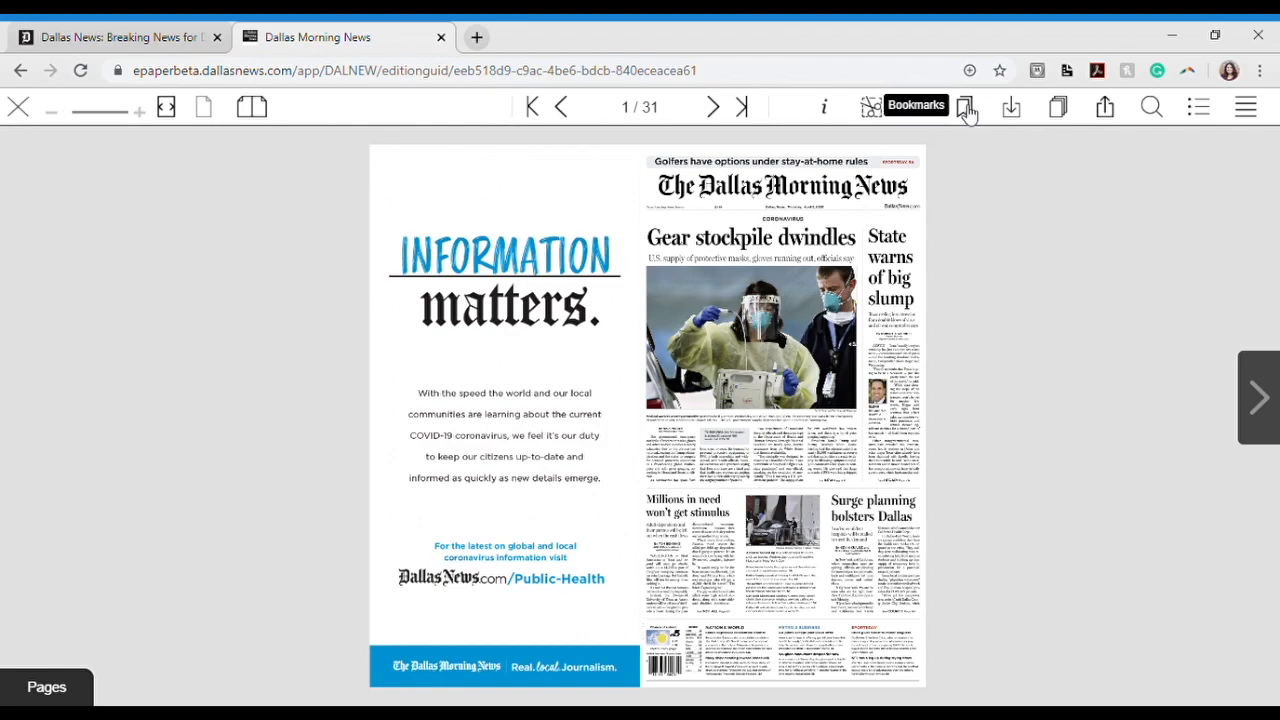
mouse_move(1012, 110)
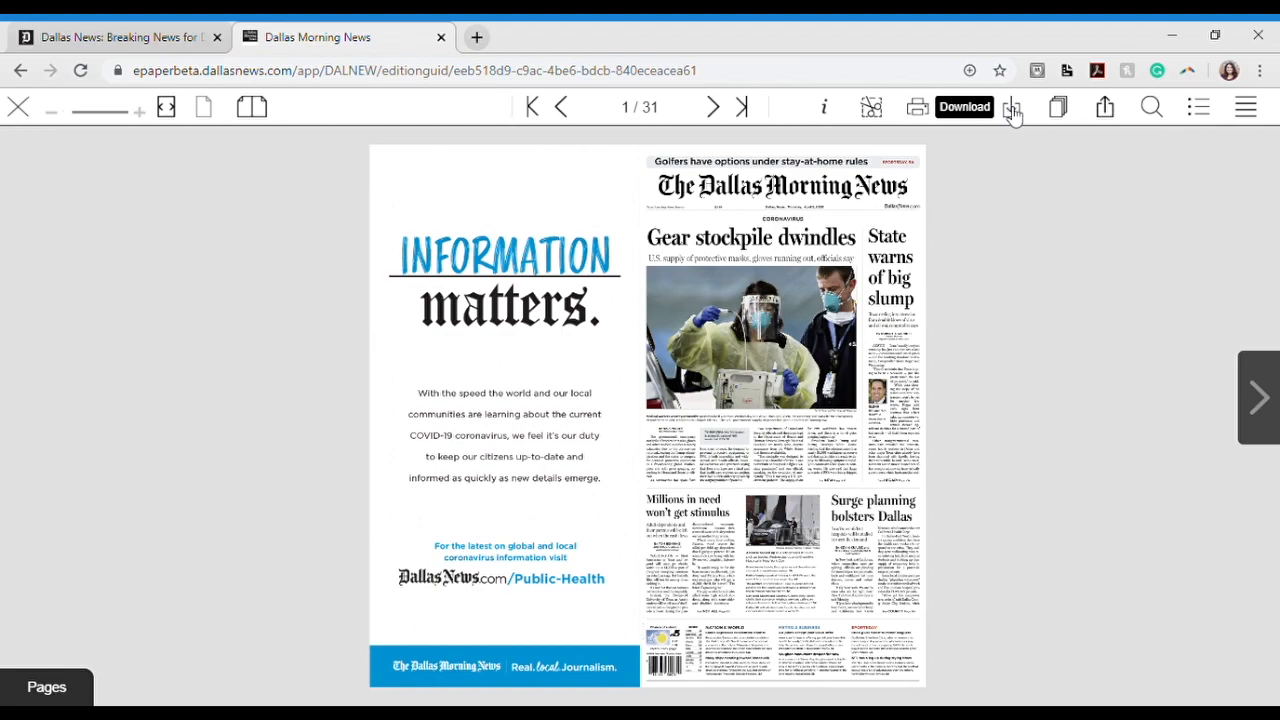
mouse_move(1058, 108)
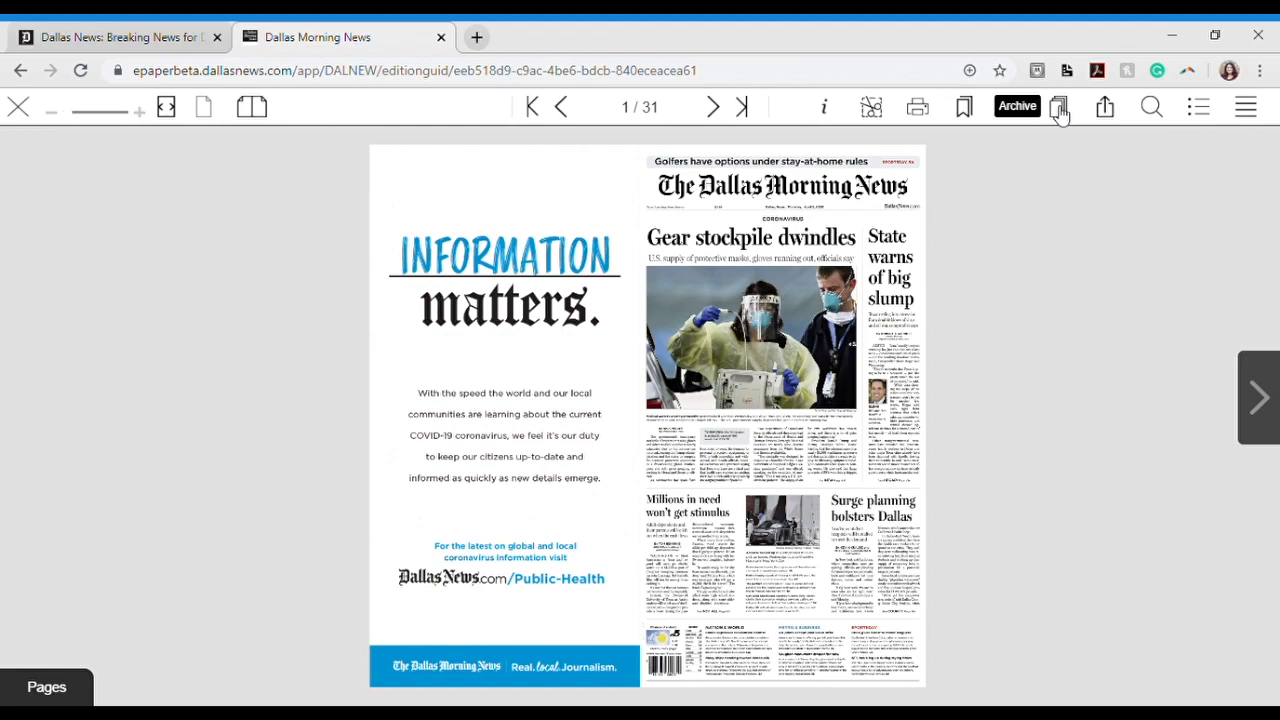
mouse_move(1104, 108)
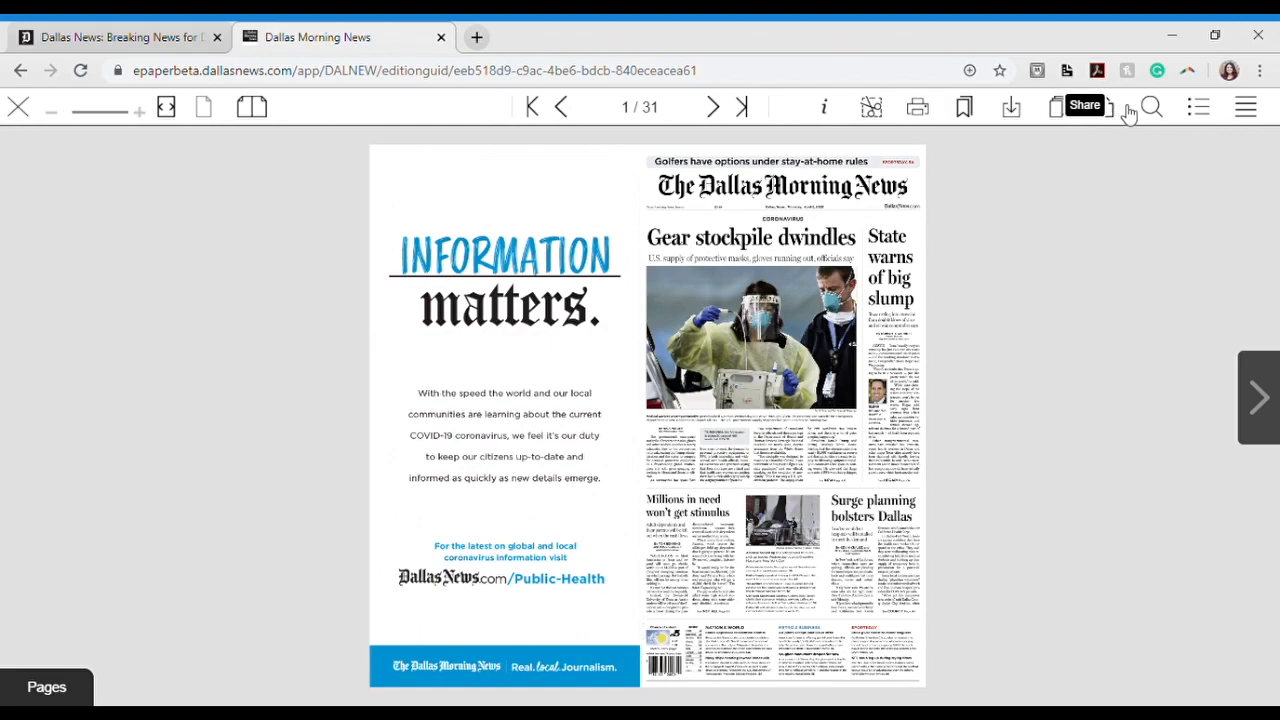
mouse_move(1152, 108)
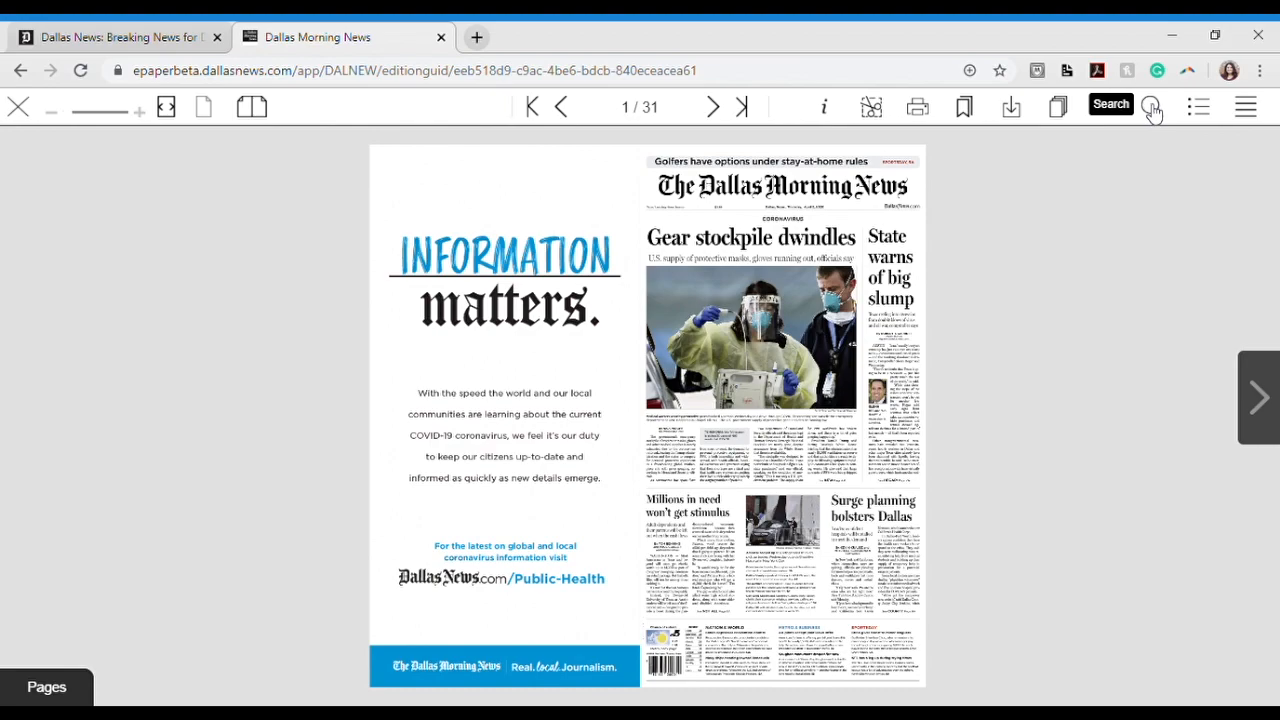
mouse_move(1200, 108)
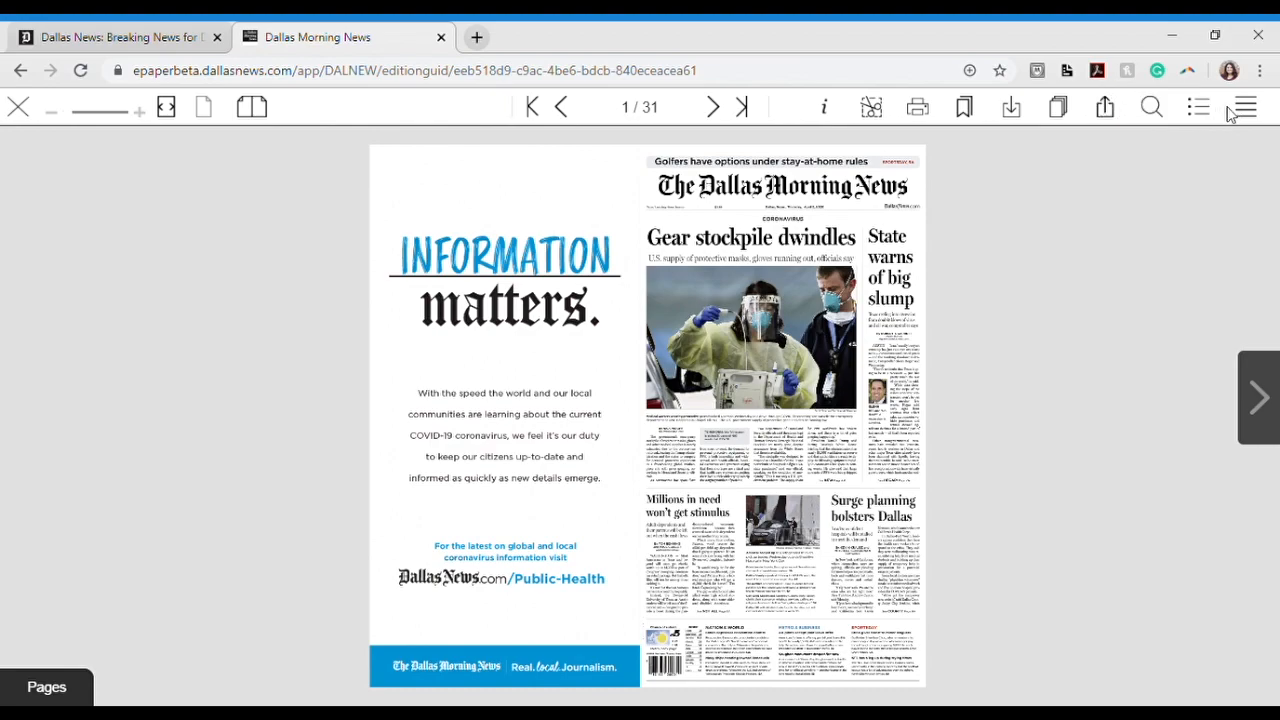
mouse_move(1244, 108)
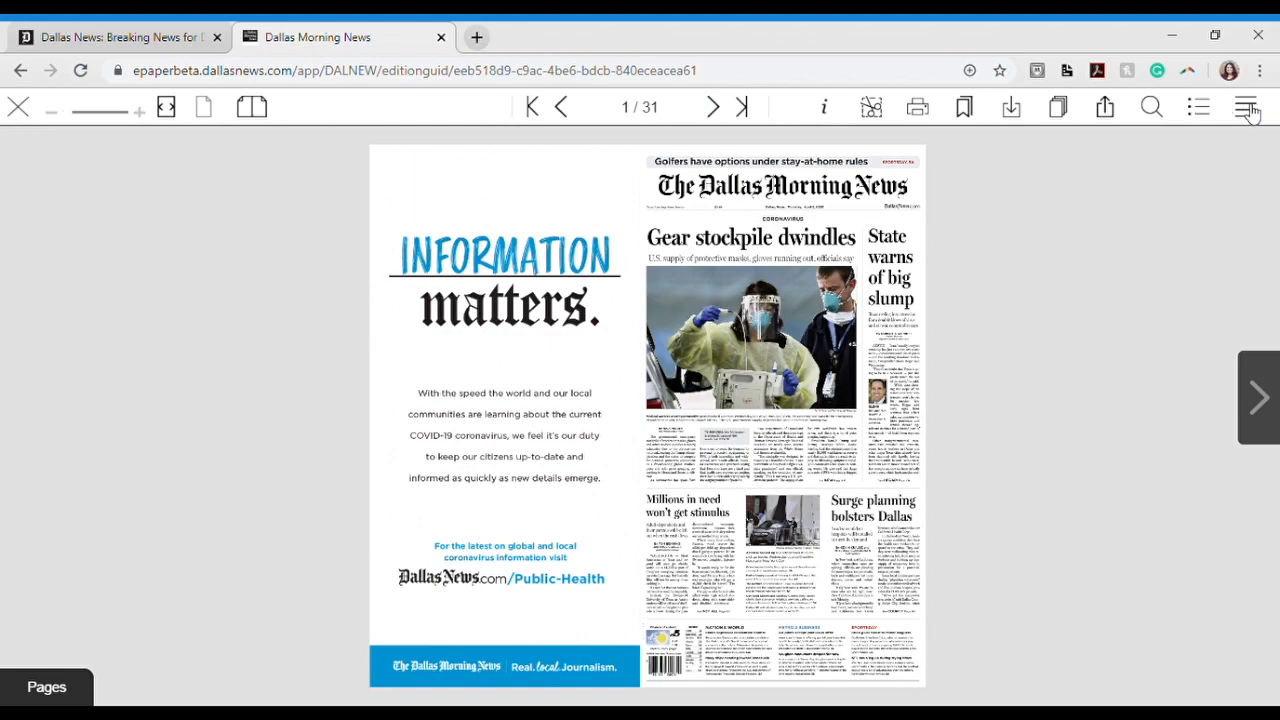
click(1248, 108)
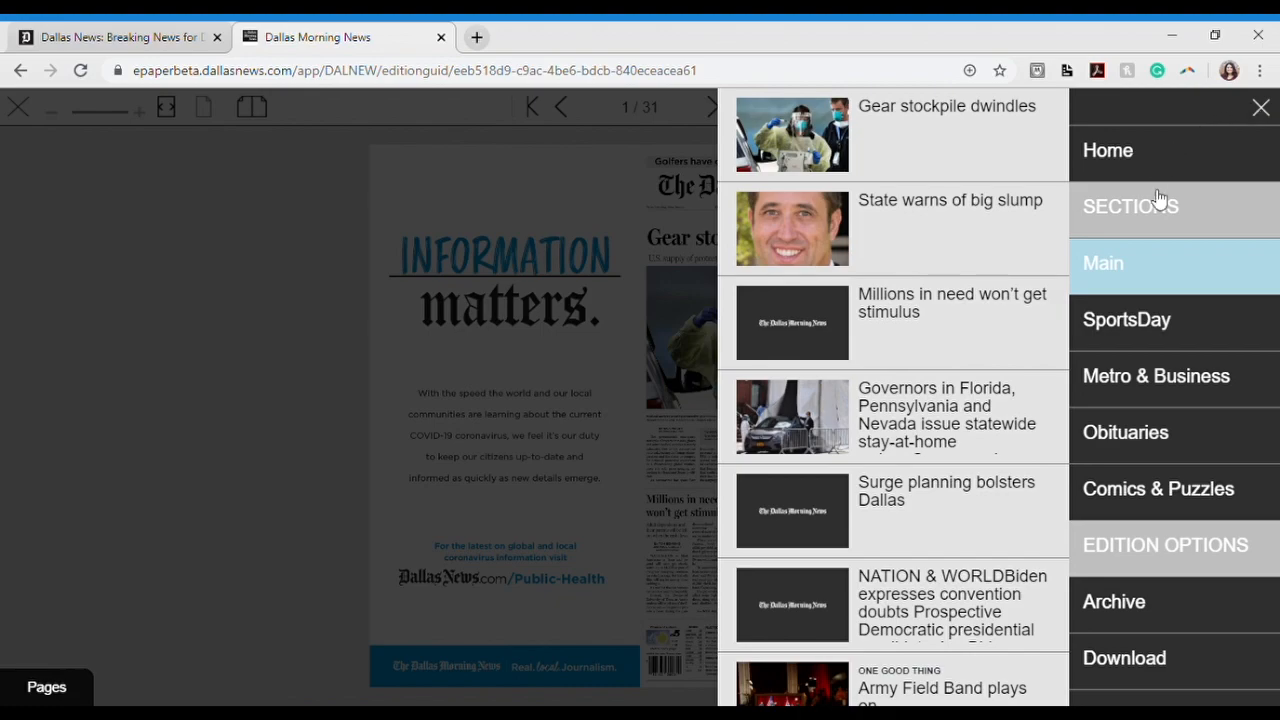
mouse_move(1156, 324)
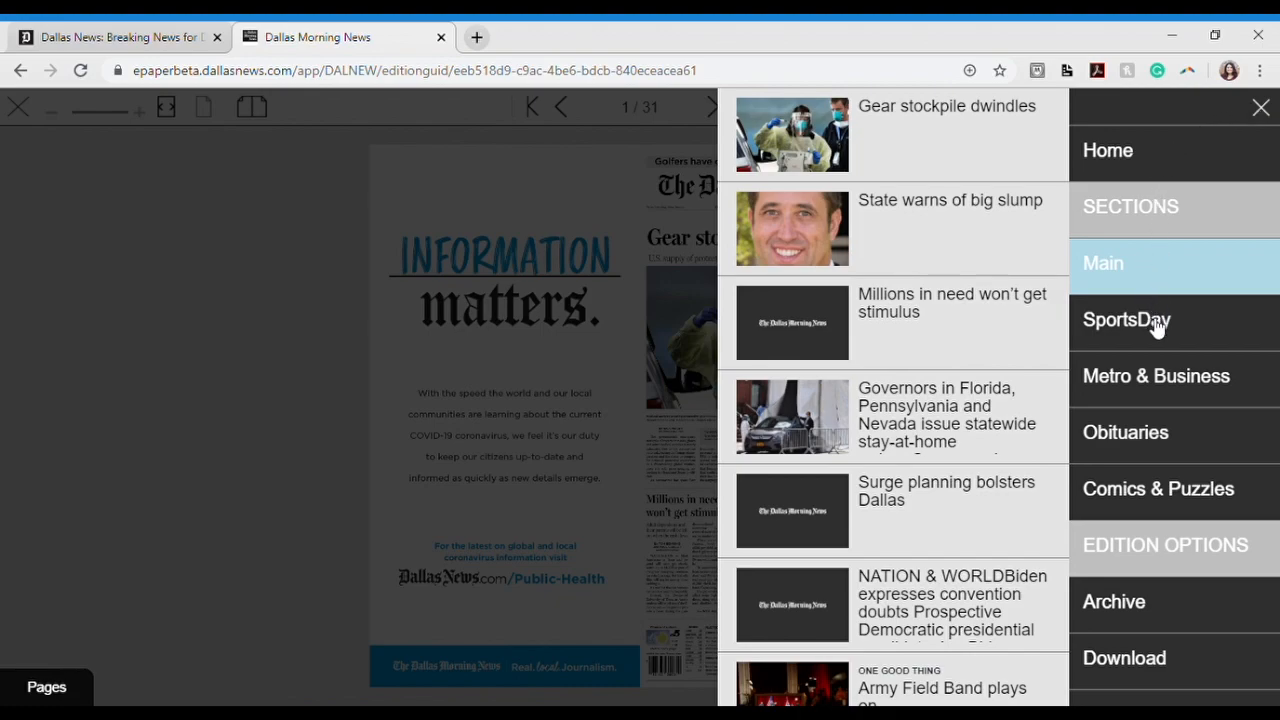
mouse_move(1156, 432)
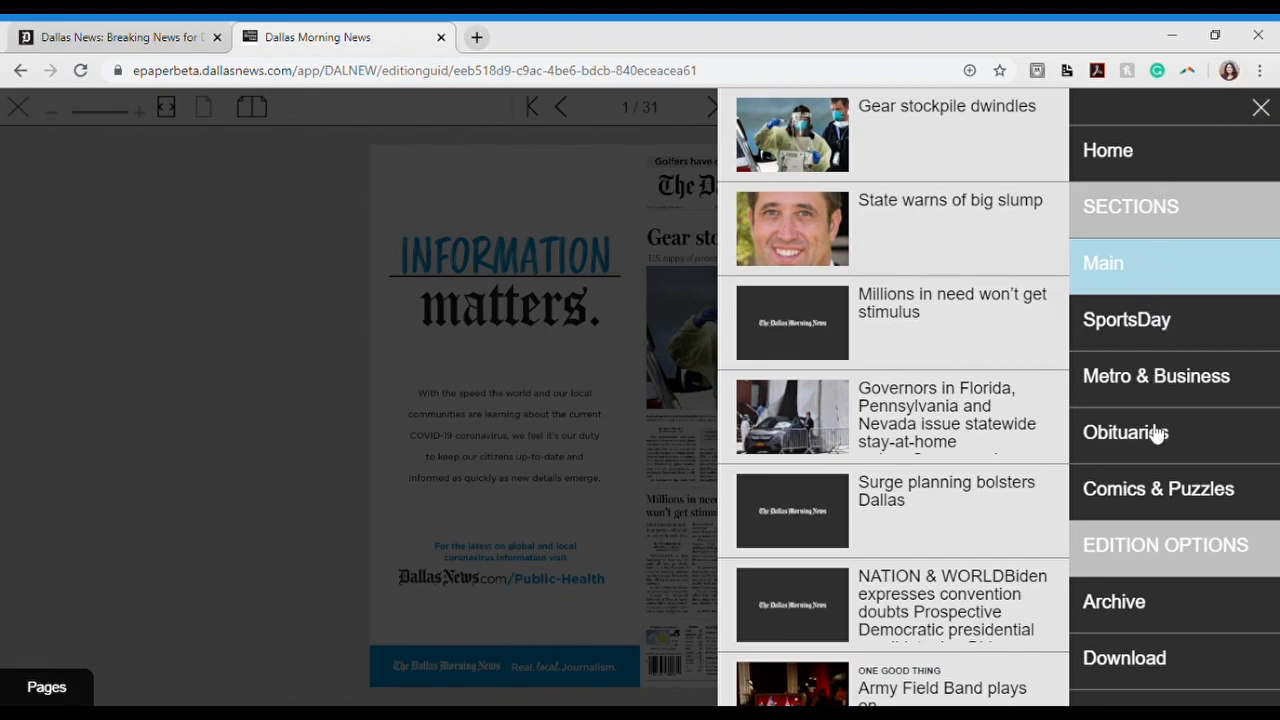
scroll(down, 3)
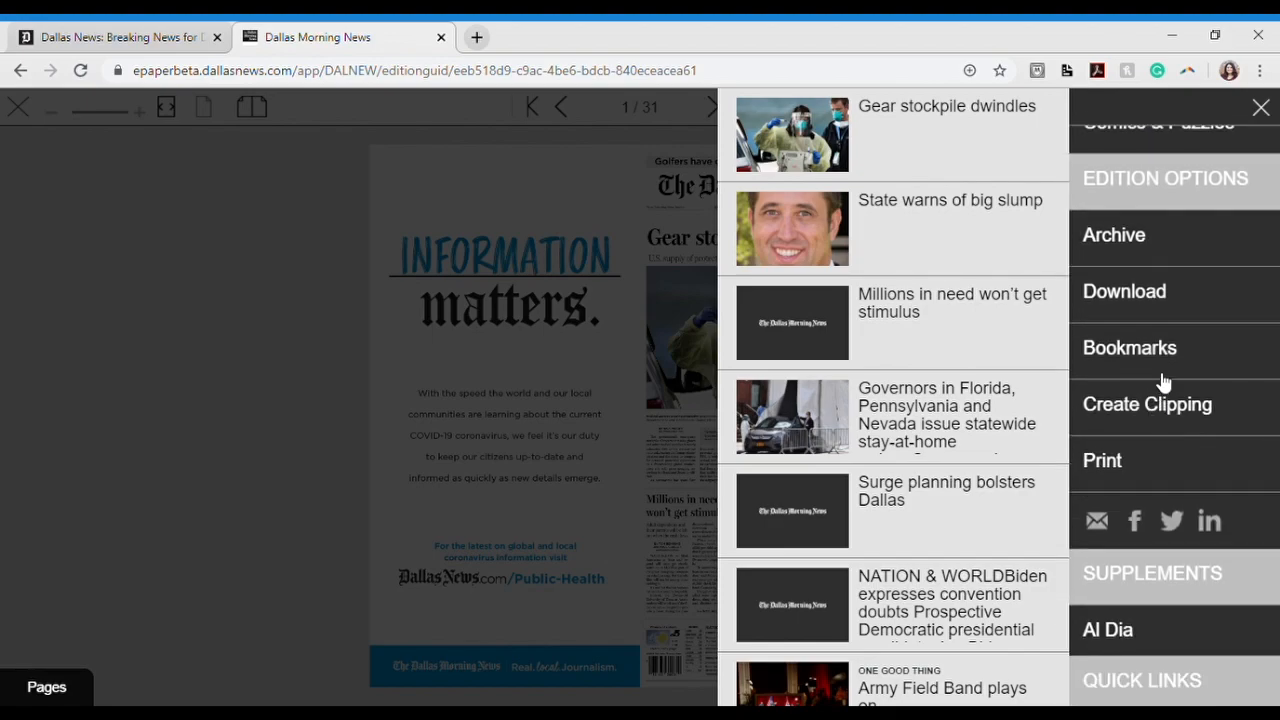
scroll(down, 3)
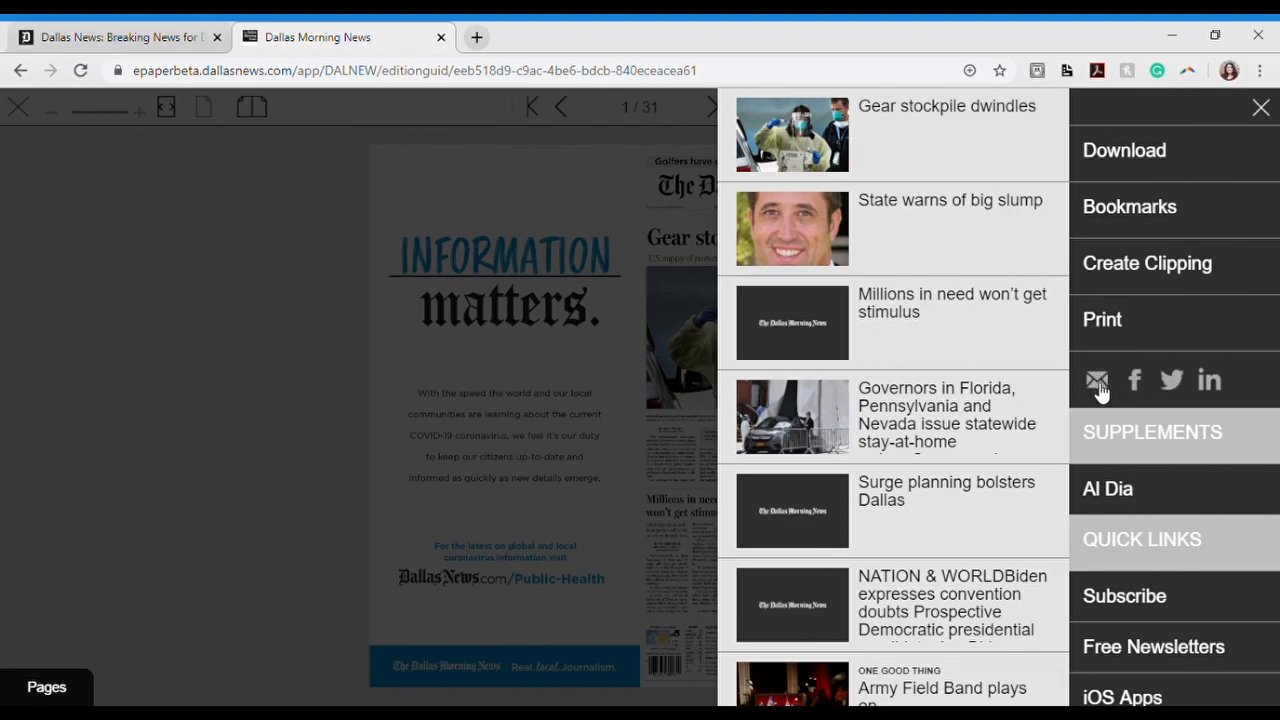
mouse_move(1138, 390)
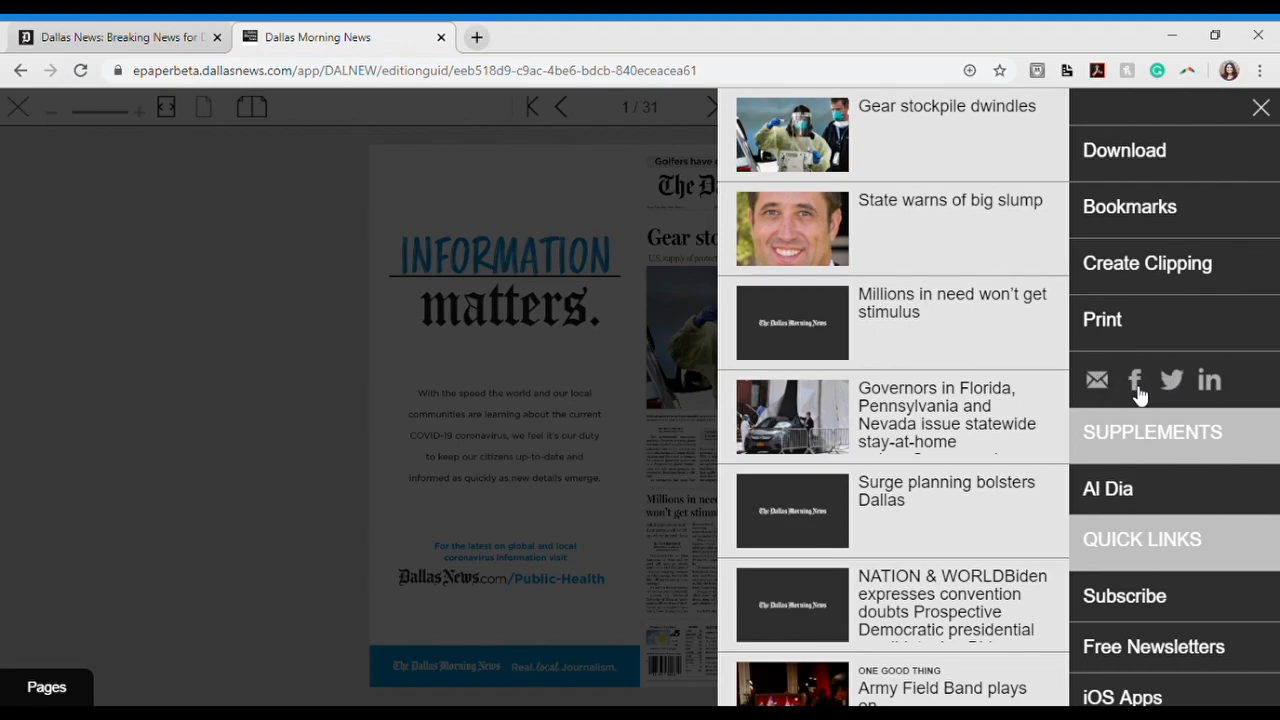
mouse_move(1172, 384)
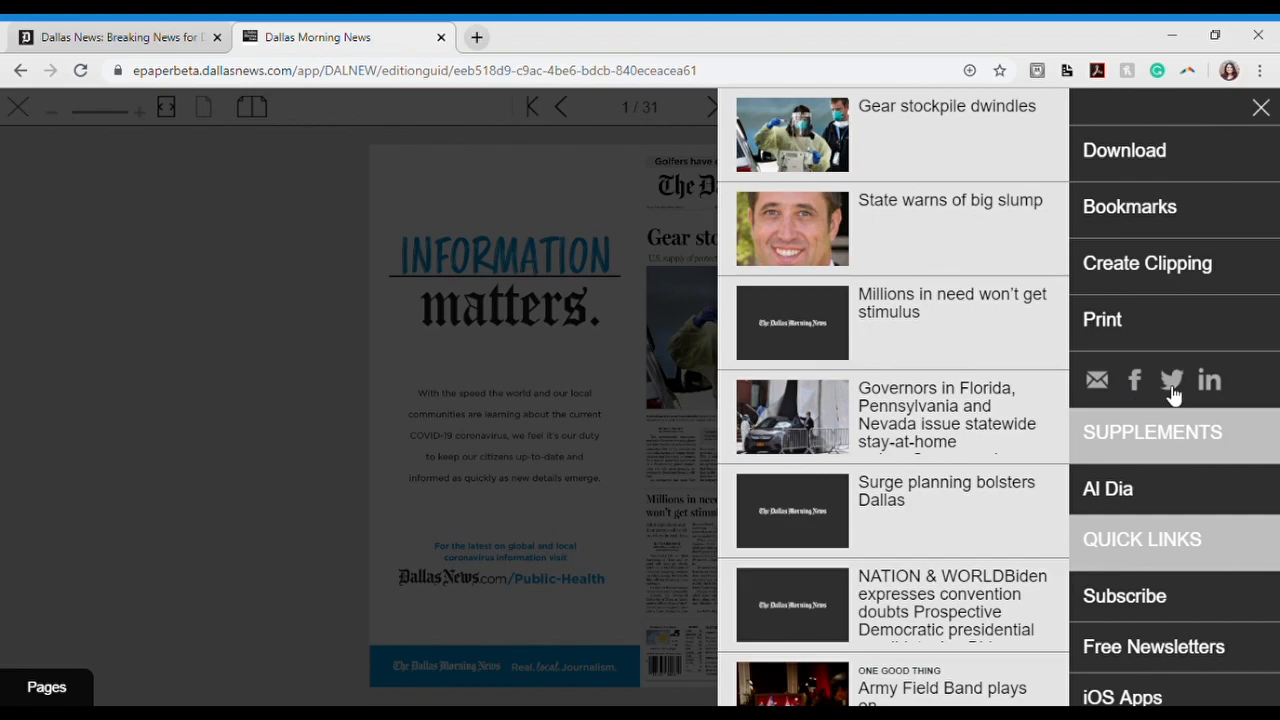
mouse_move(1182, 390)
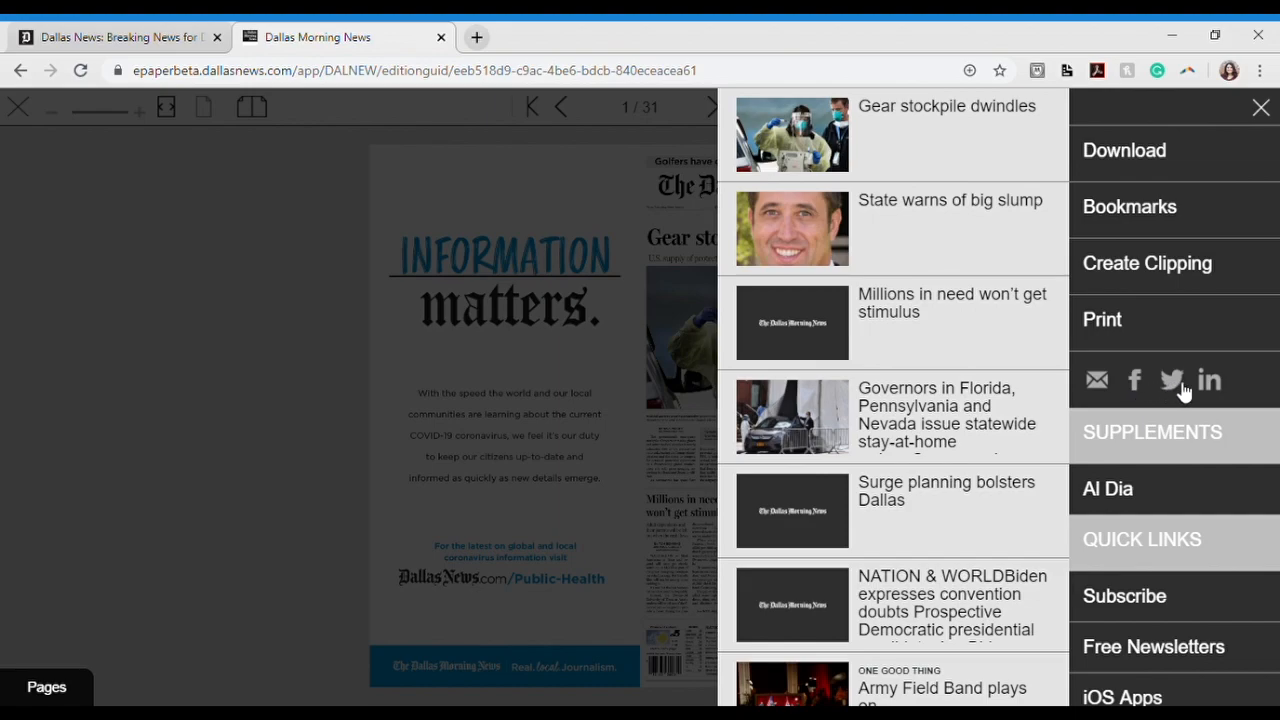
mouse_move(1210, 380)
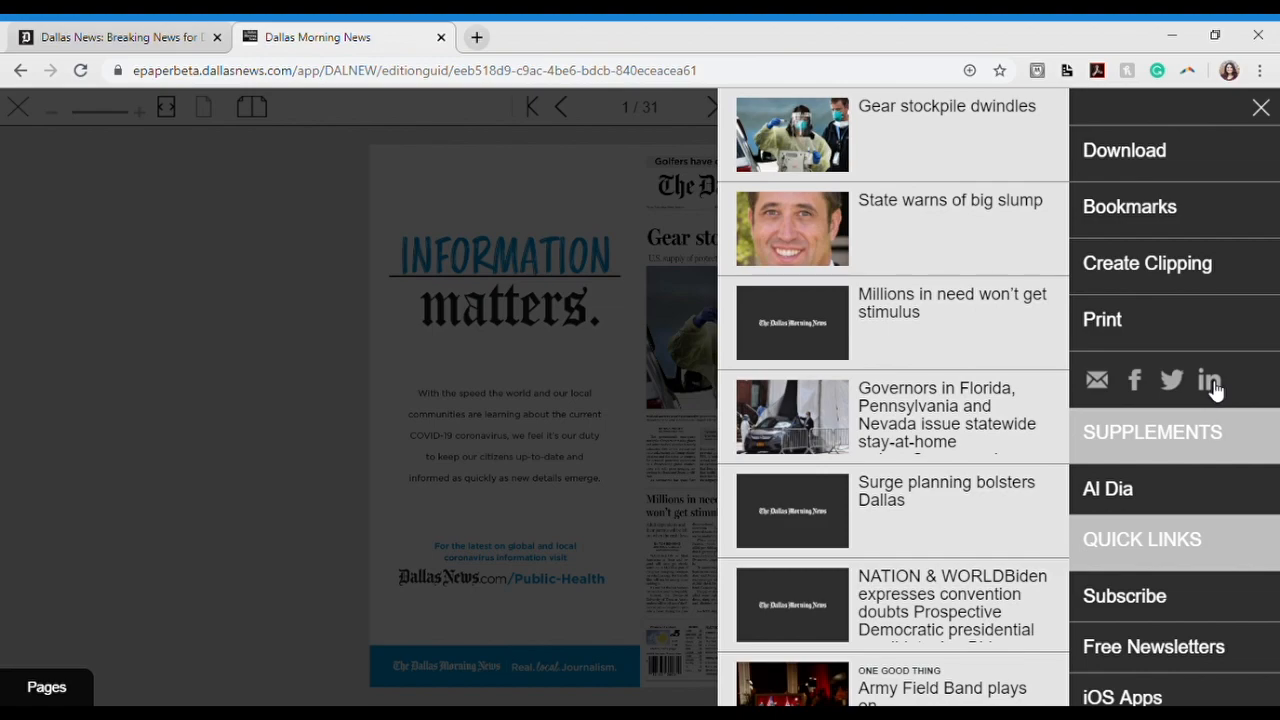
scroll(down, 3)
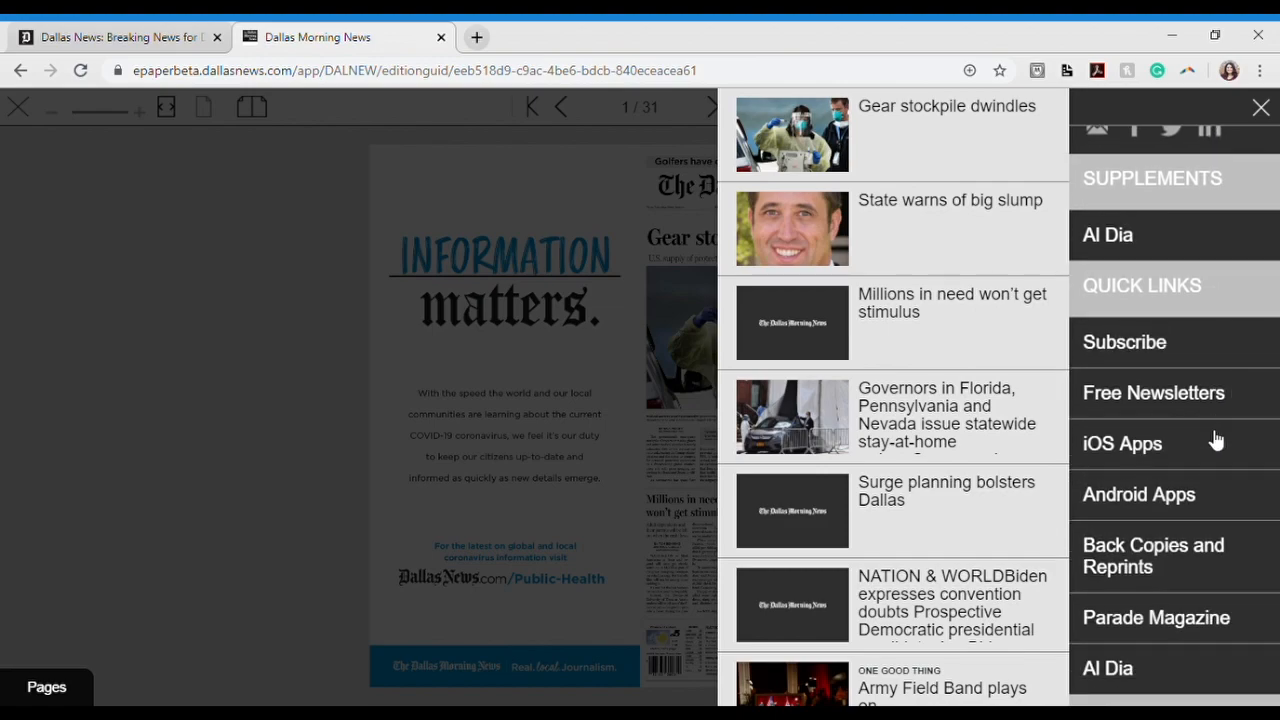
Scroll through the menu's Quick Links and Info entries, then close the side menu.
scroll(down, 3)
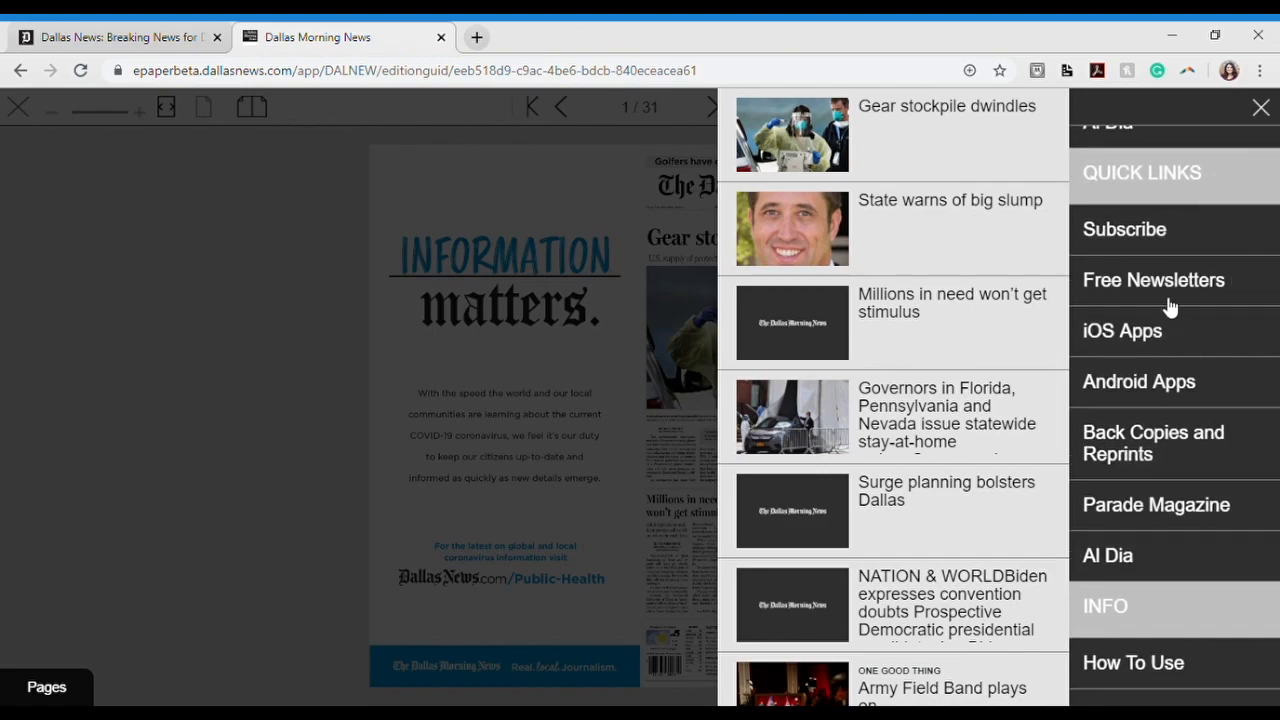
mouse_move(1160, 260)
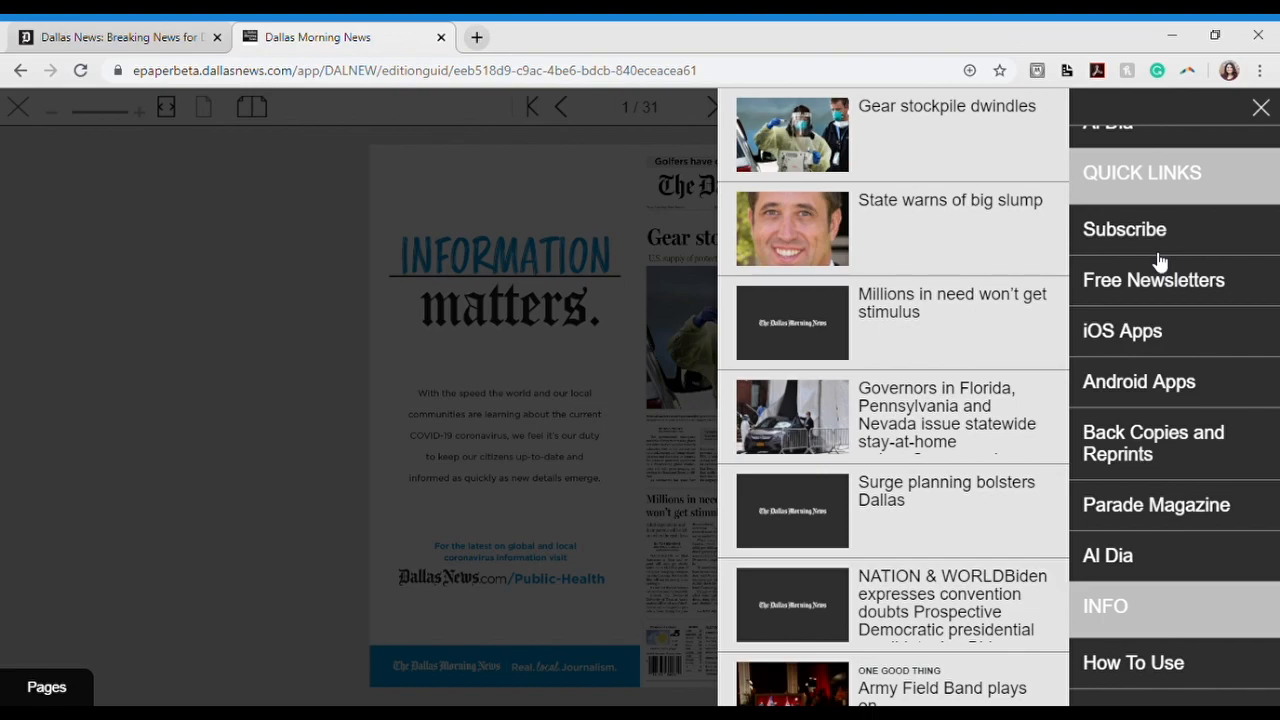
mouse_move(1160, 298)
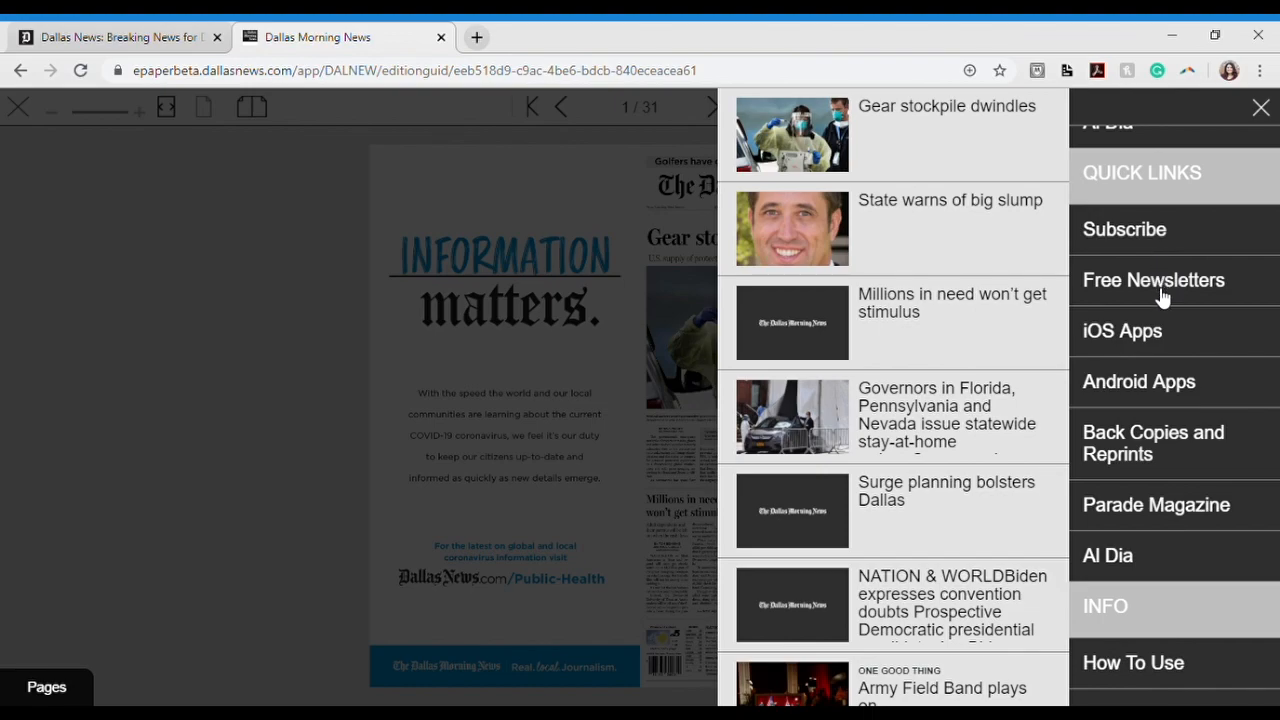
mouse_move(1160, 338)
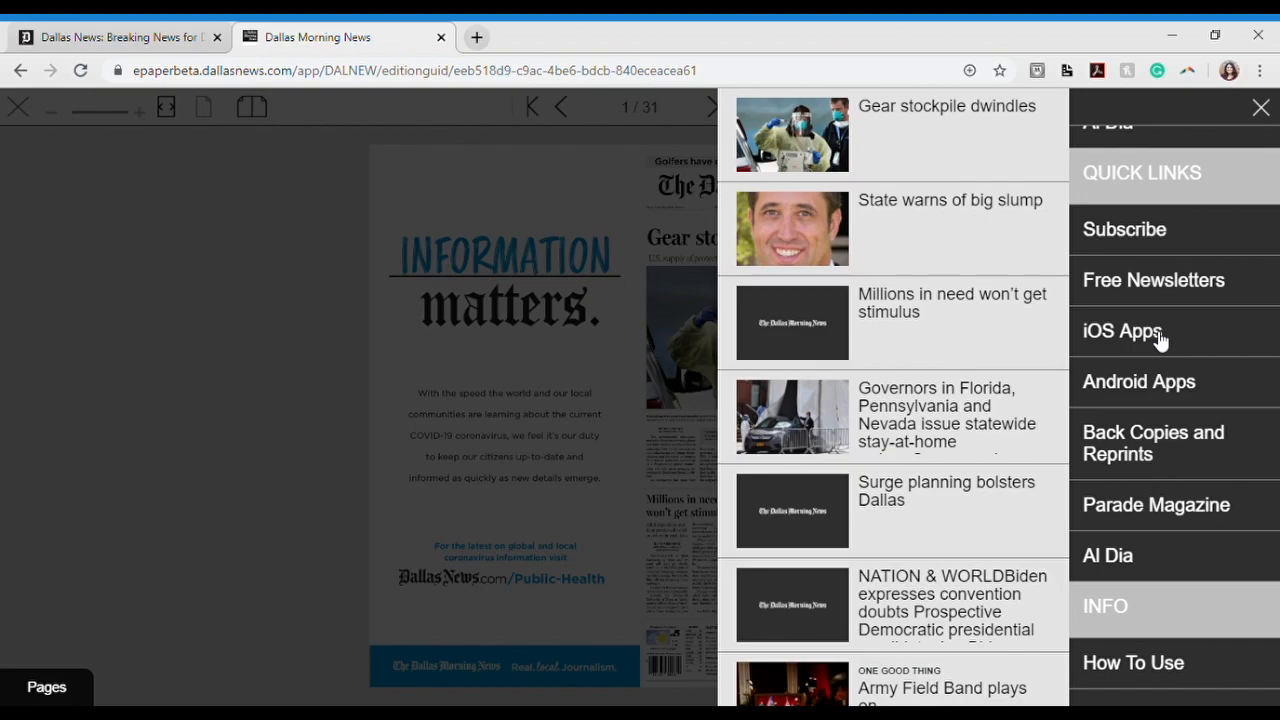
mouse_move(1168, 404)
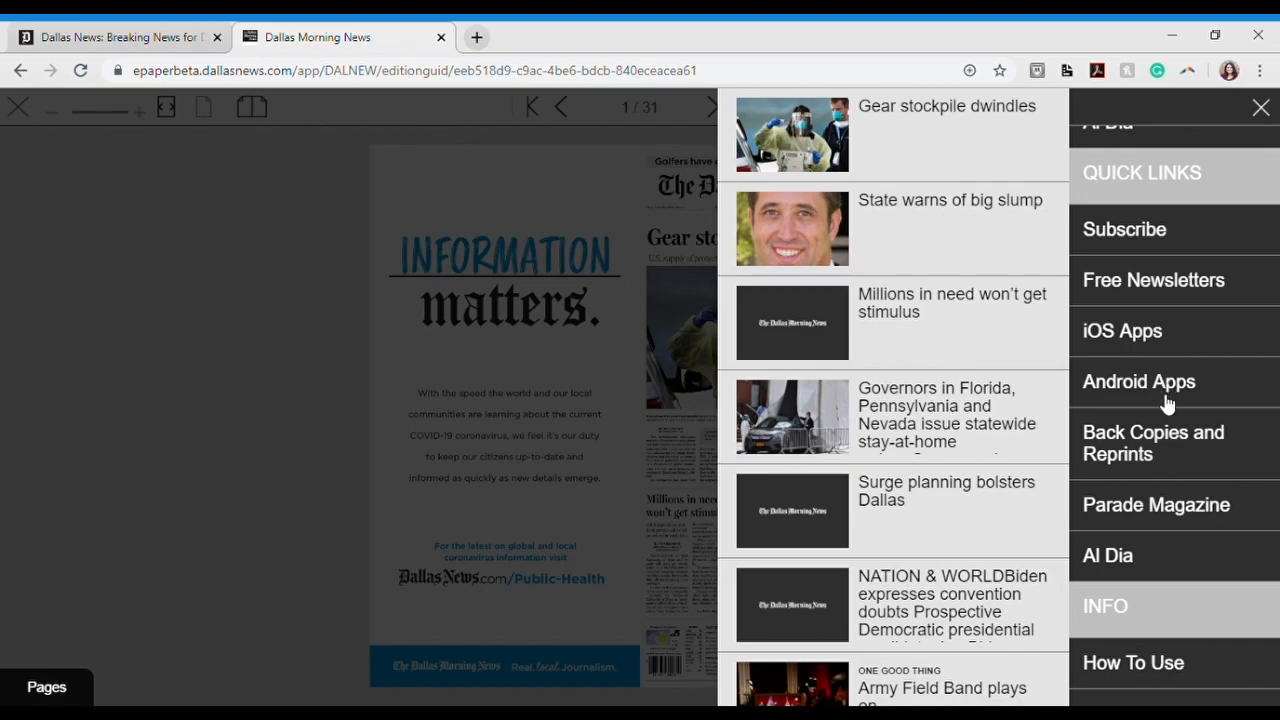
mouse_move(1164, 428)
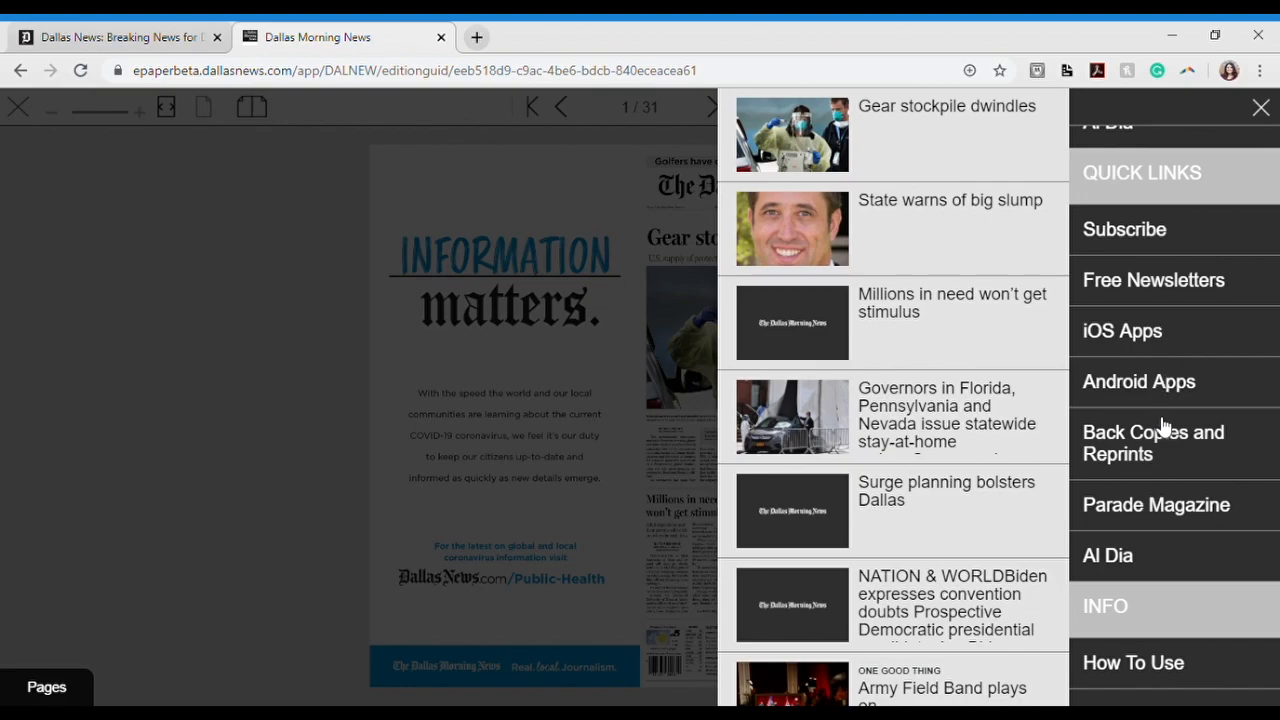
mouse_move(1164, 472)
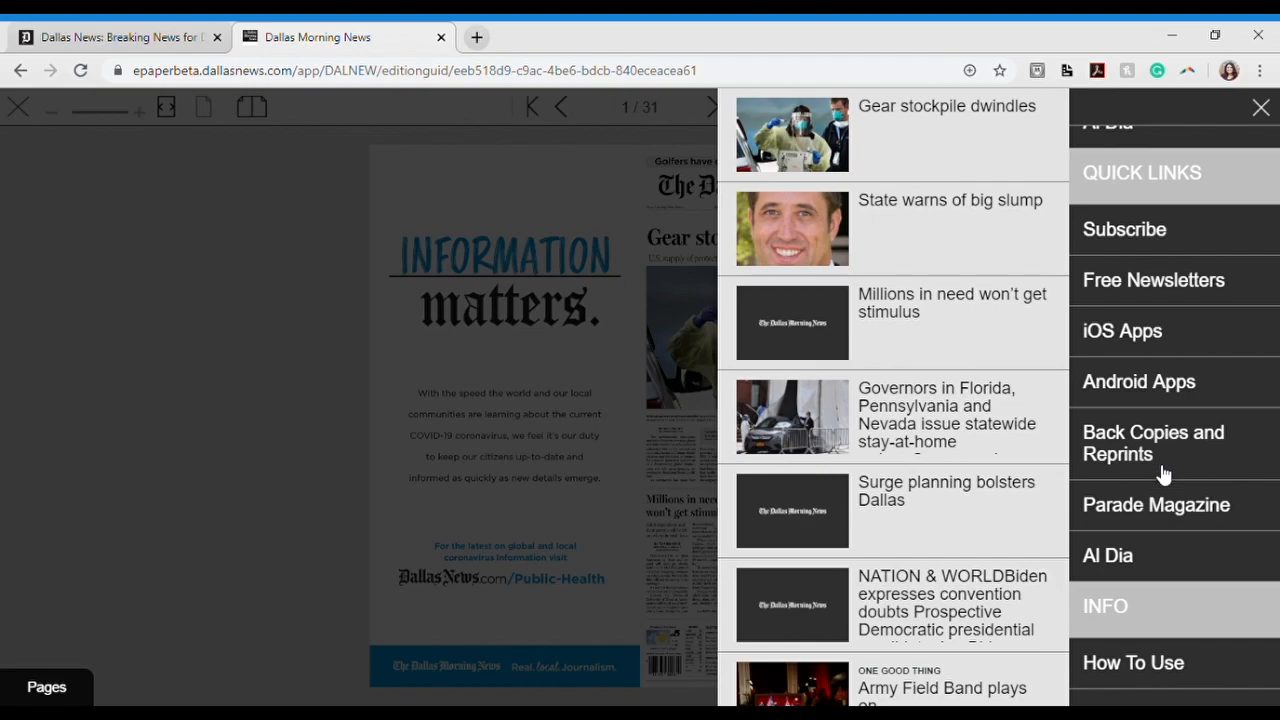
mouse_move(1168, 532)
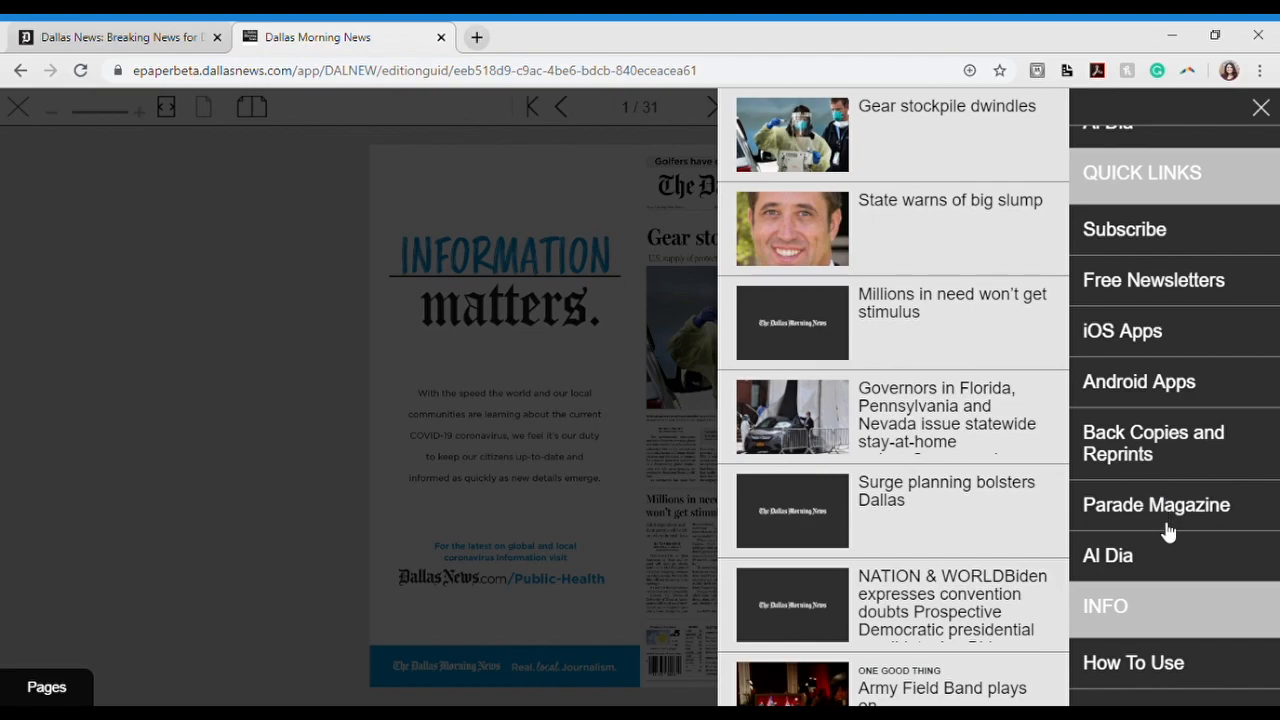
mouse_move(1164, 568)
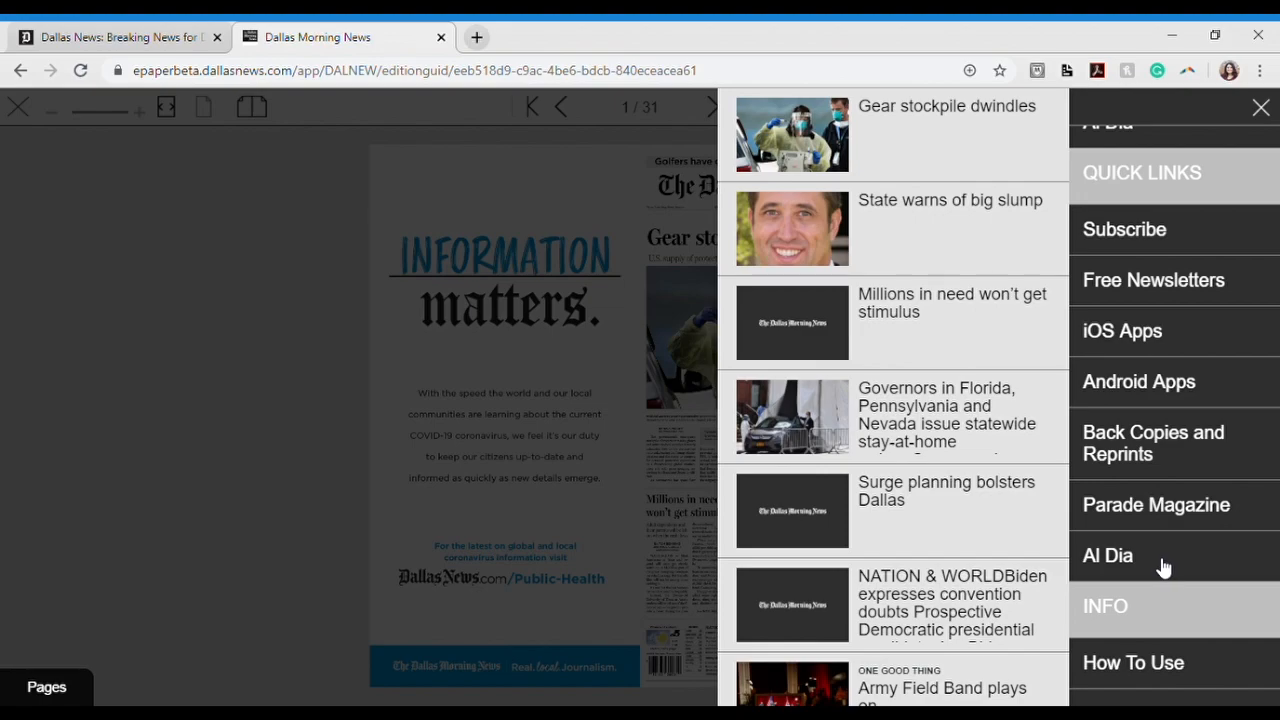
scroll(down, 3)
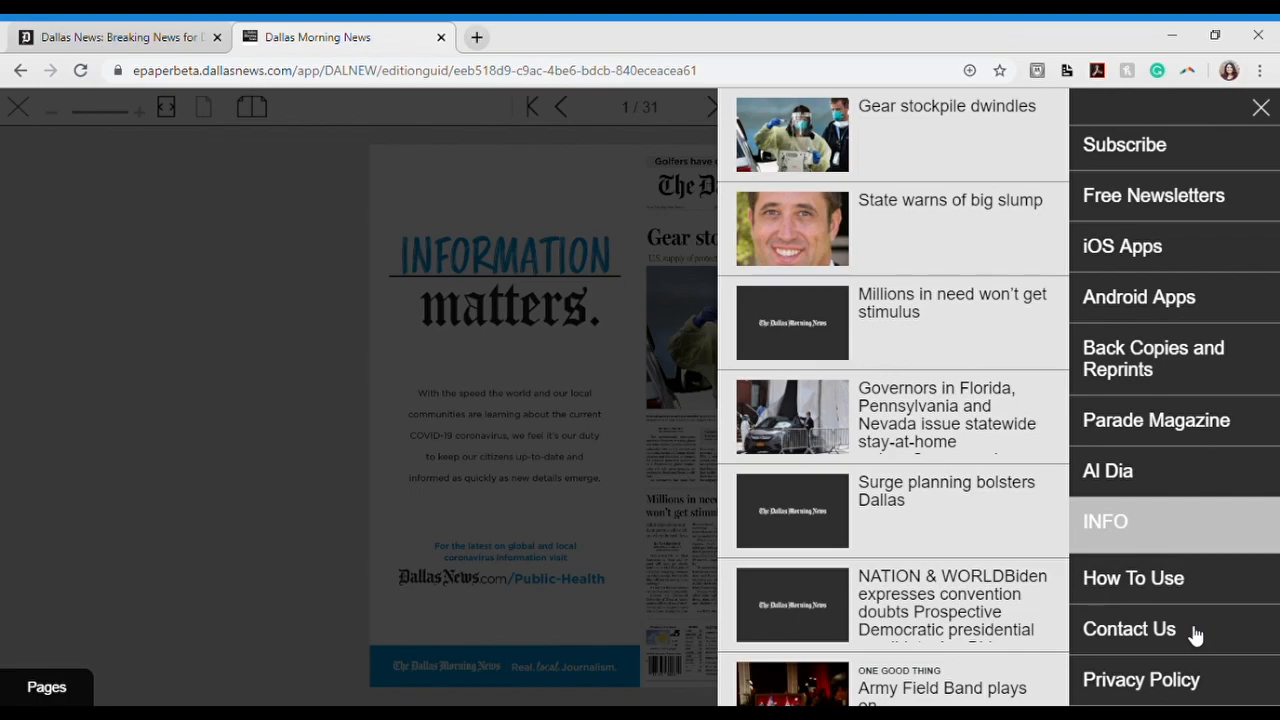
mouse_move(1196, 428)
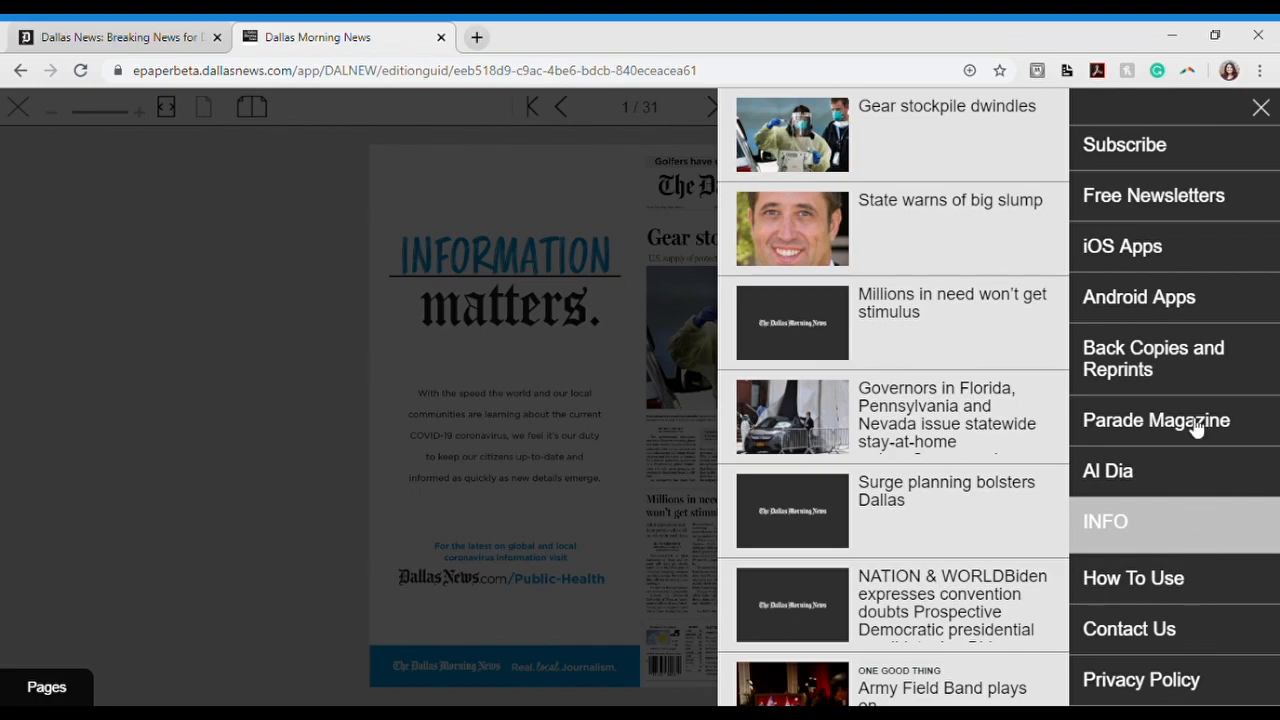
mouse_move(1270, 120)
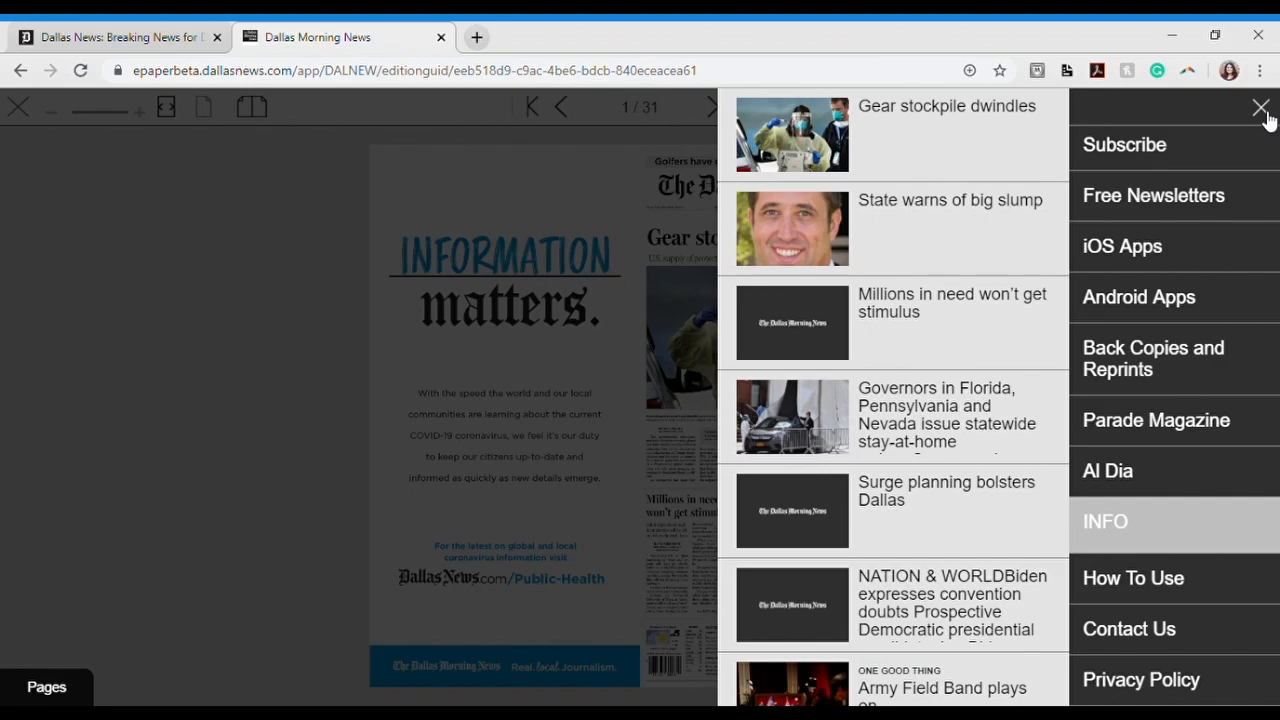
click(1260, 108)
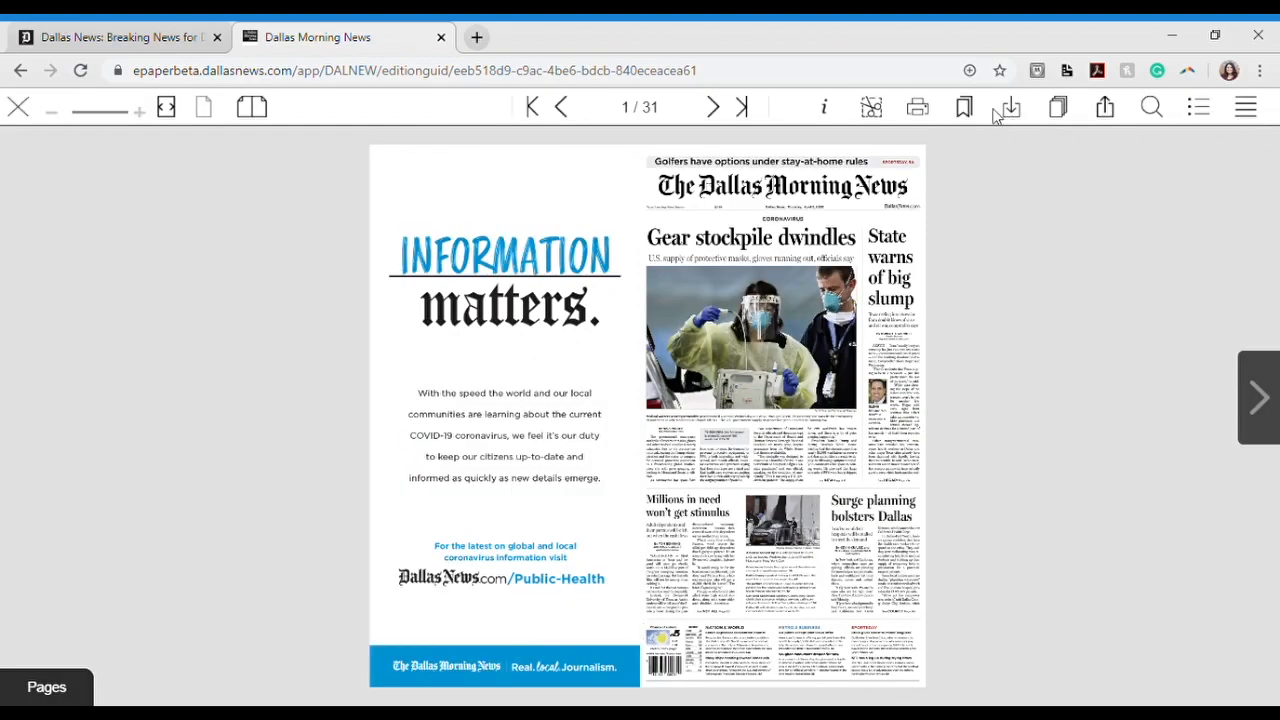
mouse_move(1008, 108)
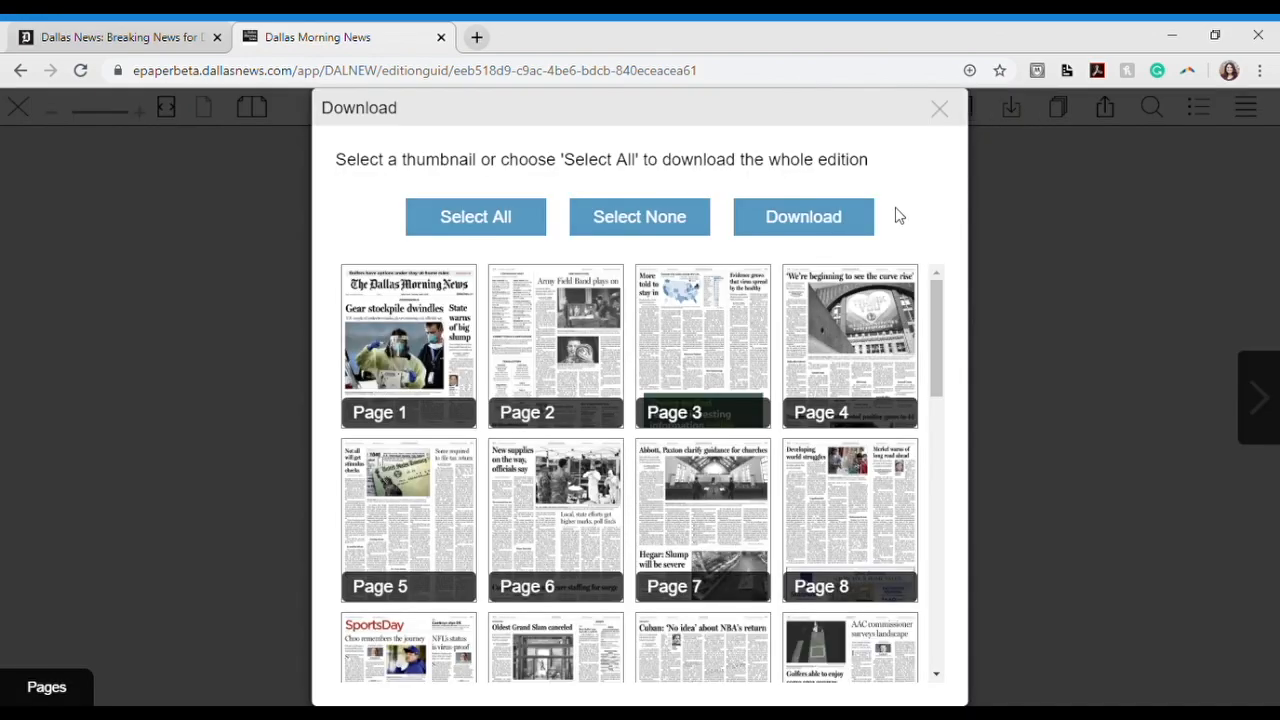
Tick the Page 1 thumbnail in the Download picker.
click(408, 344)
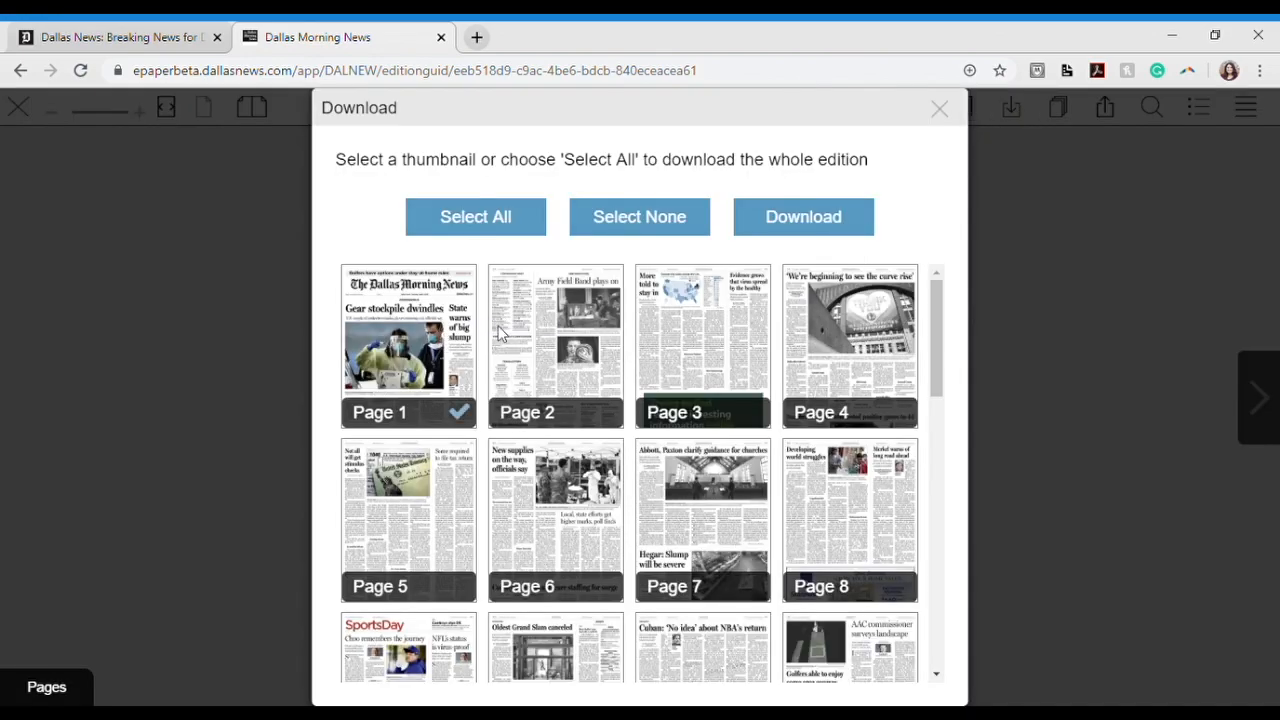
Tick Page 2 as well, then use Select None to clear all page selections.
click(556, 344)
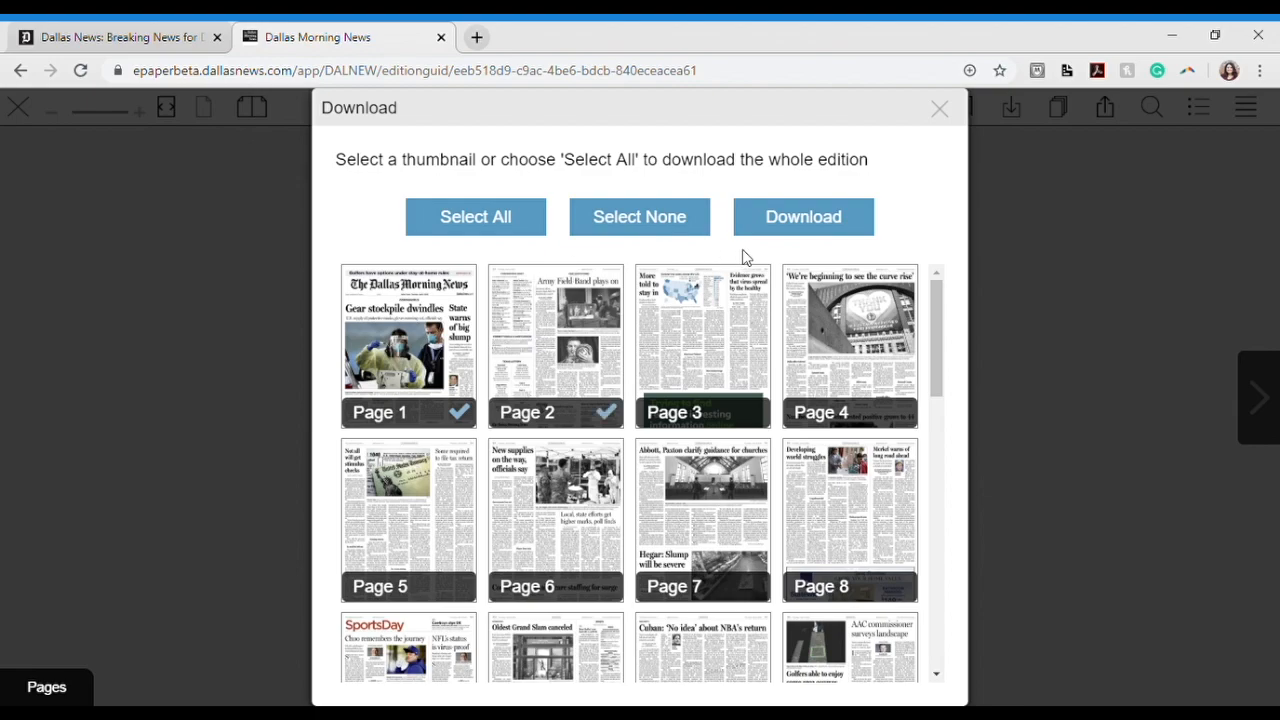
mouse_move(800, 230)
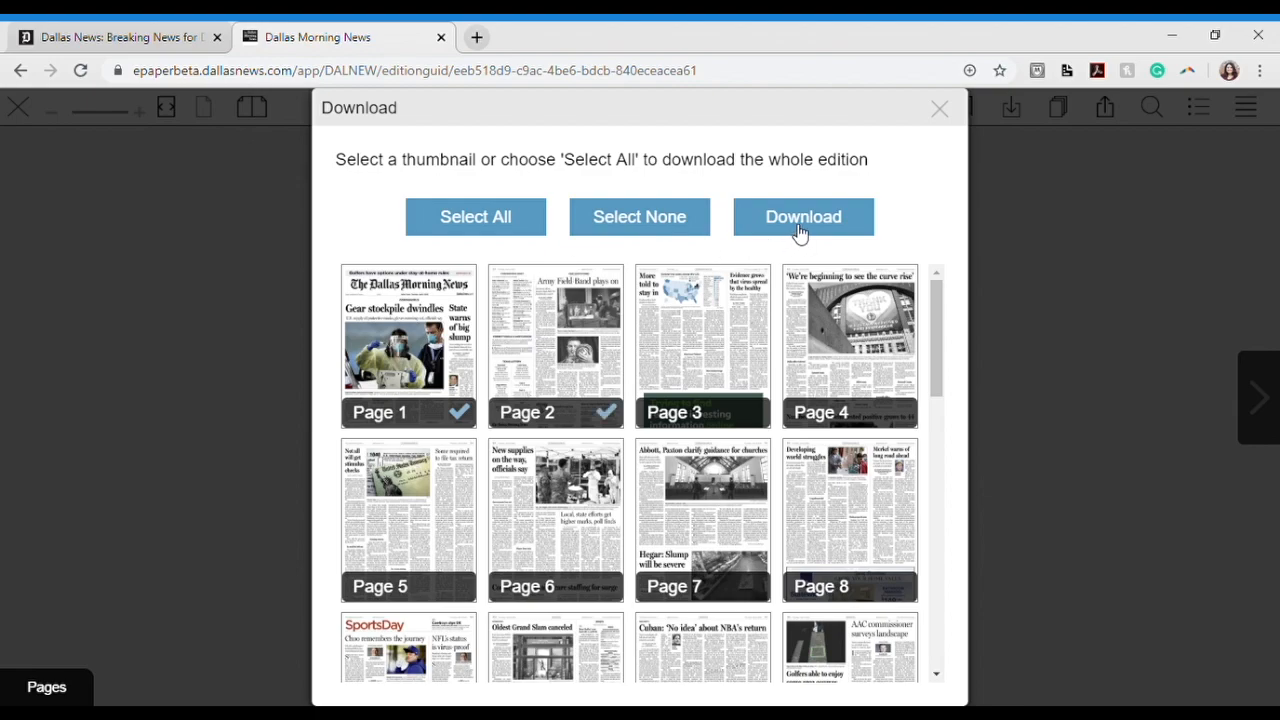
mouse_move(688, 238)
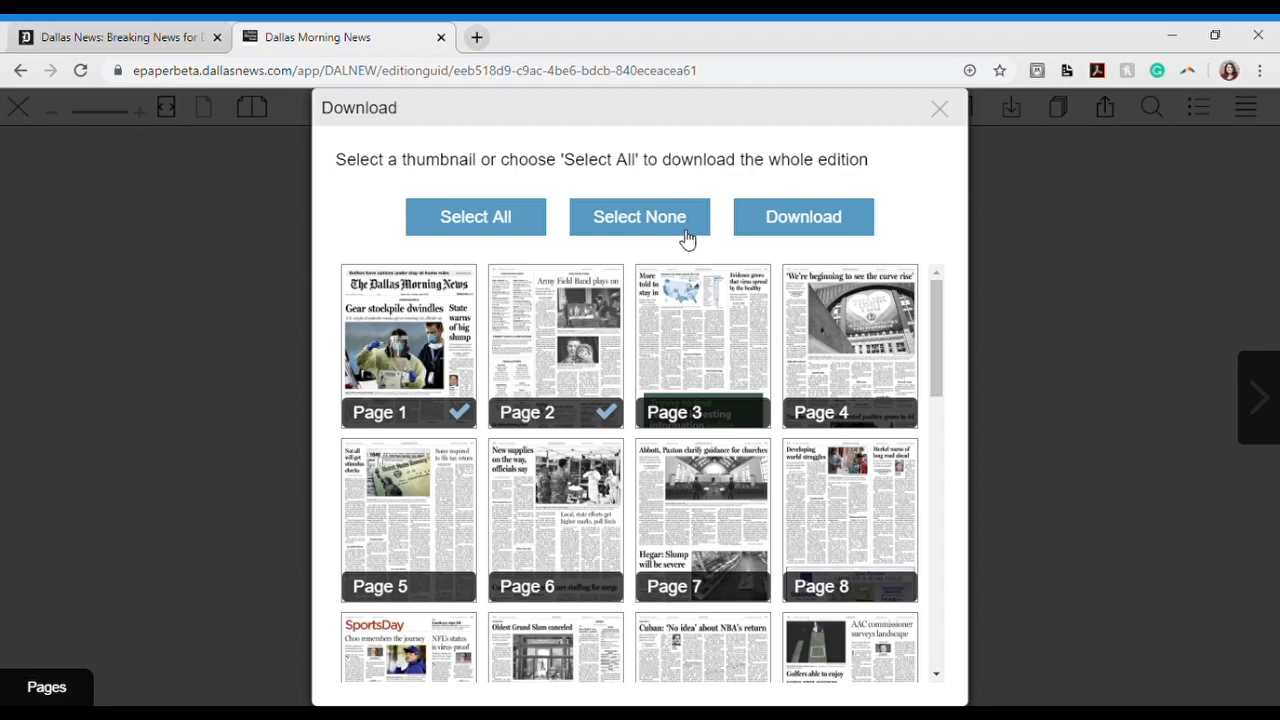
click(640, 216)
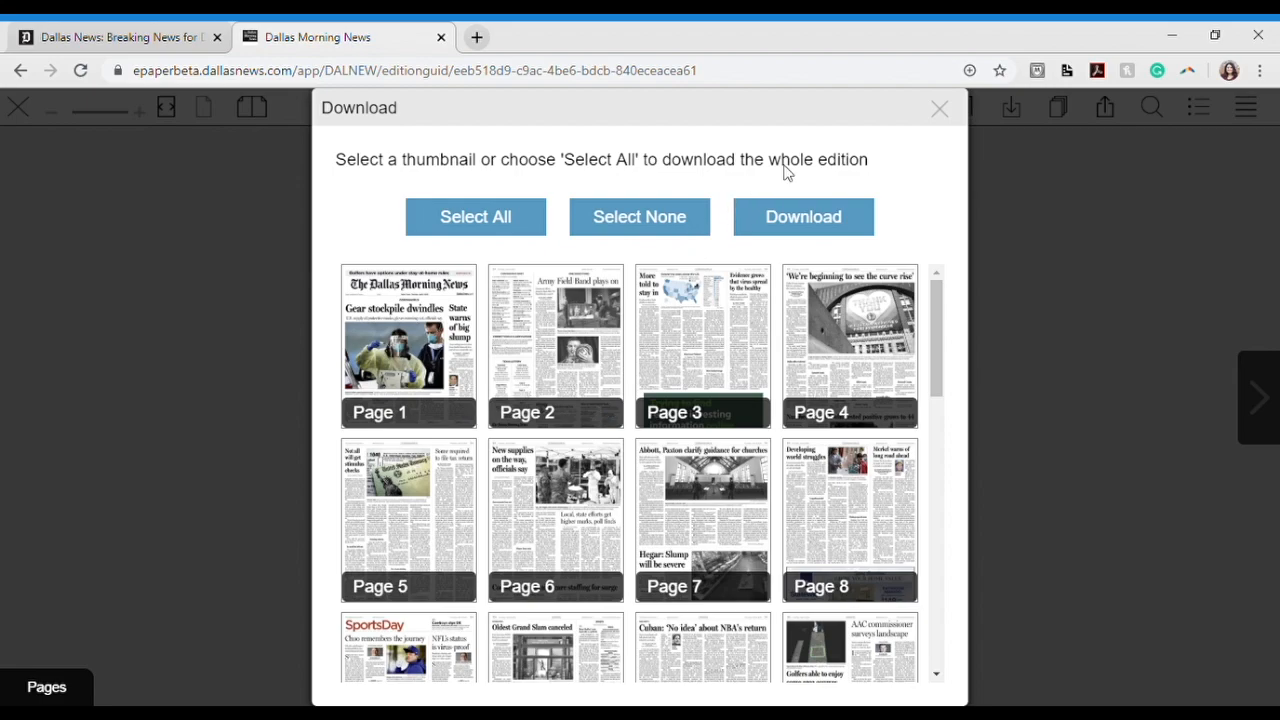
Dismiss the Download dialog without downloading any pages.
click(938, 108)
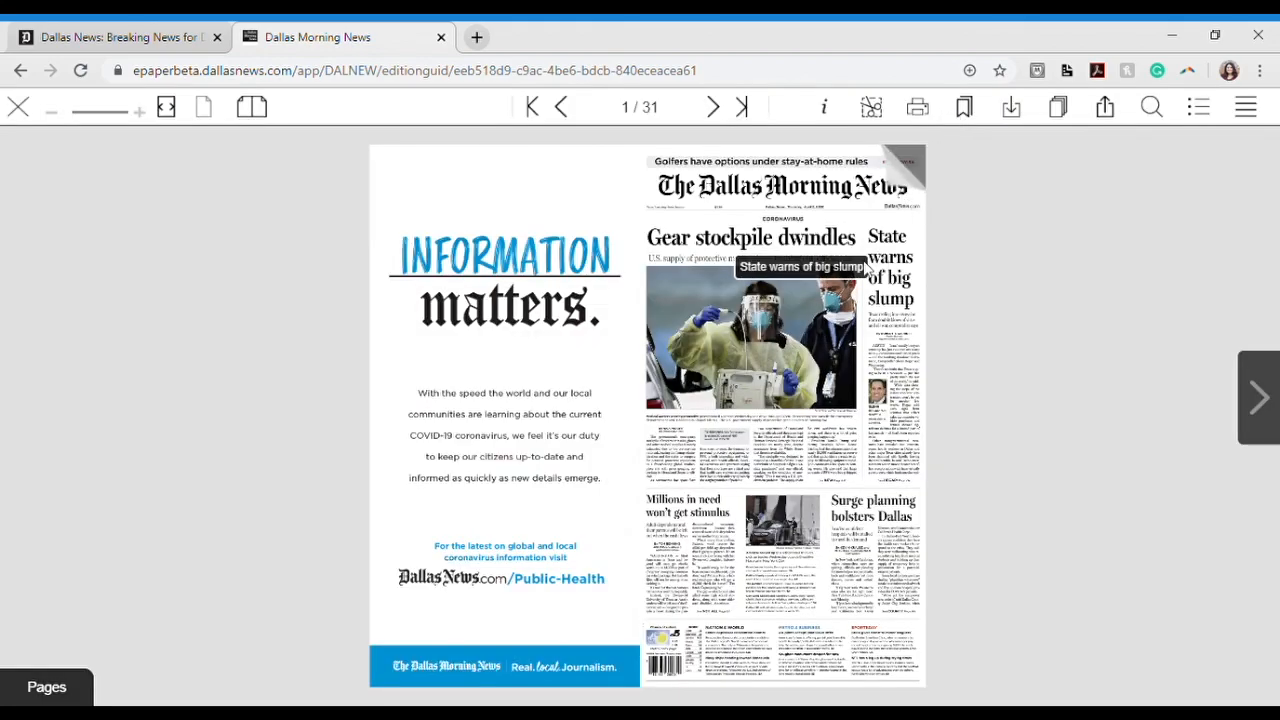
mouse_move(256, 244)
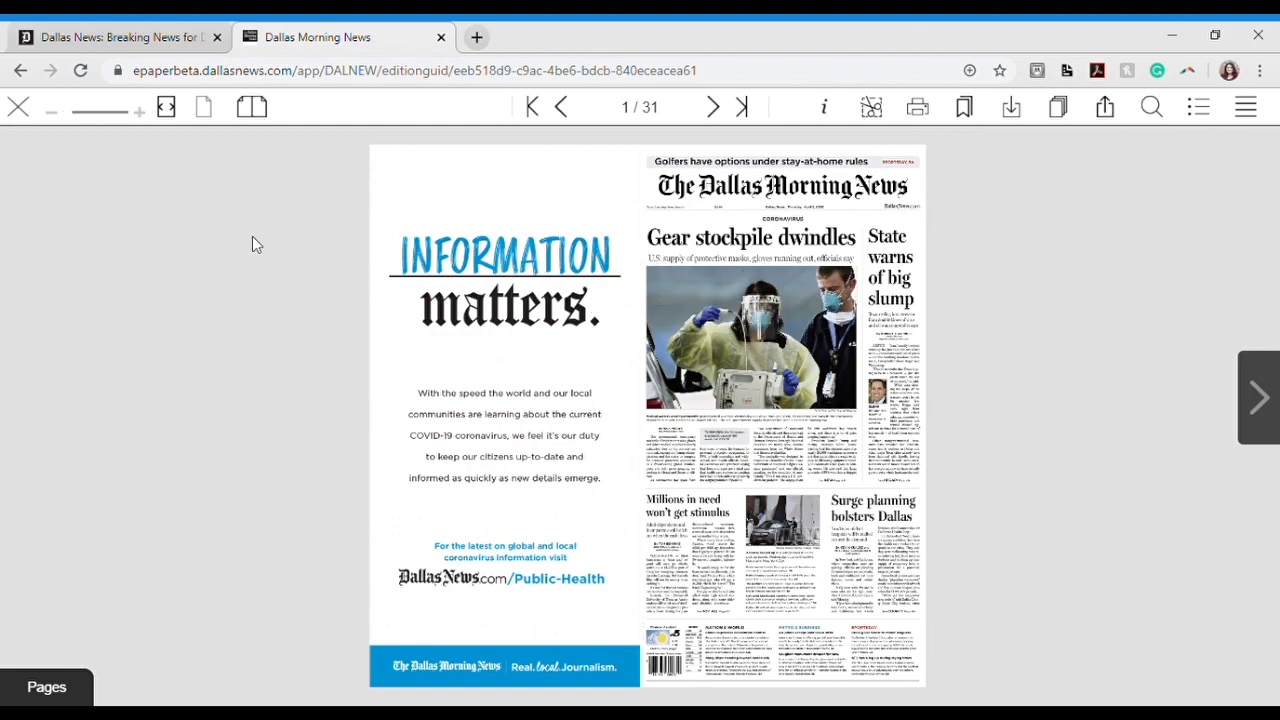
mouse_move(18, 108)
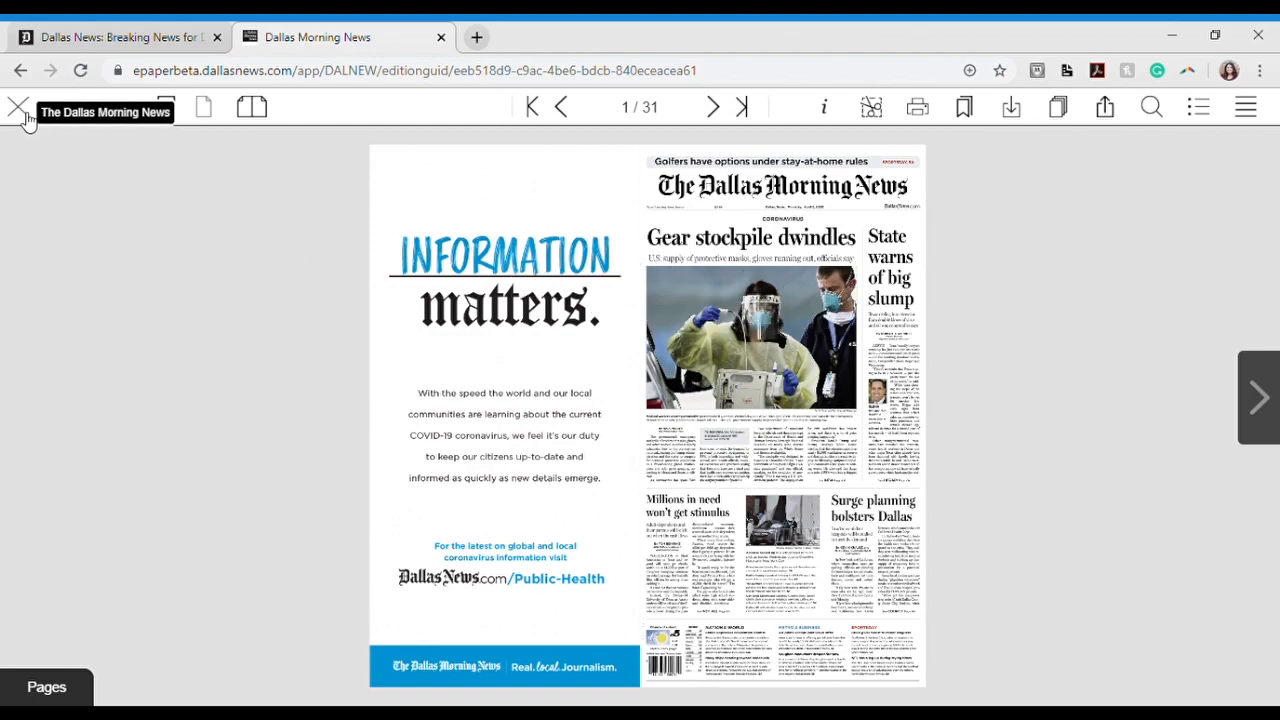
Exit the edition viewer back to the ePaper hub with Morning and Evening covers.
click(18, 108)
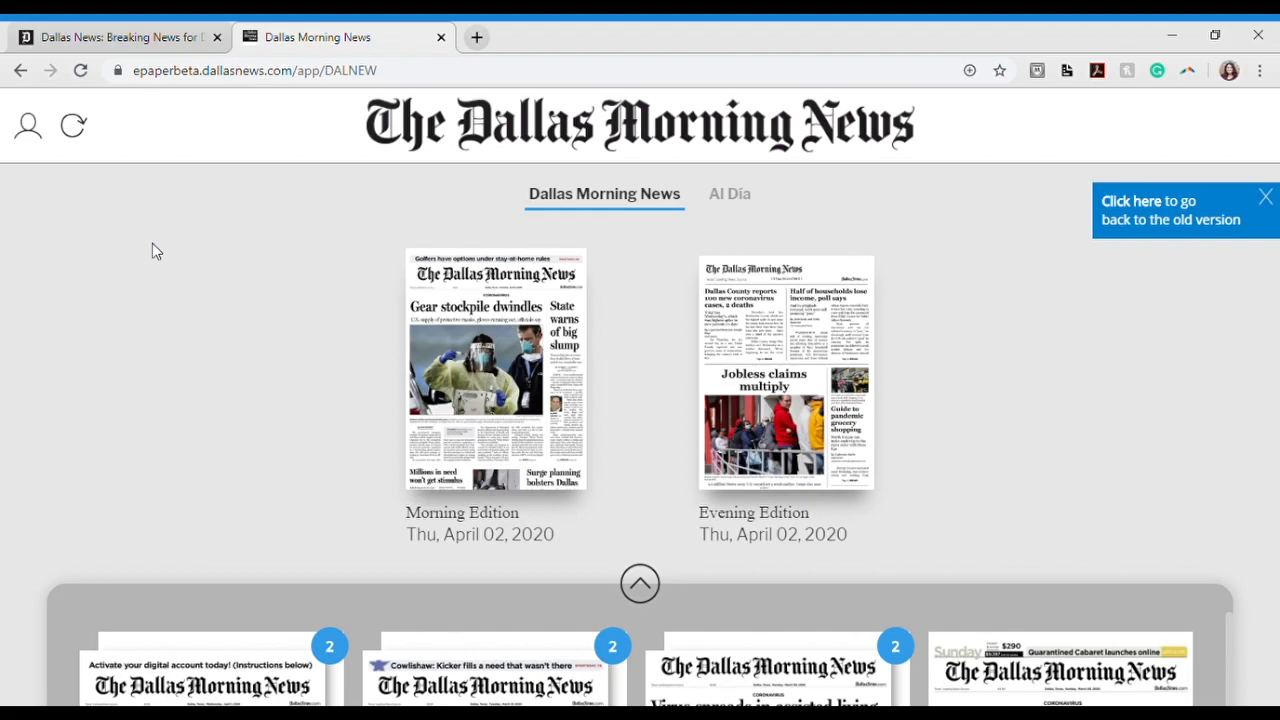
mouse_move(496, 396)
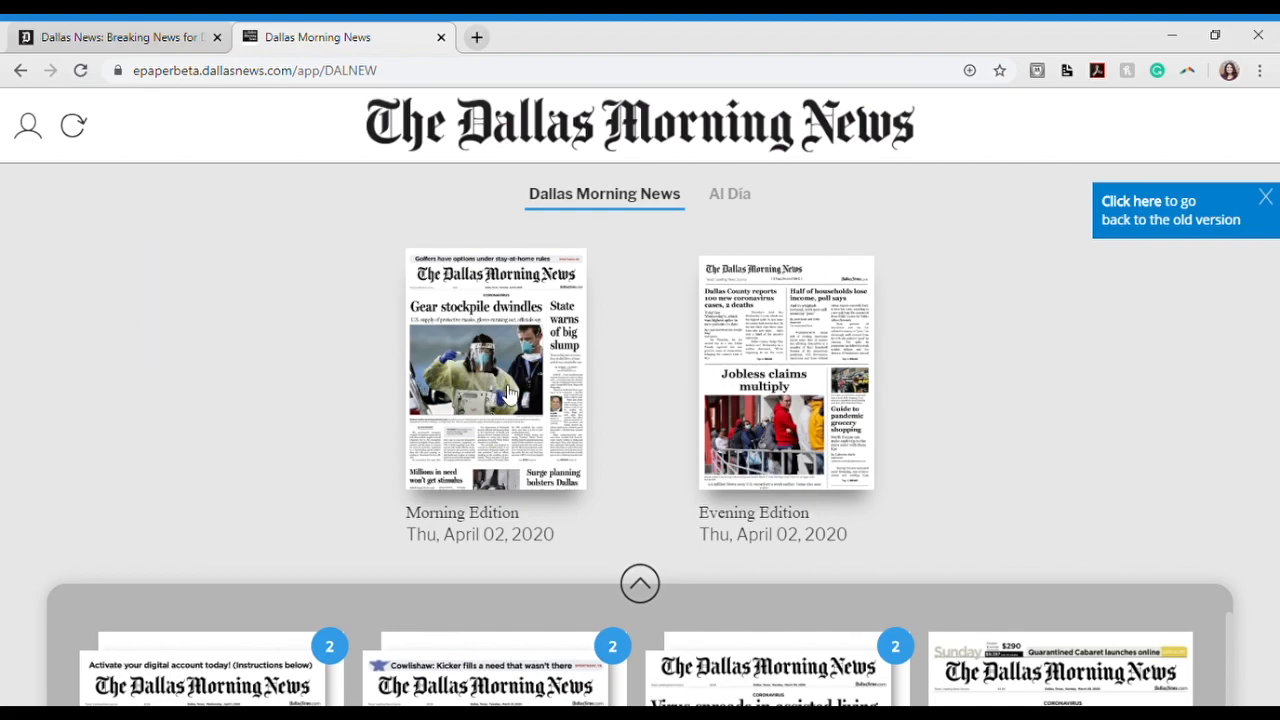
mouse_move(736, 376)
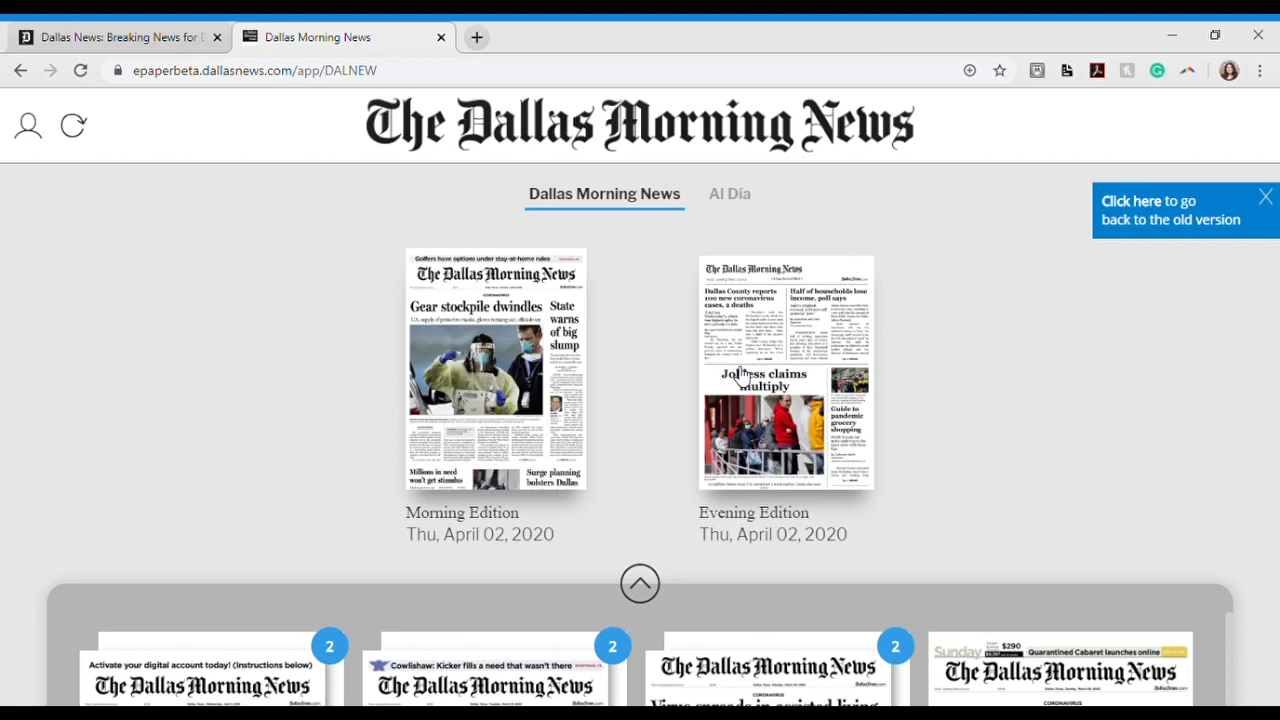
mouse_move(936, 472)
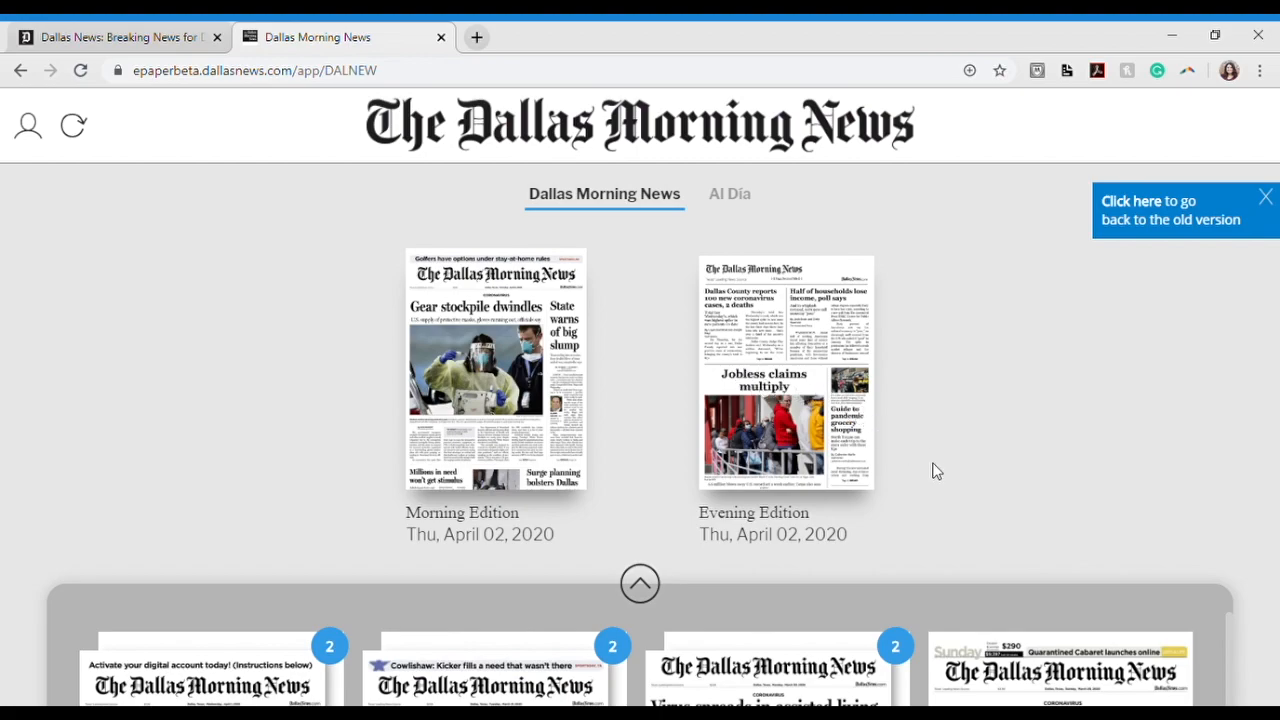
mouse_move(944, 488)
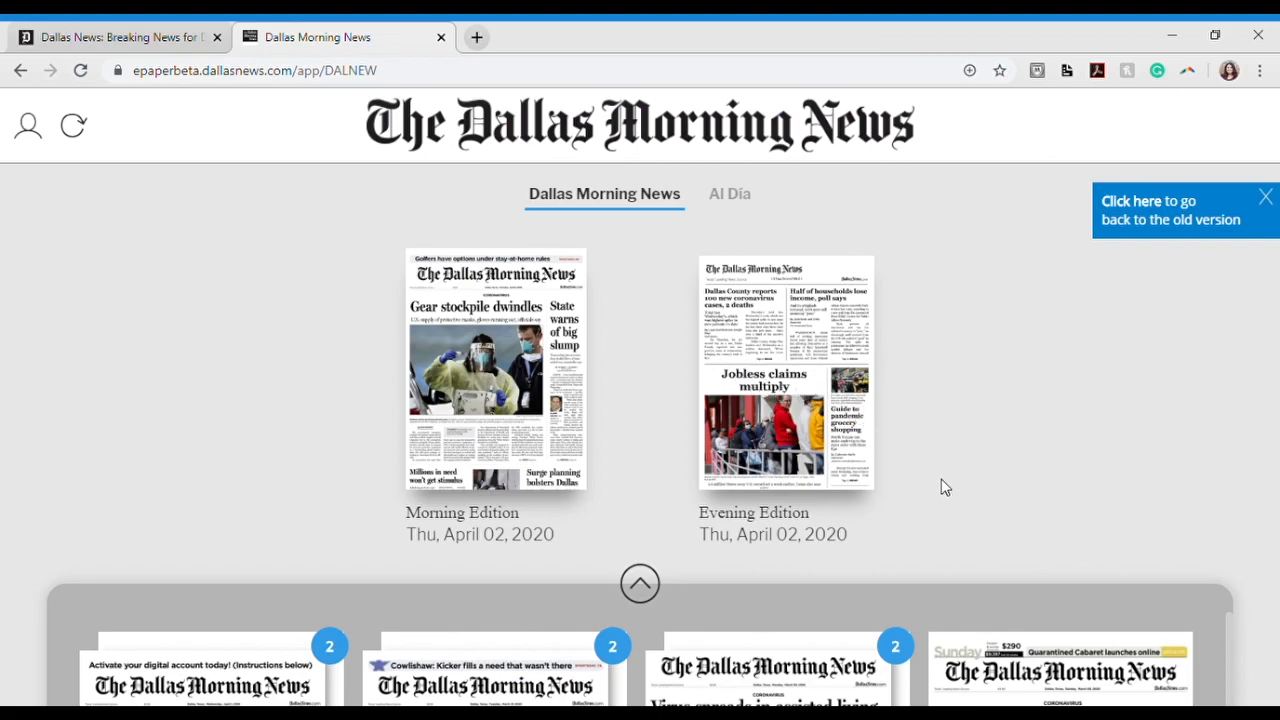
mouse_move(664, 592)
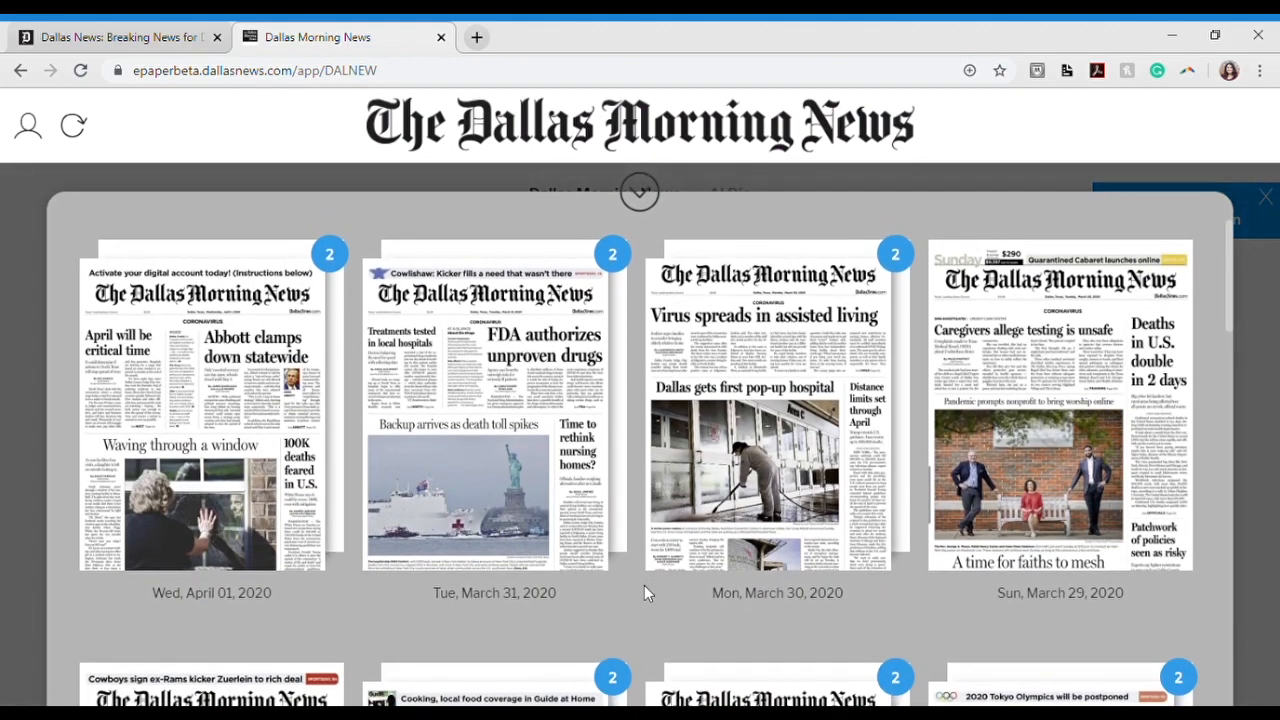
Browse the past-editions grid back to March 21, then collapse the archive to today's editions.
scroll(down, 3)
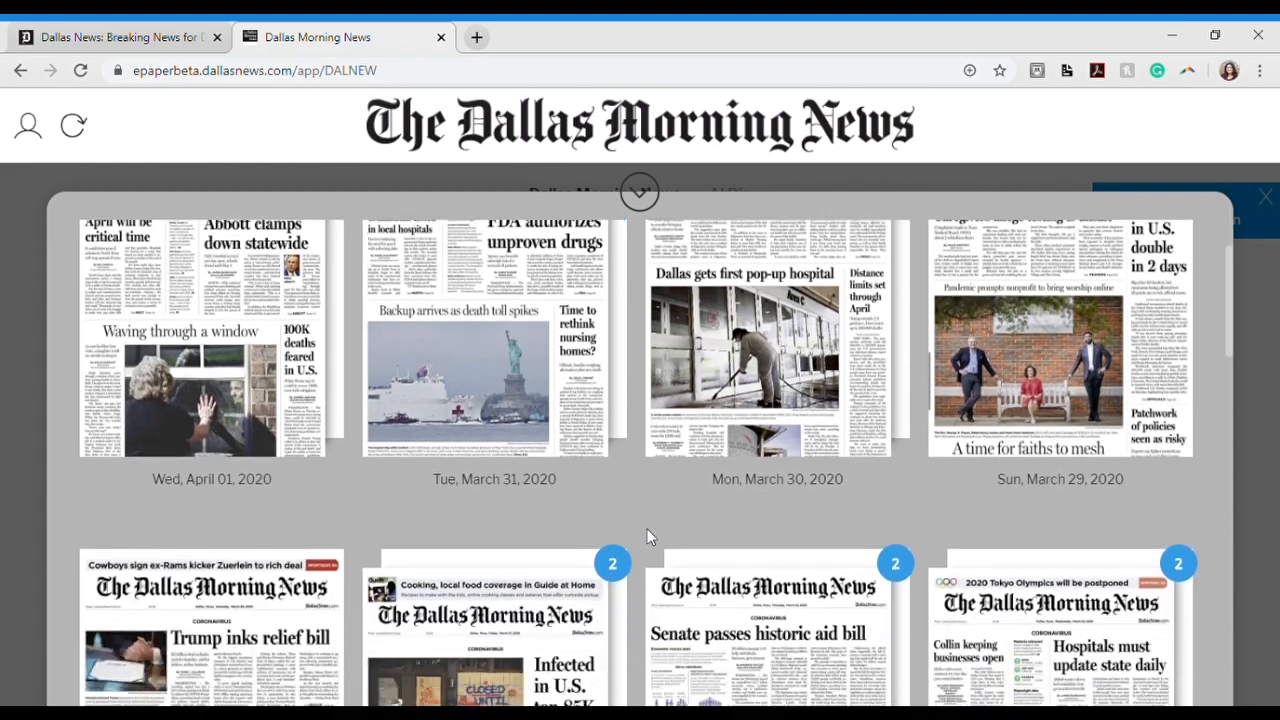
scroll(down, 3)
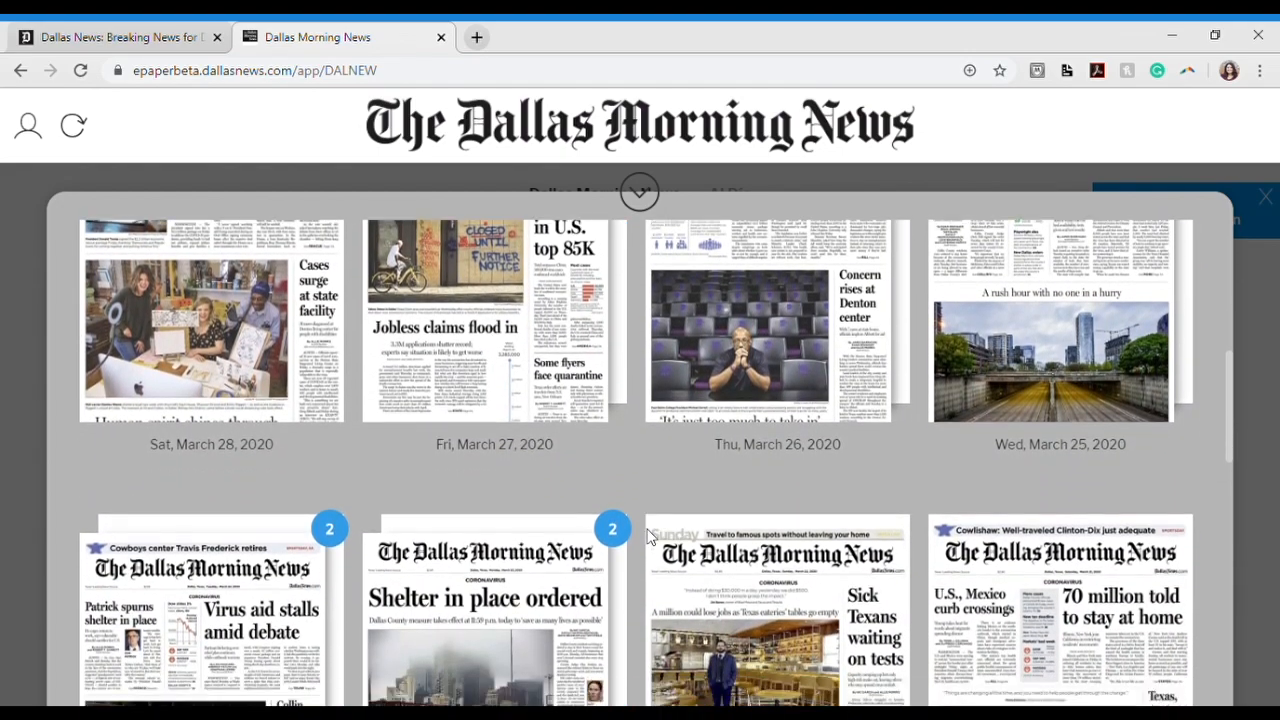
scroll(down, 3)
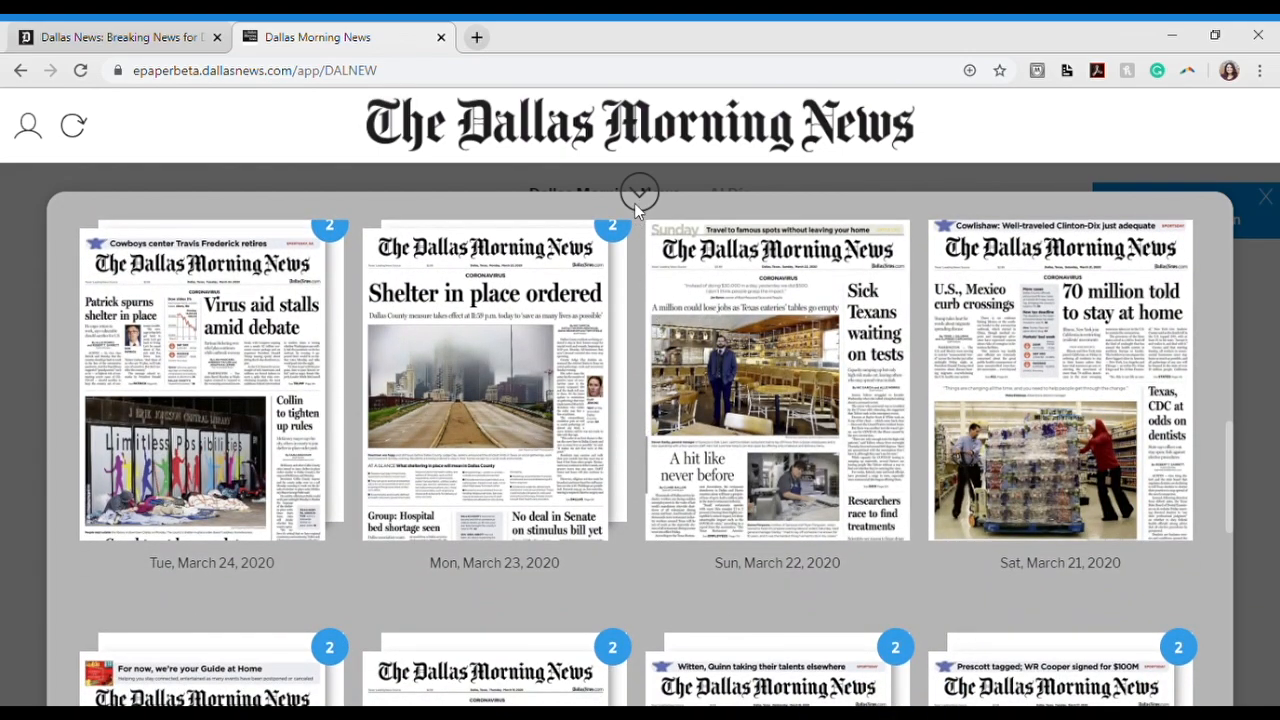
click(640, 192)
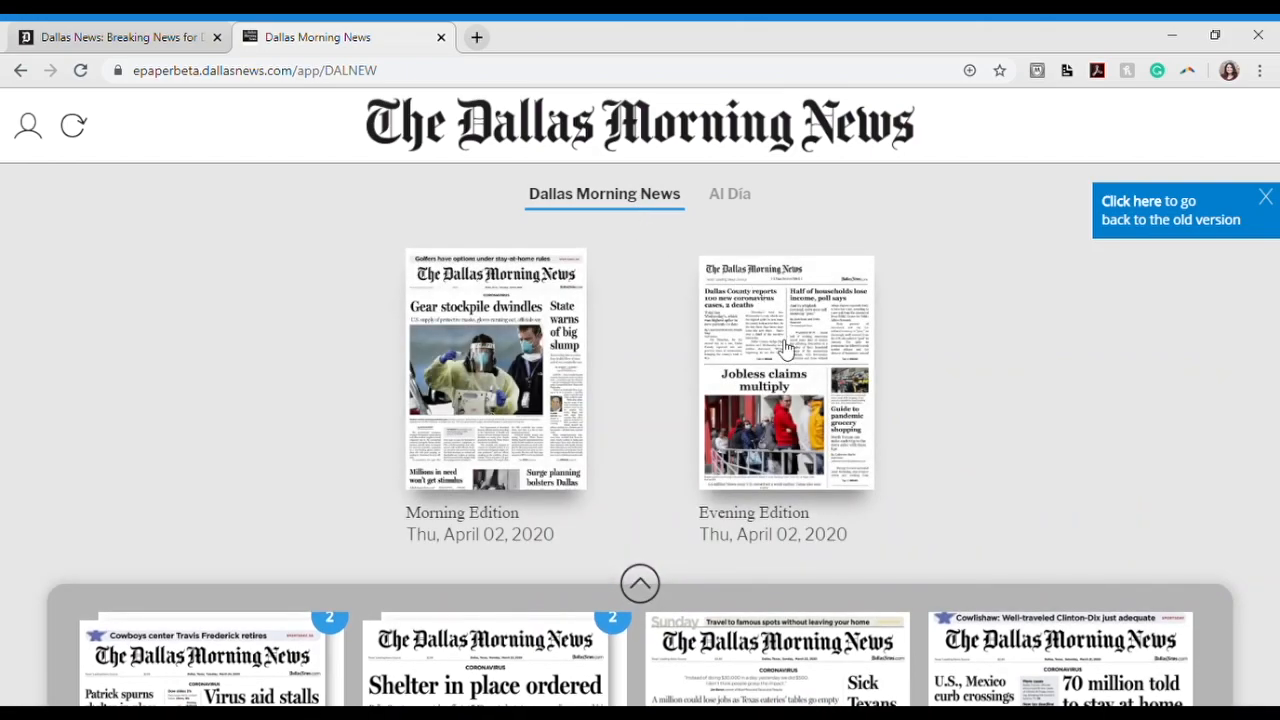
Open the April 02 Evening Edition, briefly showing the editions hub before returning to its front page.
click(784, 372)
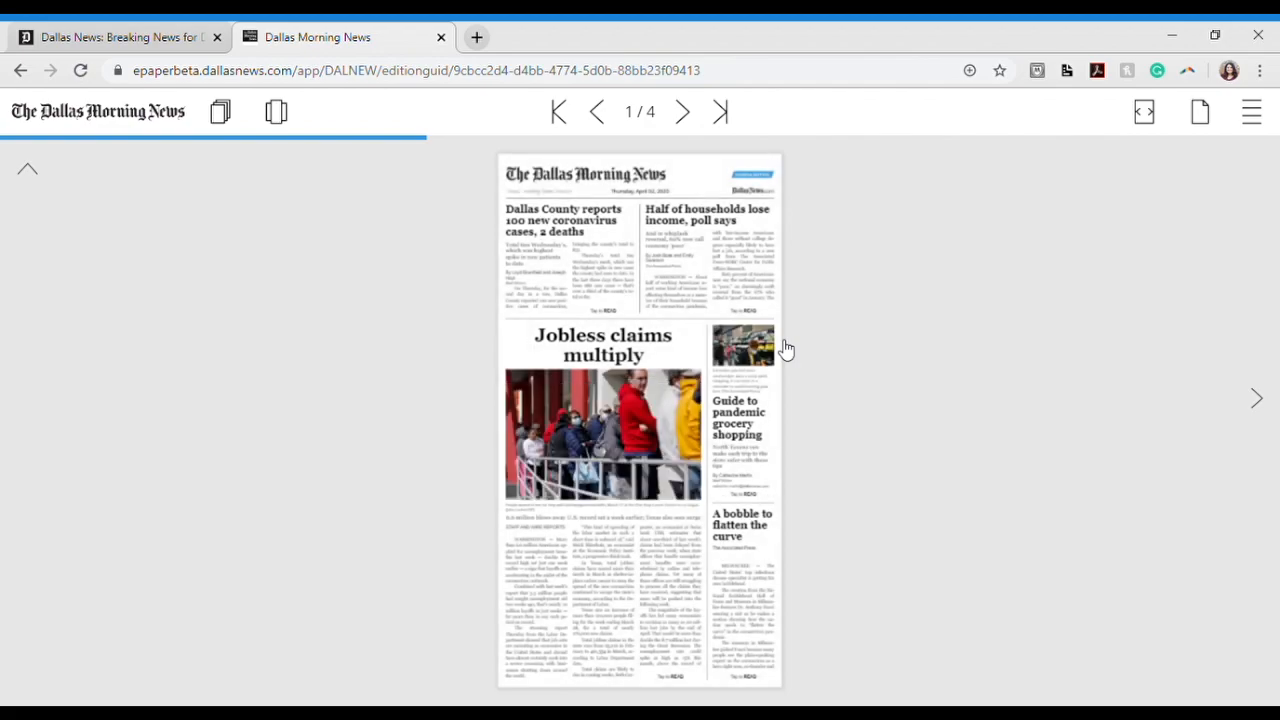
mouse_move(640, 332)
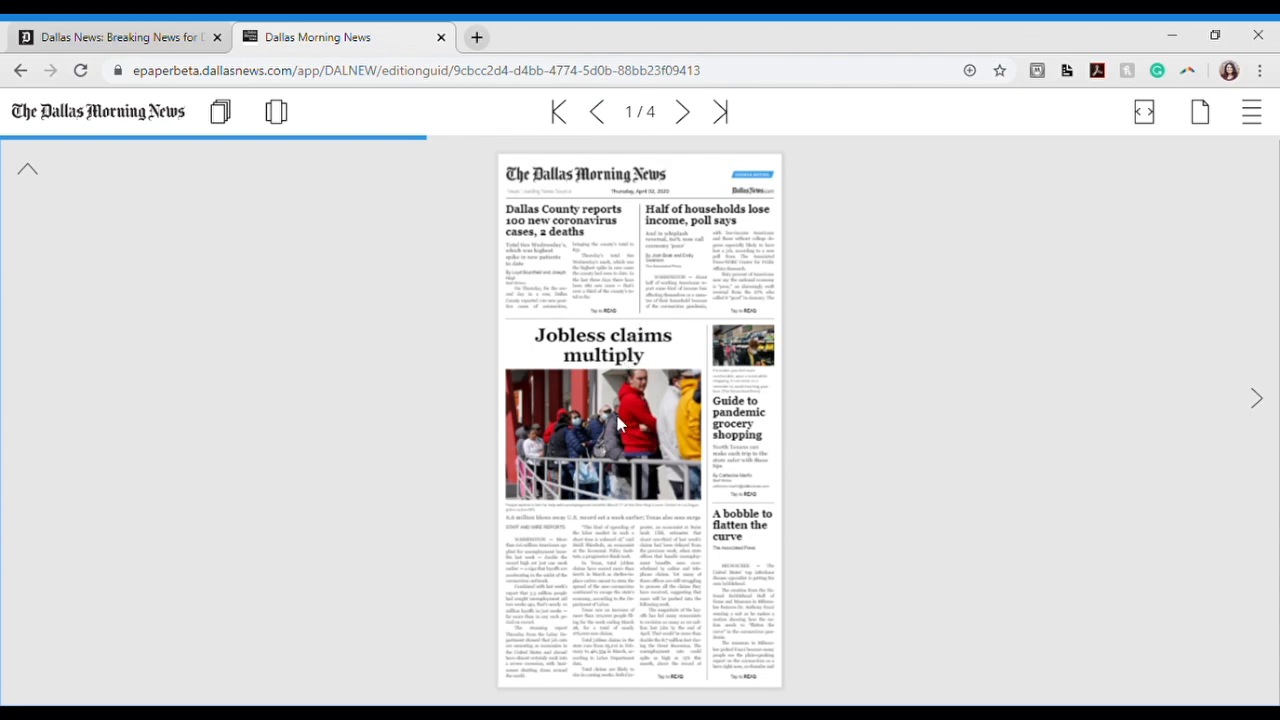
mouse_move(224, 138)
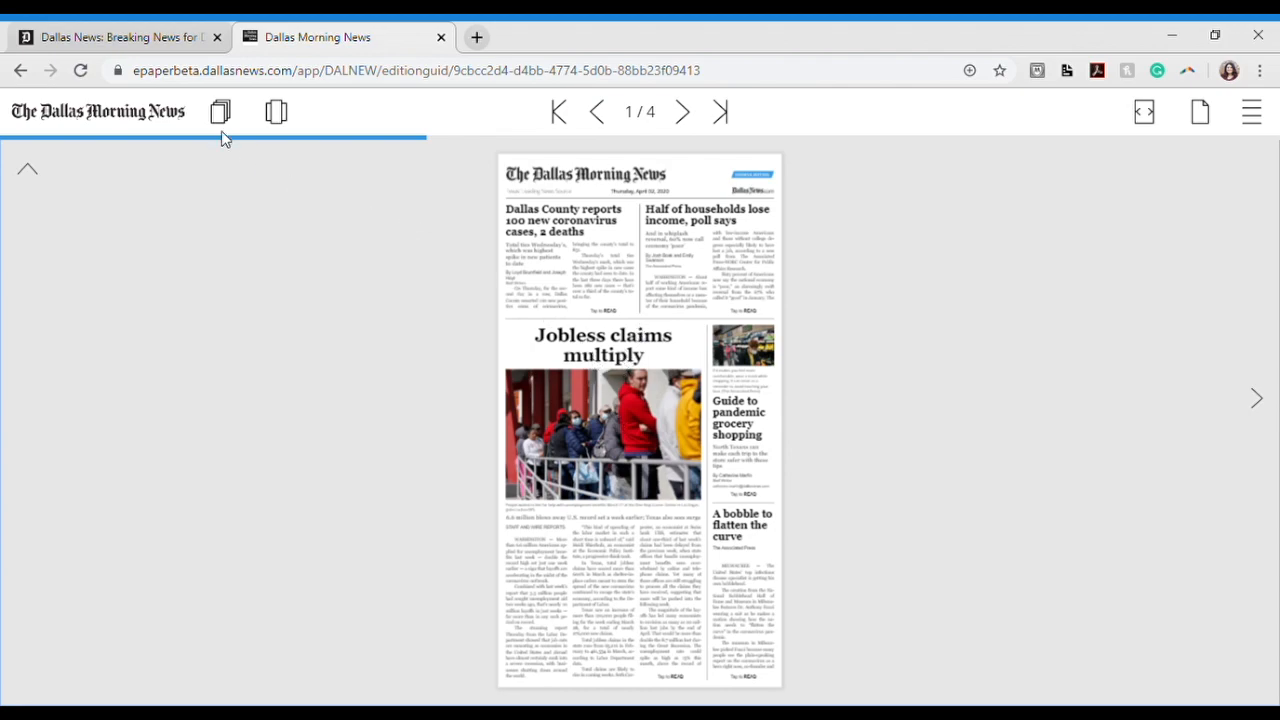
click(220, 112)
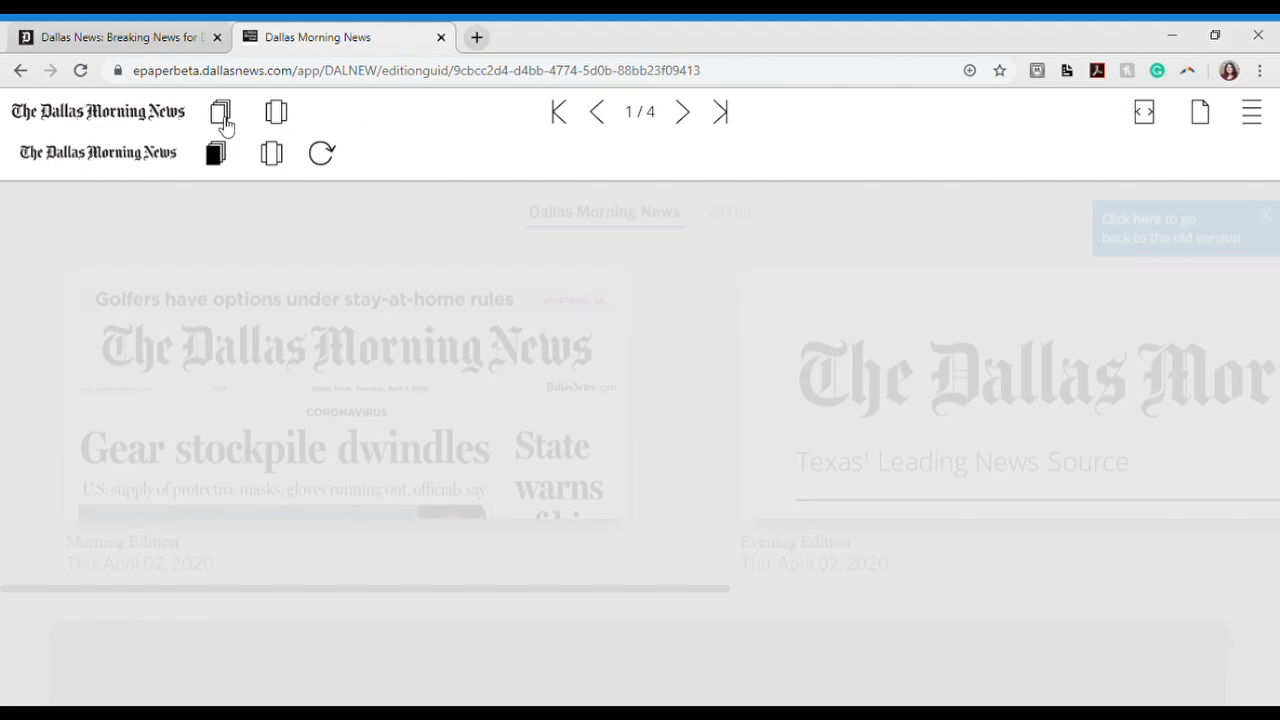
click(220, 112)
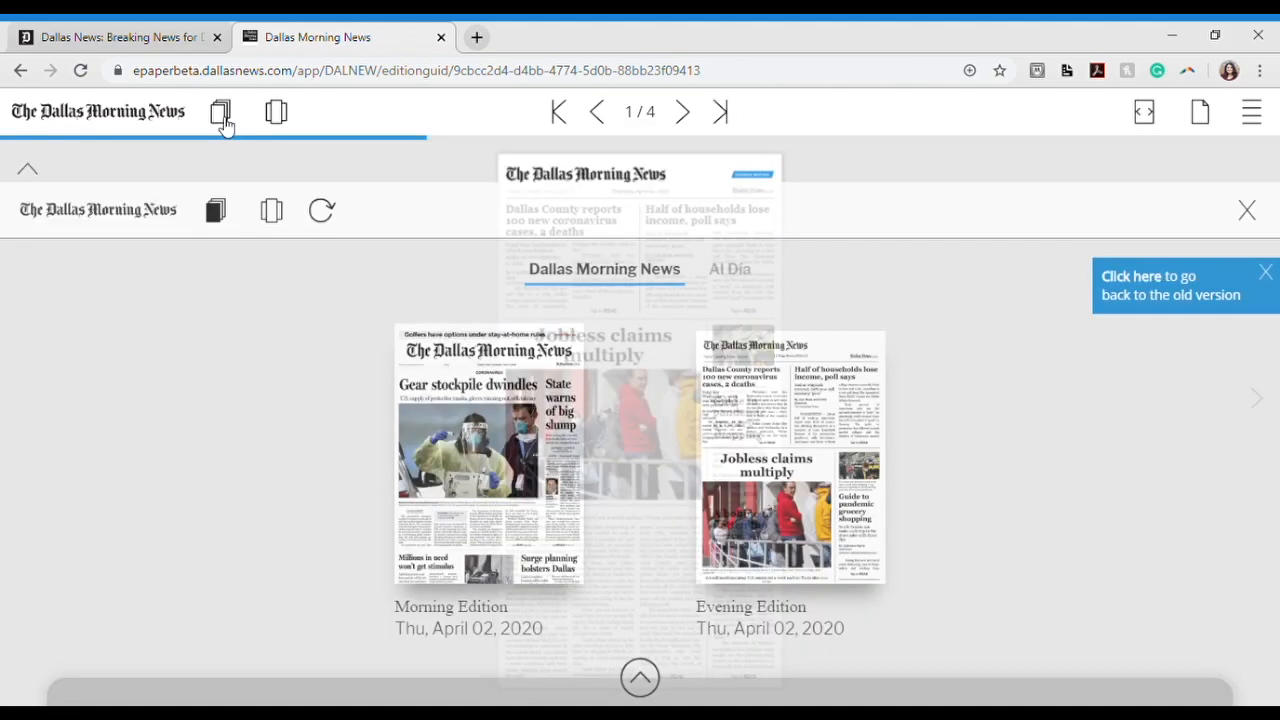
click(276, 112)
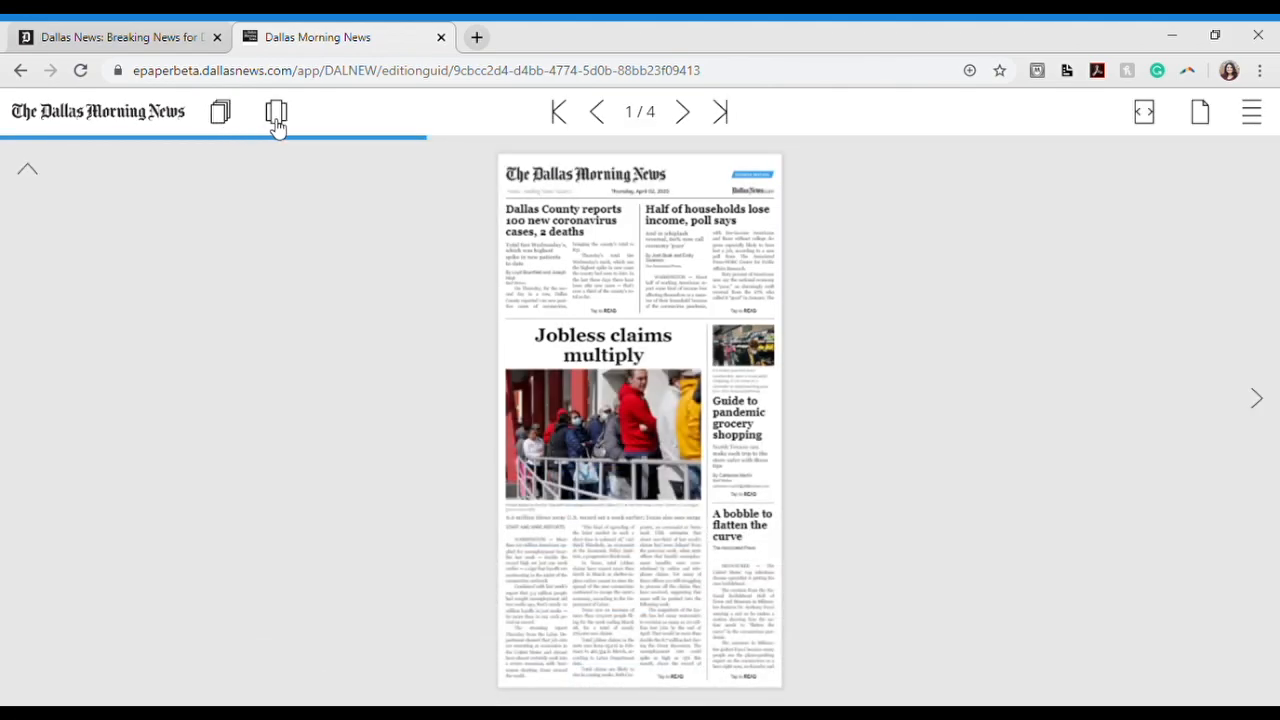
click(276, 112)
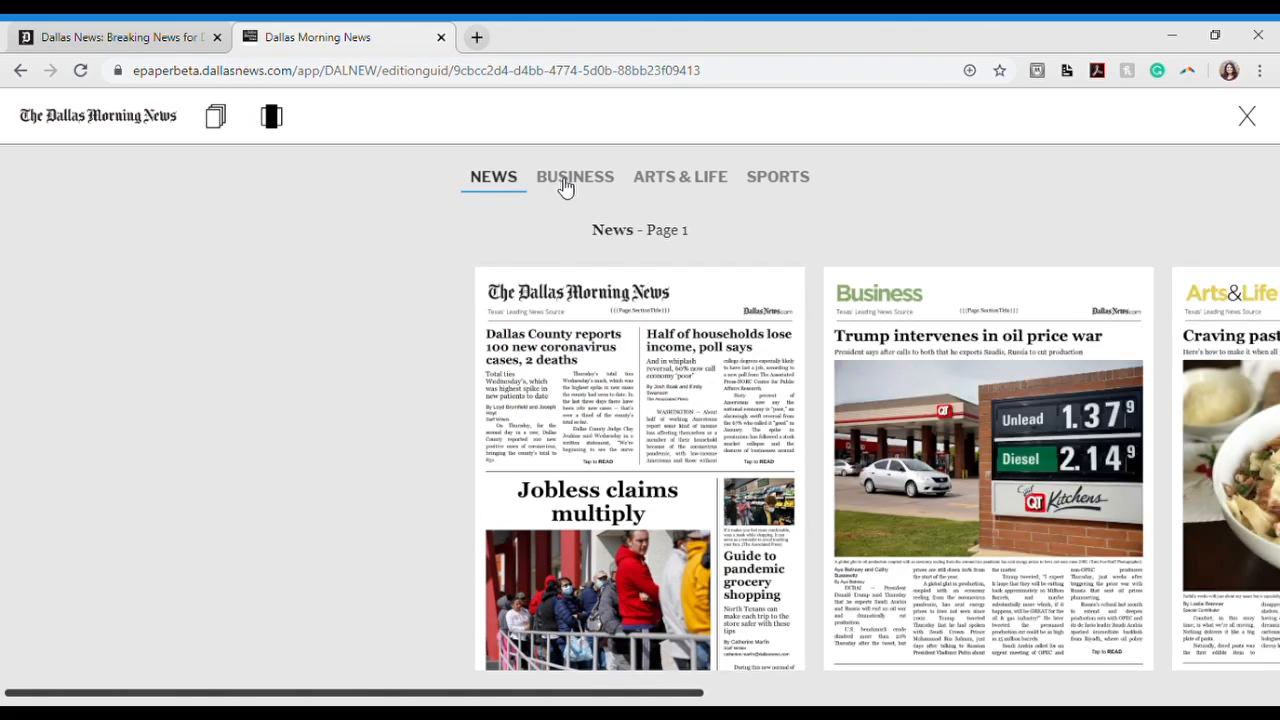
mouse_move(670, 184)
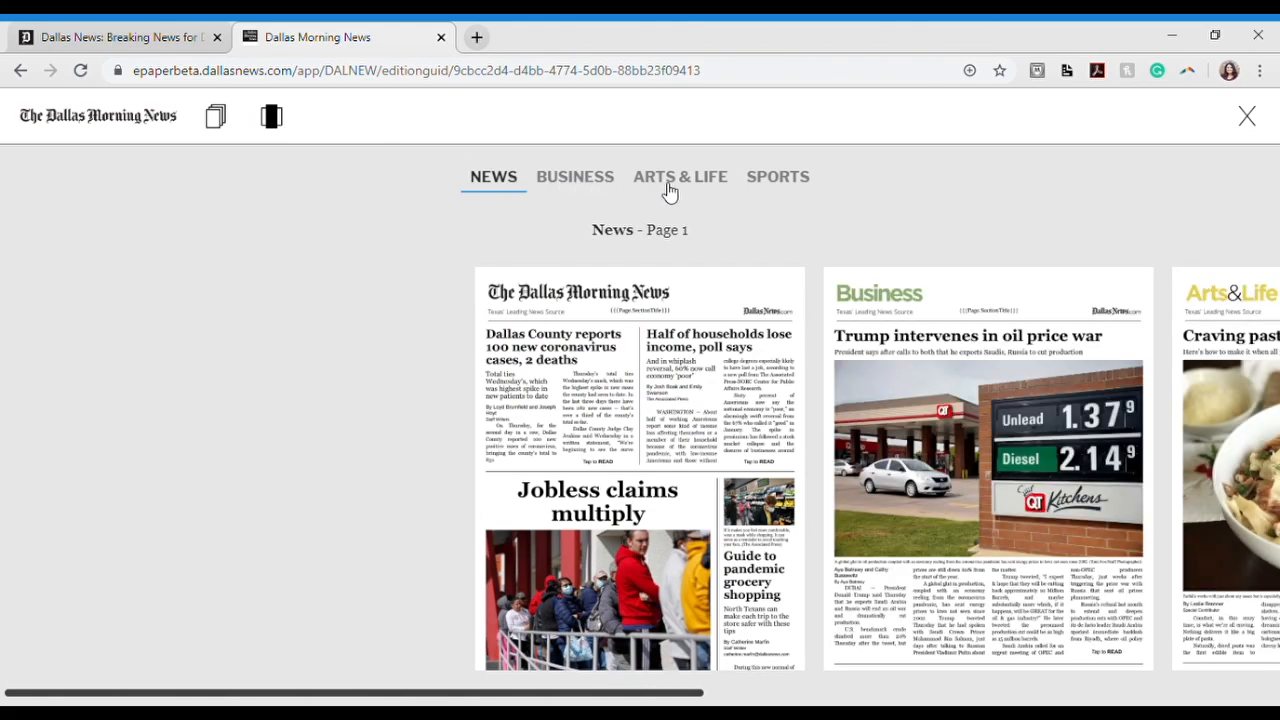
mouse_move(876, 348)
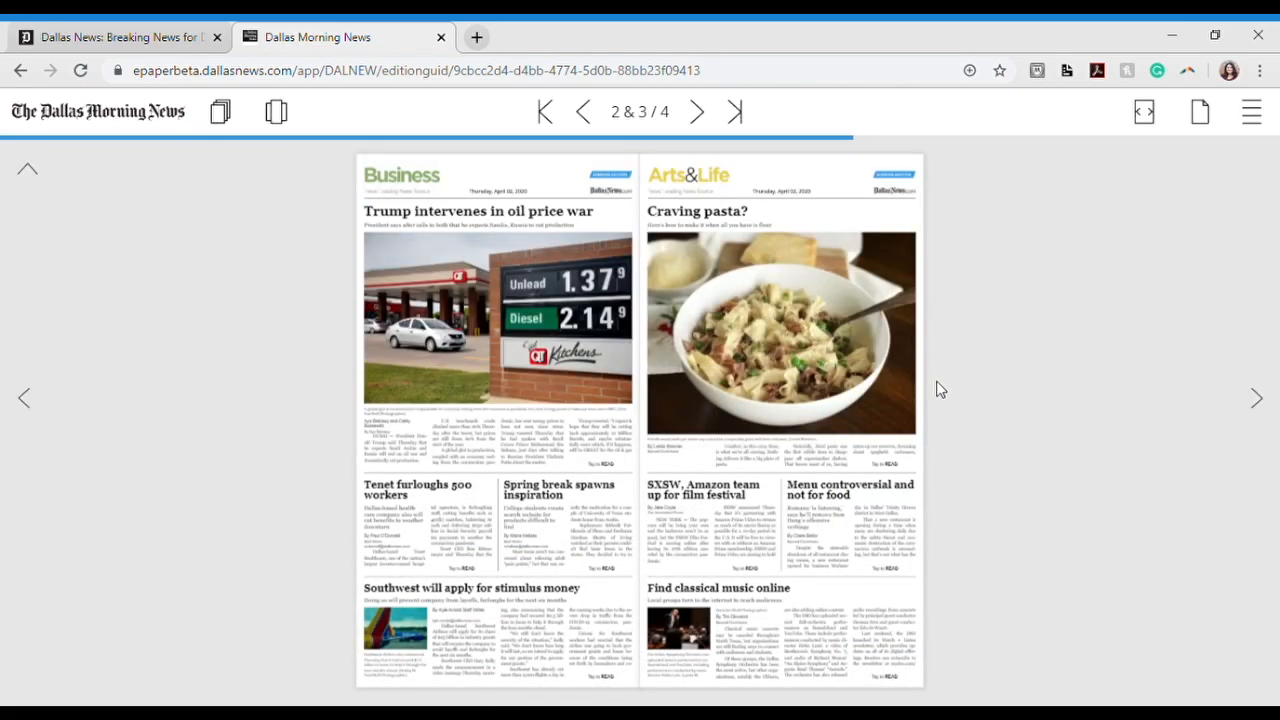
mouse_move(696, 112)
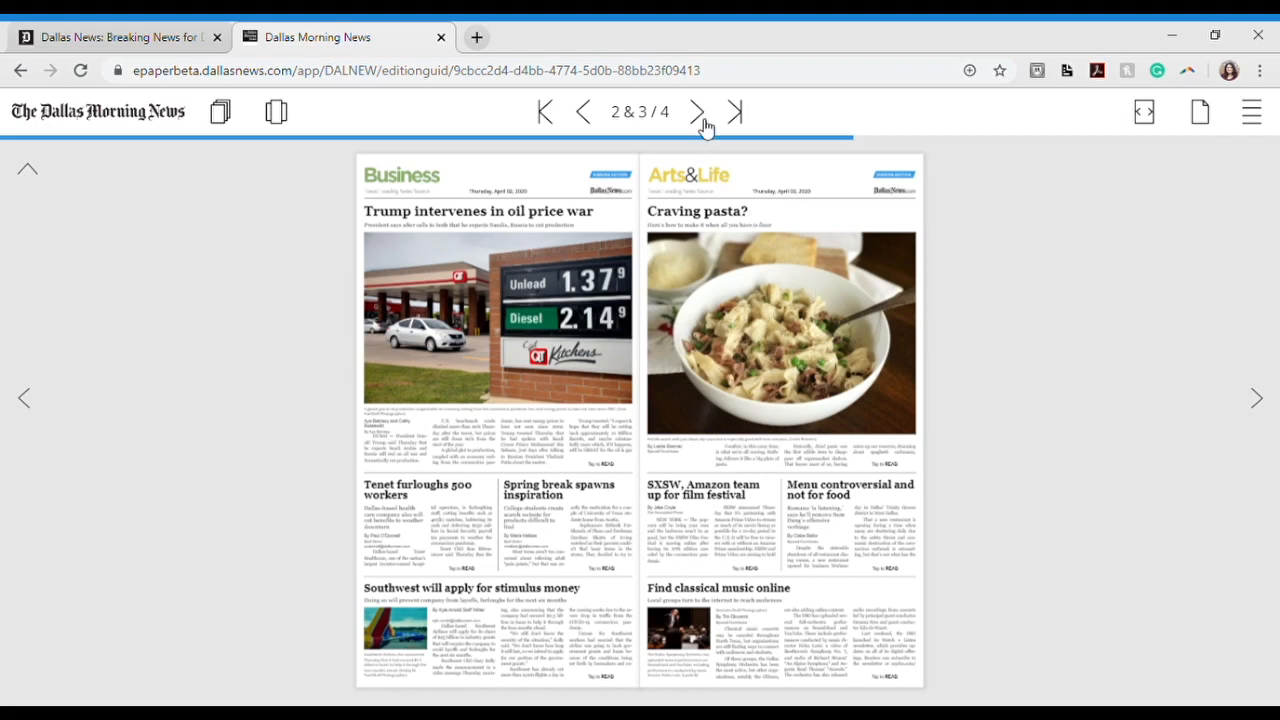
click(696, 112)
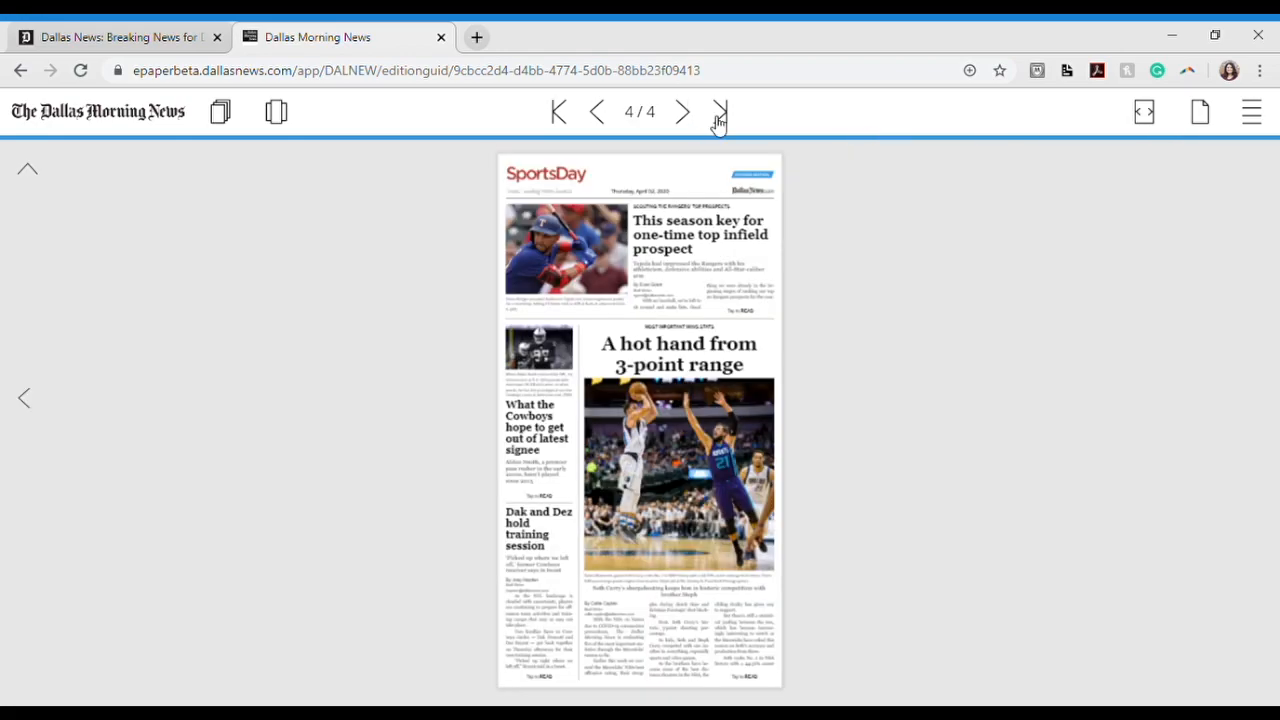
mouse_move(612, 118)
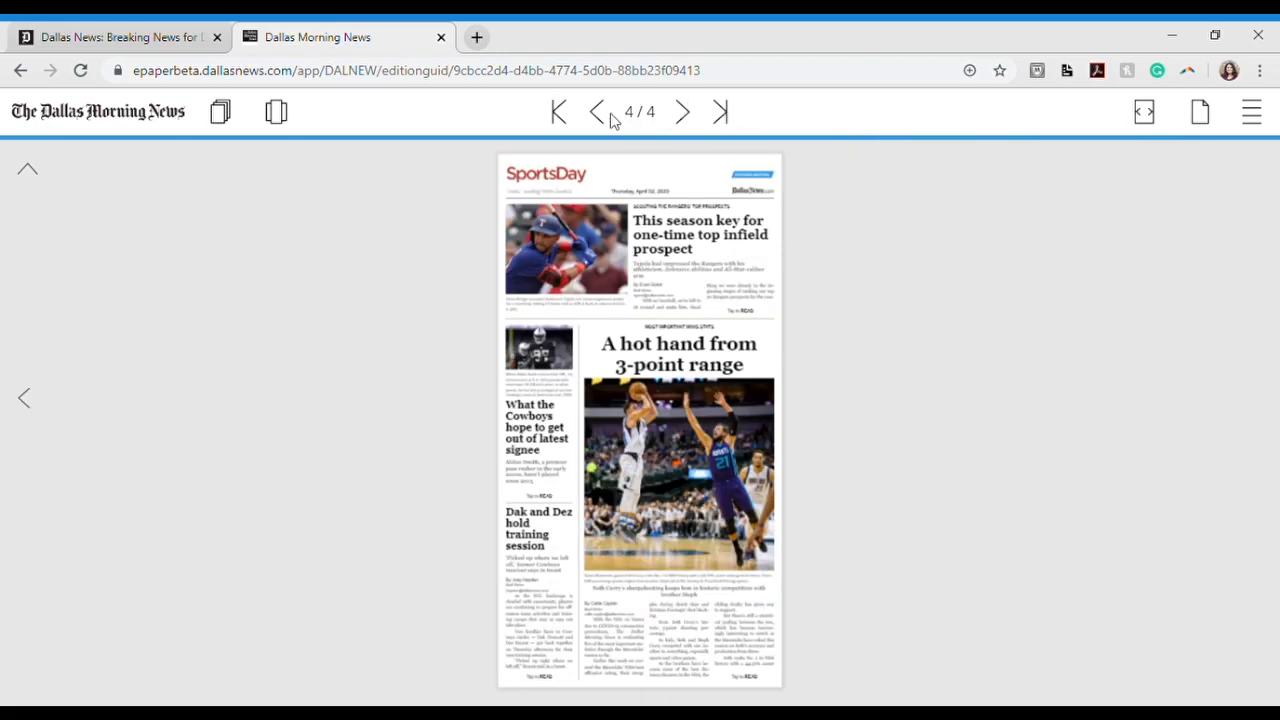
click(596, 112)
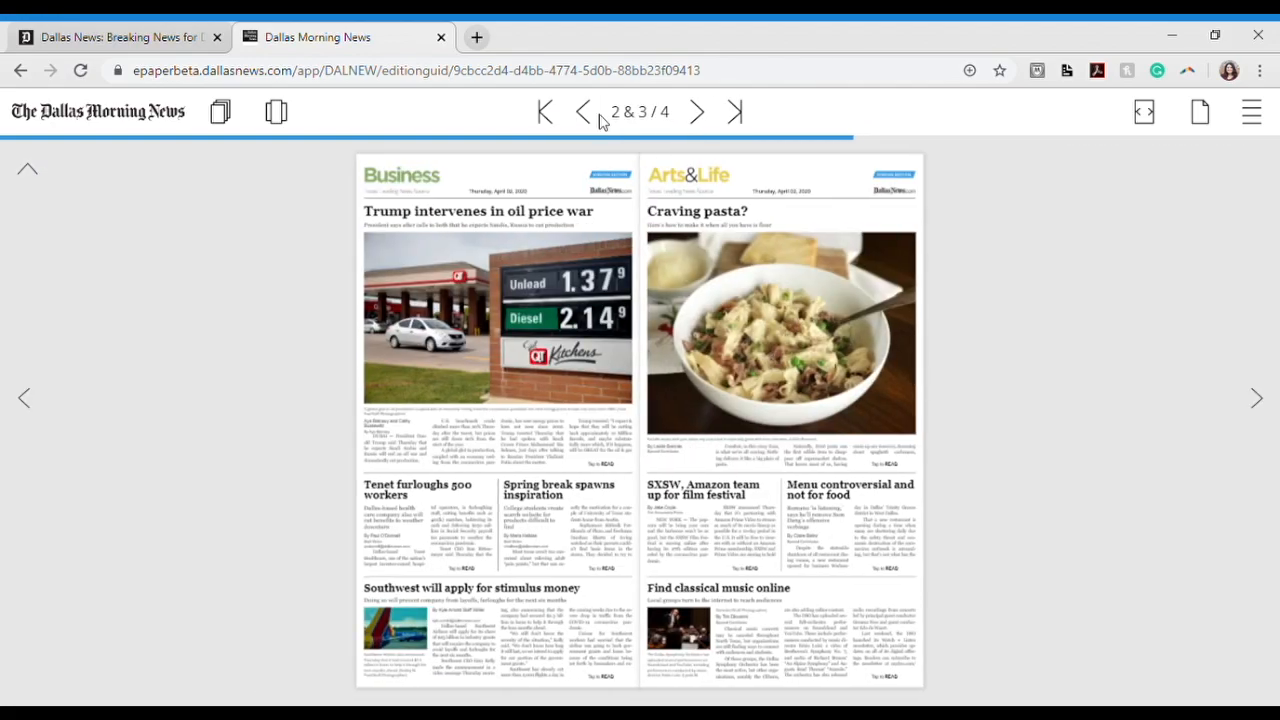
click(582, 112)
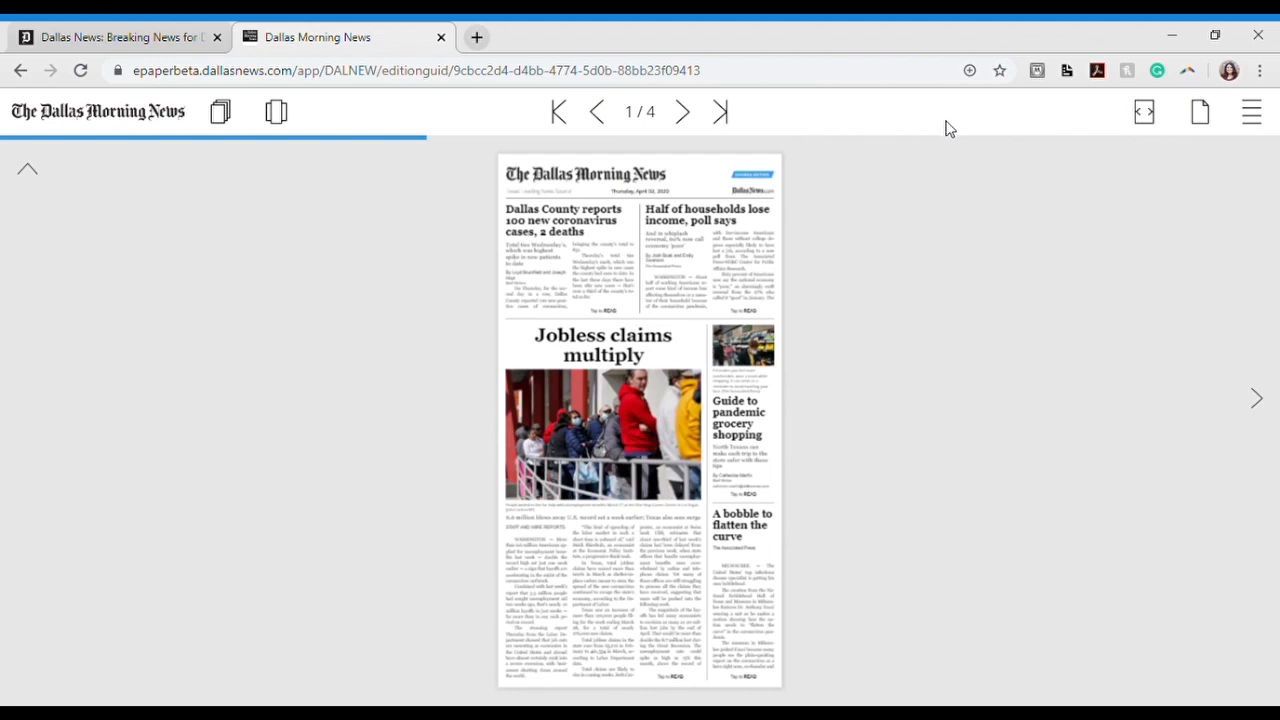
mouse_move(1092, 124)
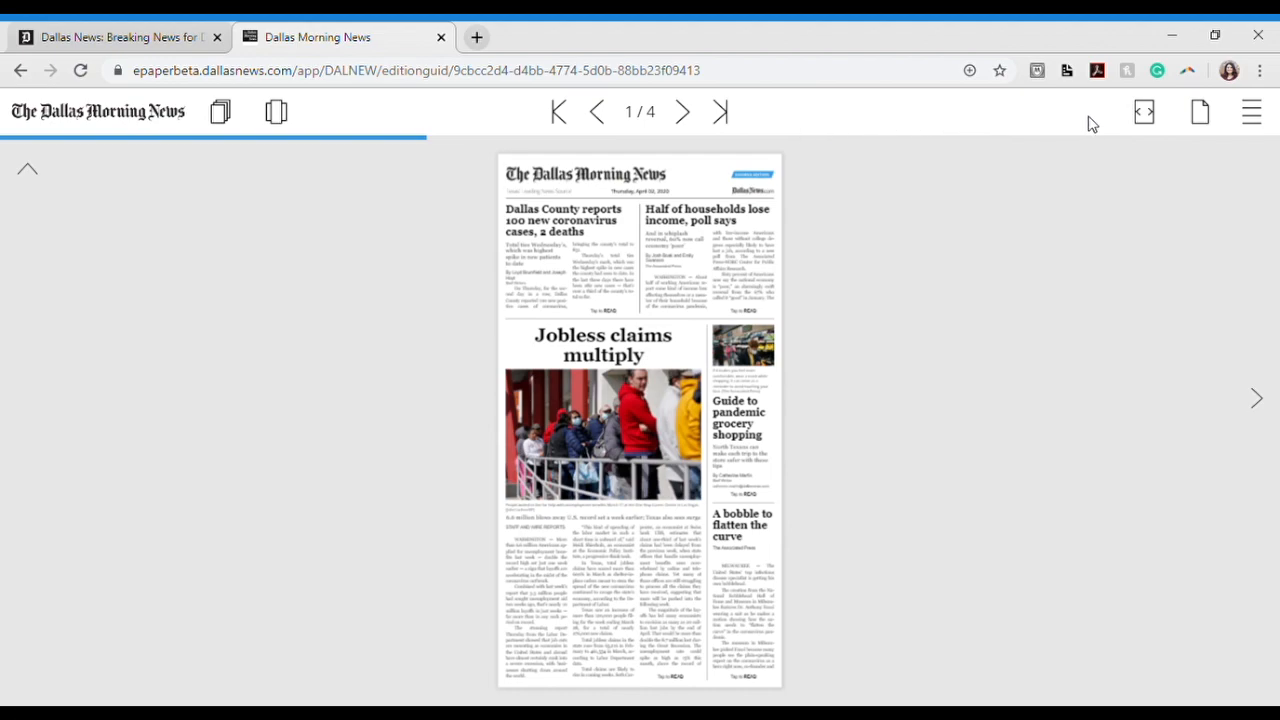
Enlarge the front page to full width and scroll to the Jobless claims and grocery stories.
click(1144, 112)
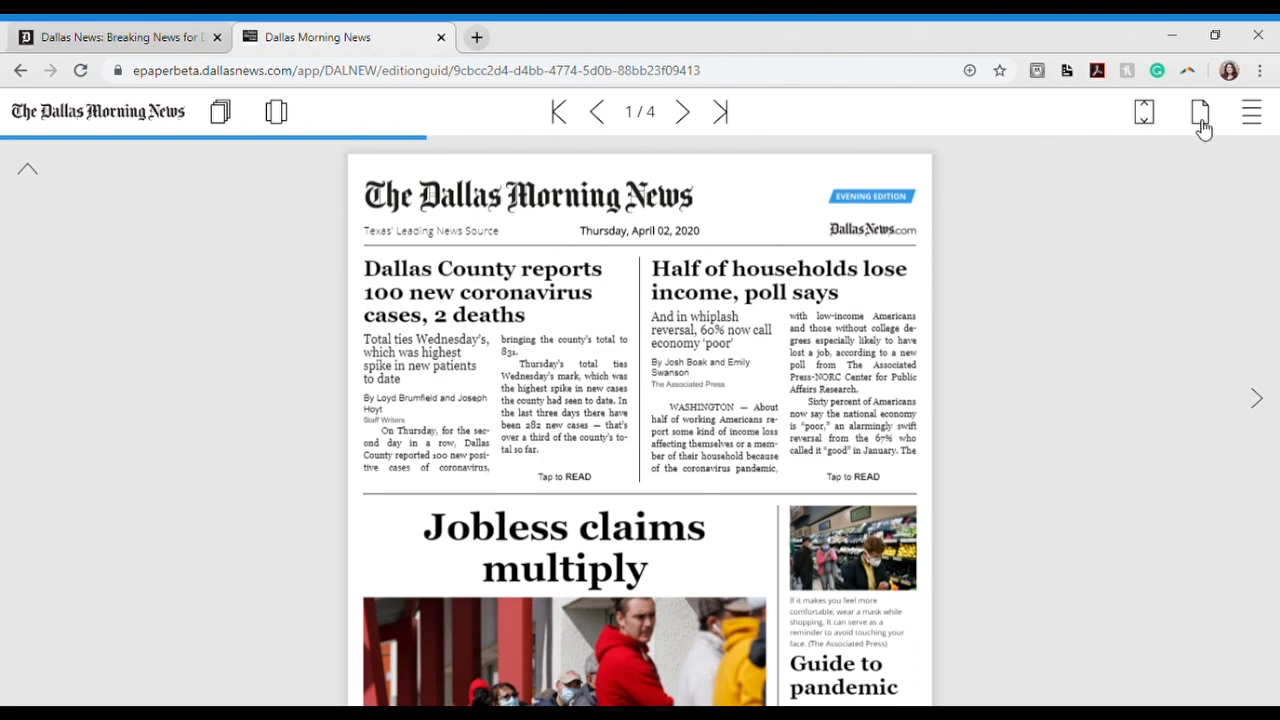
click(1200, 112)
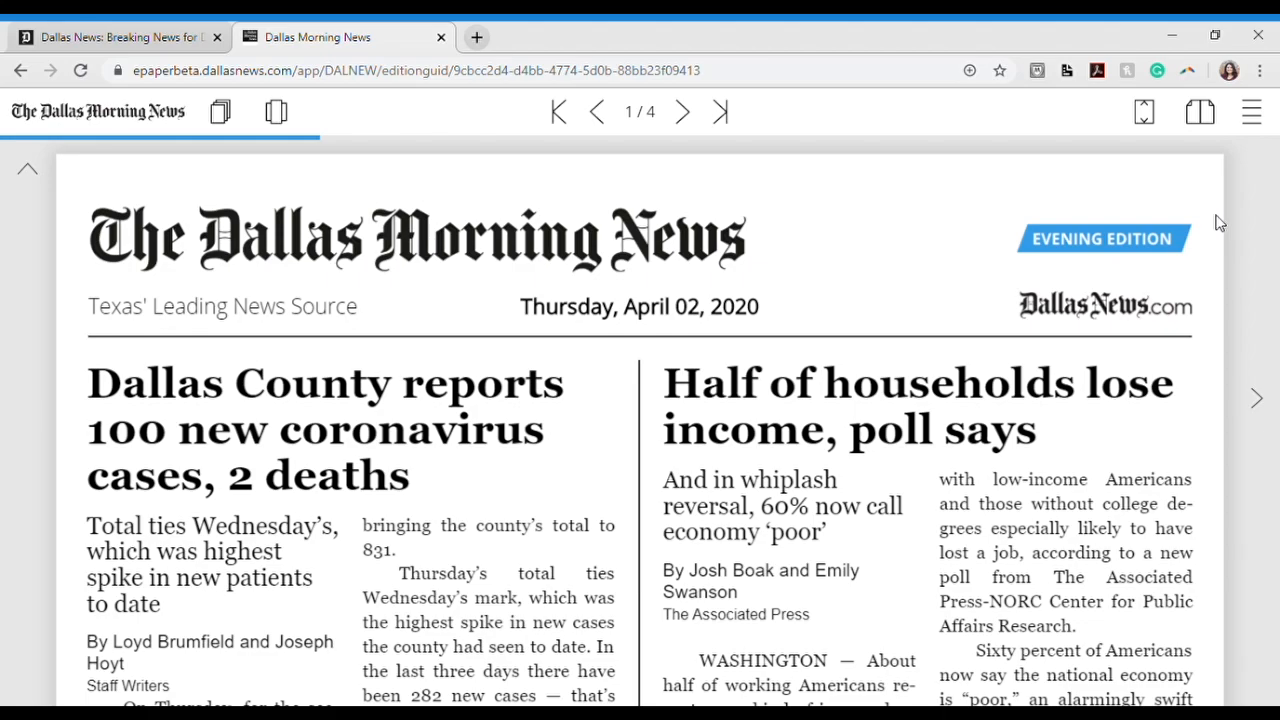
scroll(down, 3)
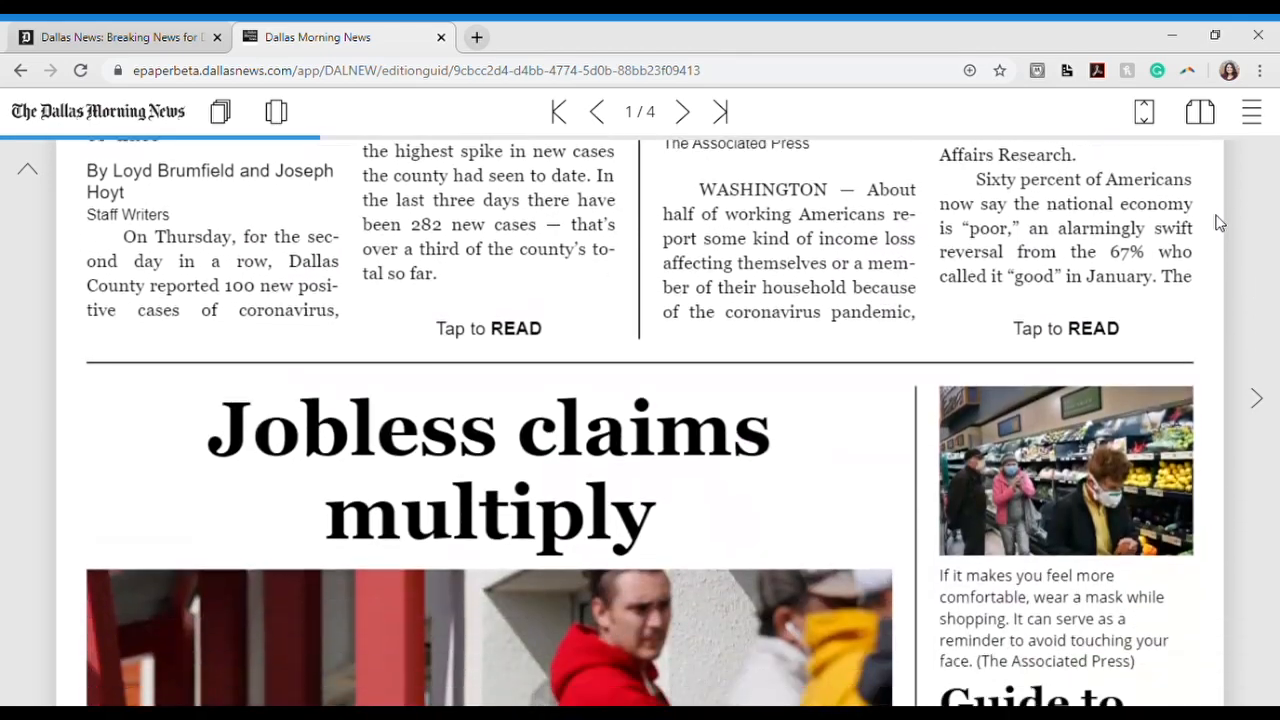
scroll(down, 3)
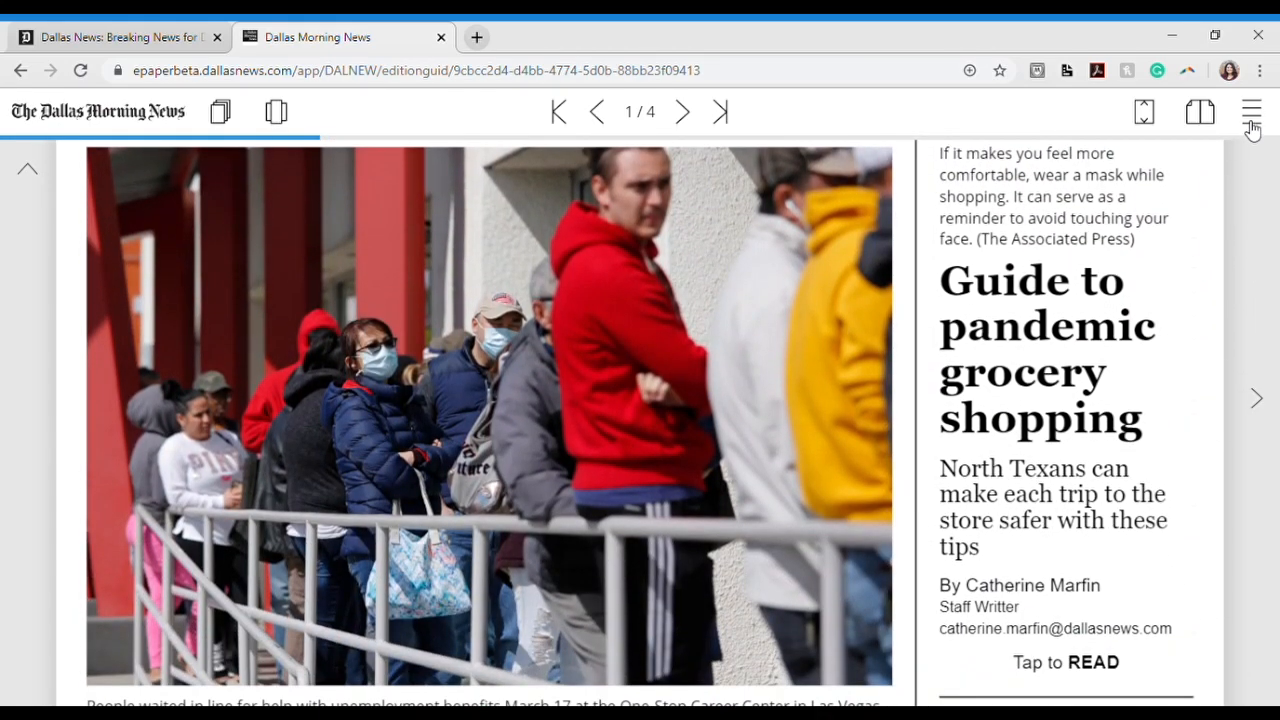
Peek at the sections menu, close it, and return to the hub with the April 2 covers.
click(1252, 112)
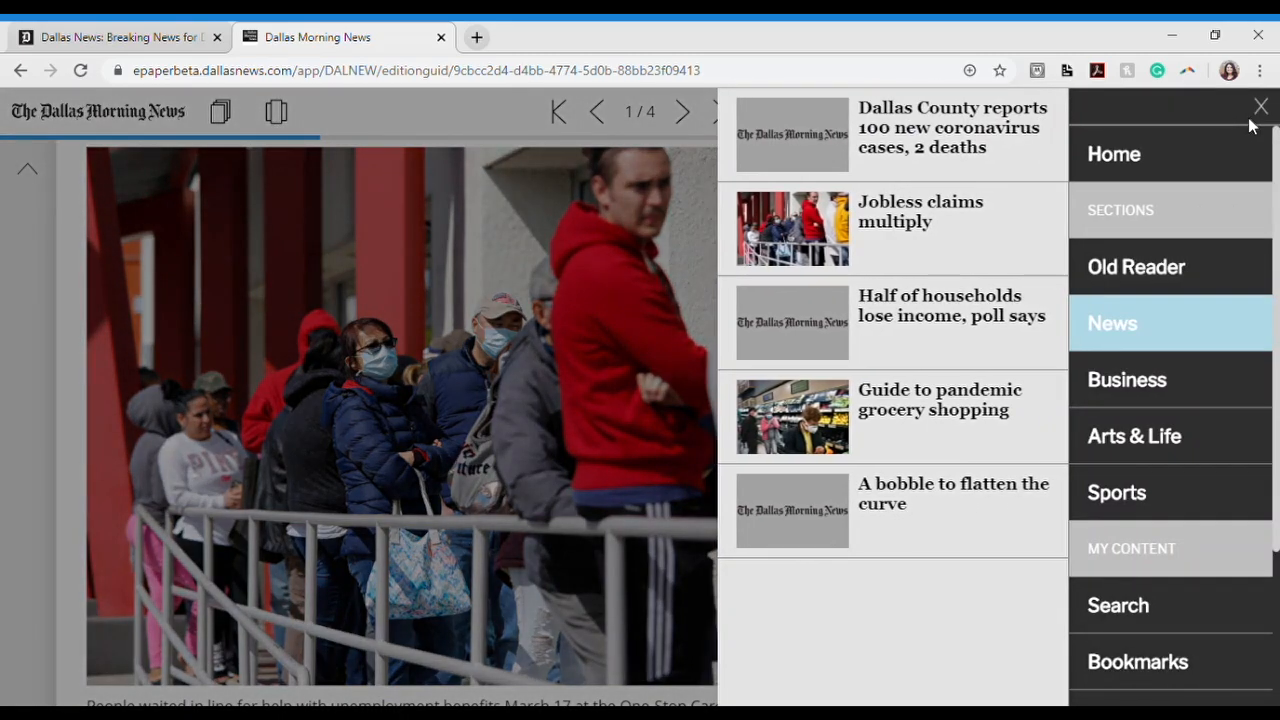
click(1260, 106)
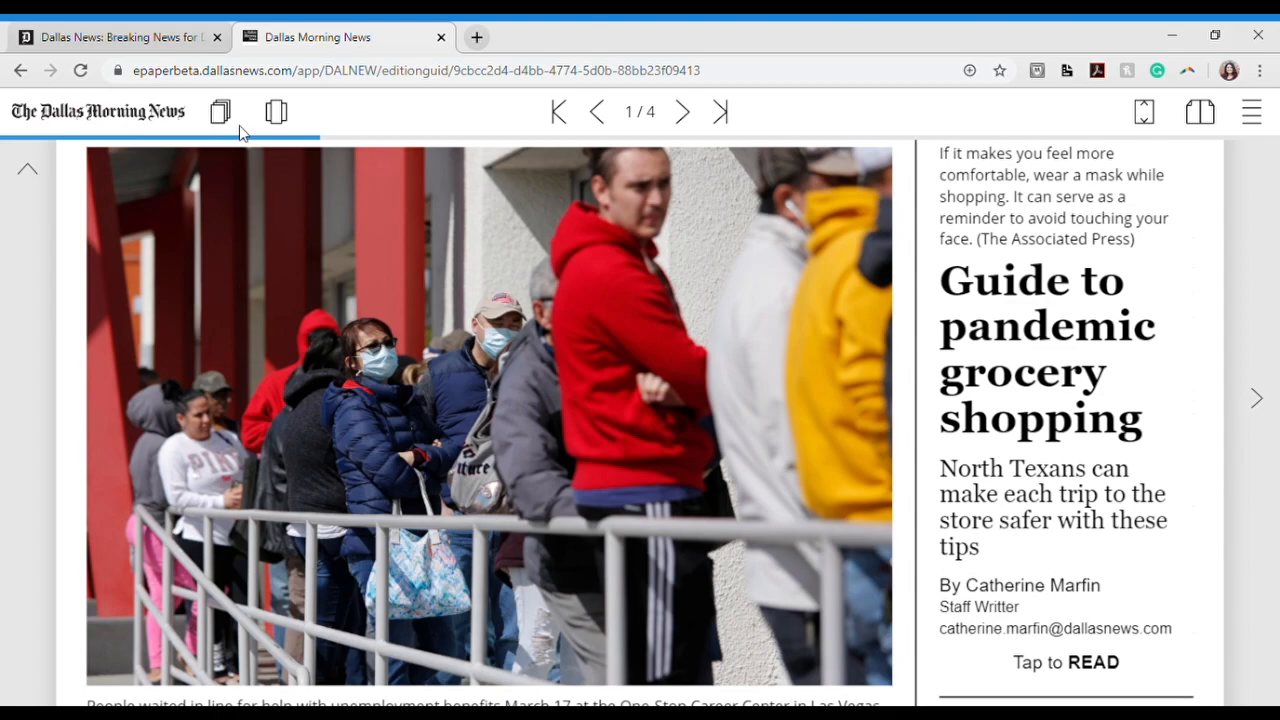
click(220, 112)
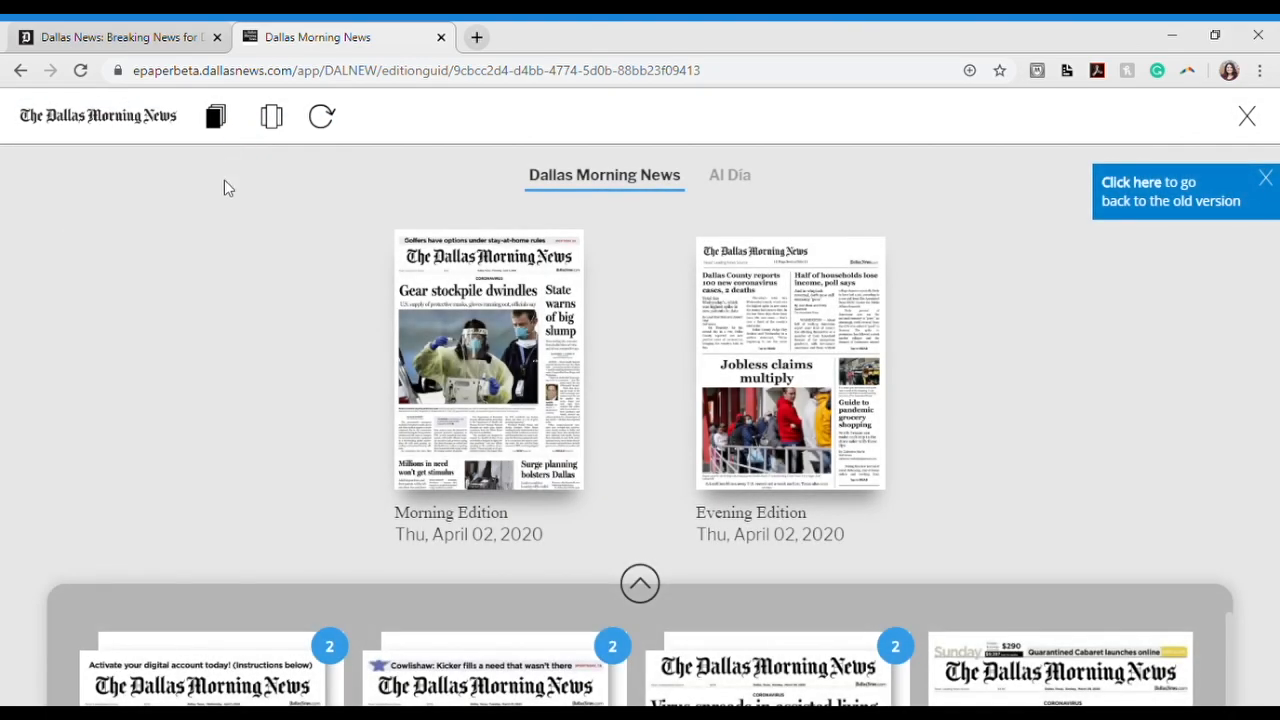